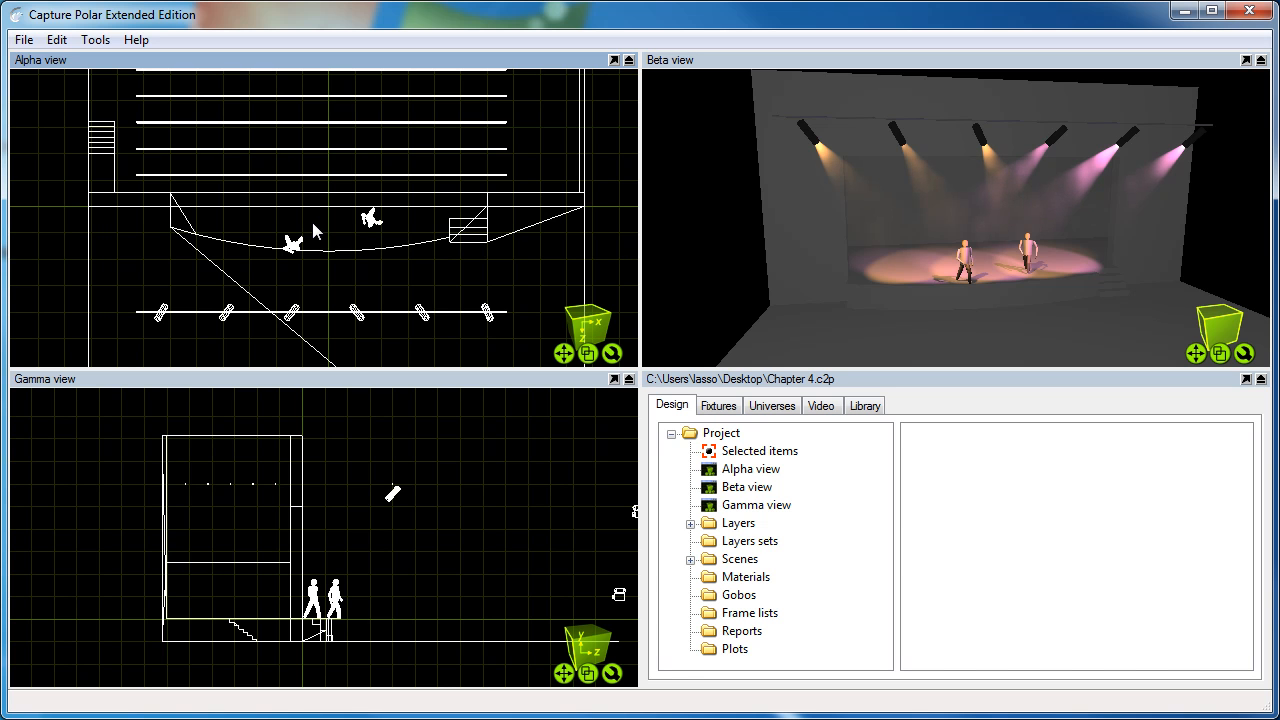
pyautogui.moveTo(156, 302)
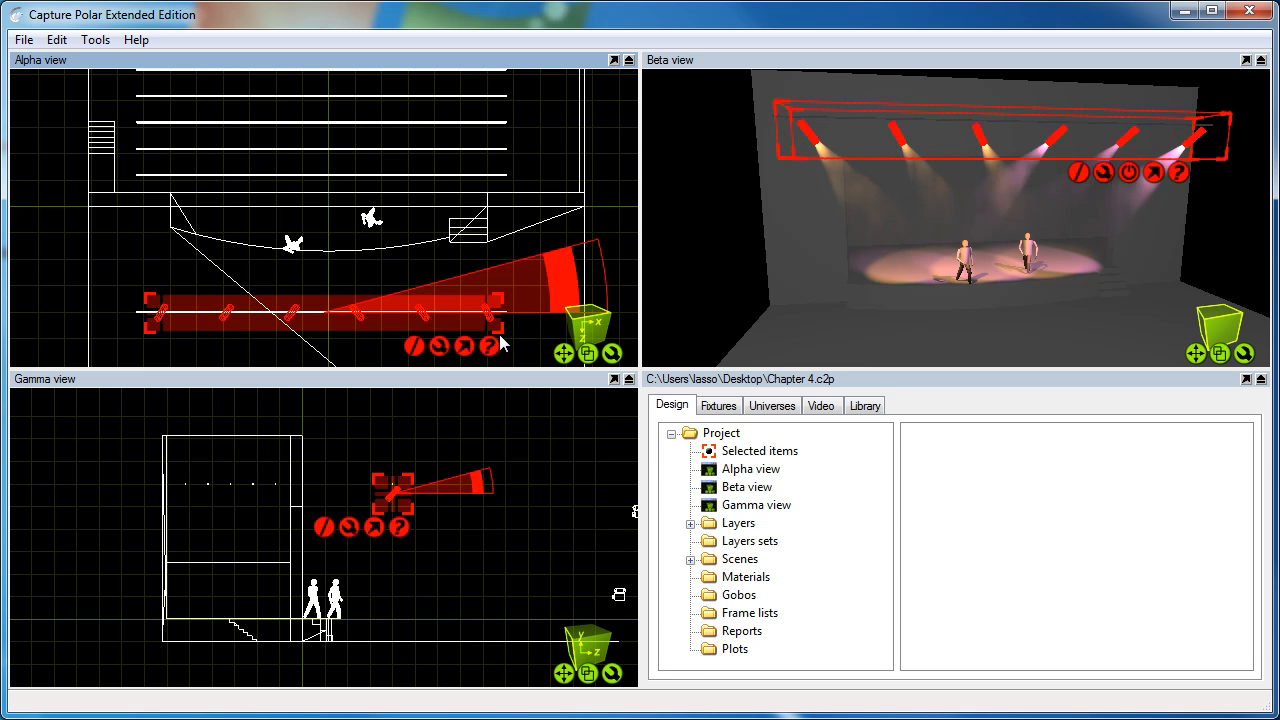
pyautogui.moveTo(618, 596)
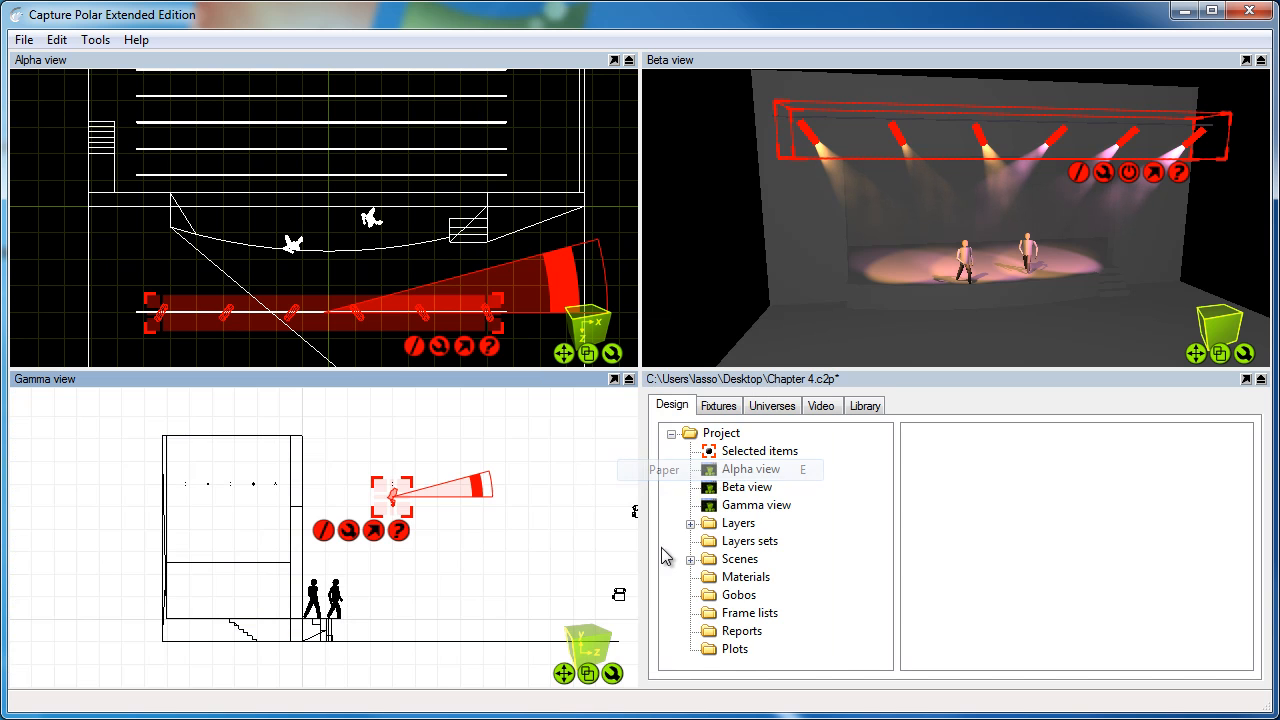
# Zoom the Gamma view onto LX3 and LX4 and select fixture LX3 for its actions.
pyautogui.rightClick(590, 330)
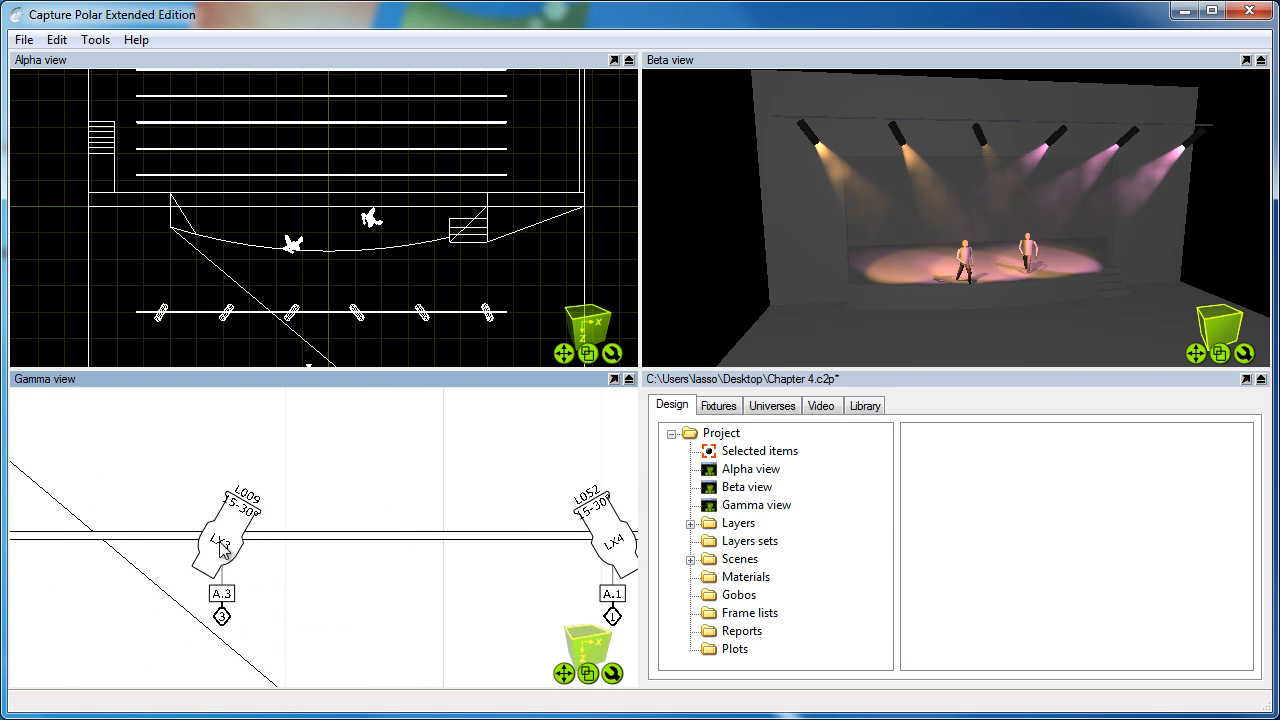
pyautogui.moveTo(252, 530)
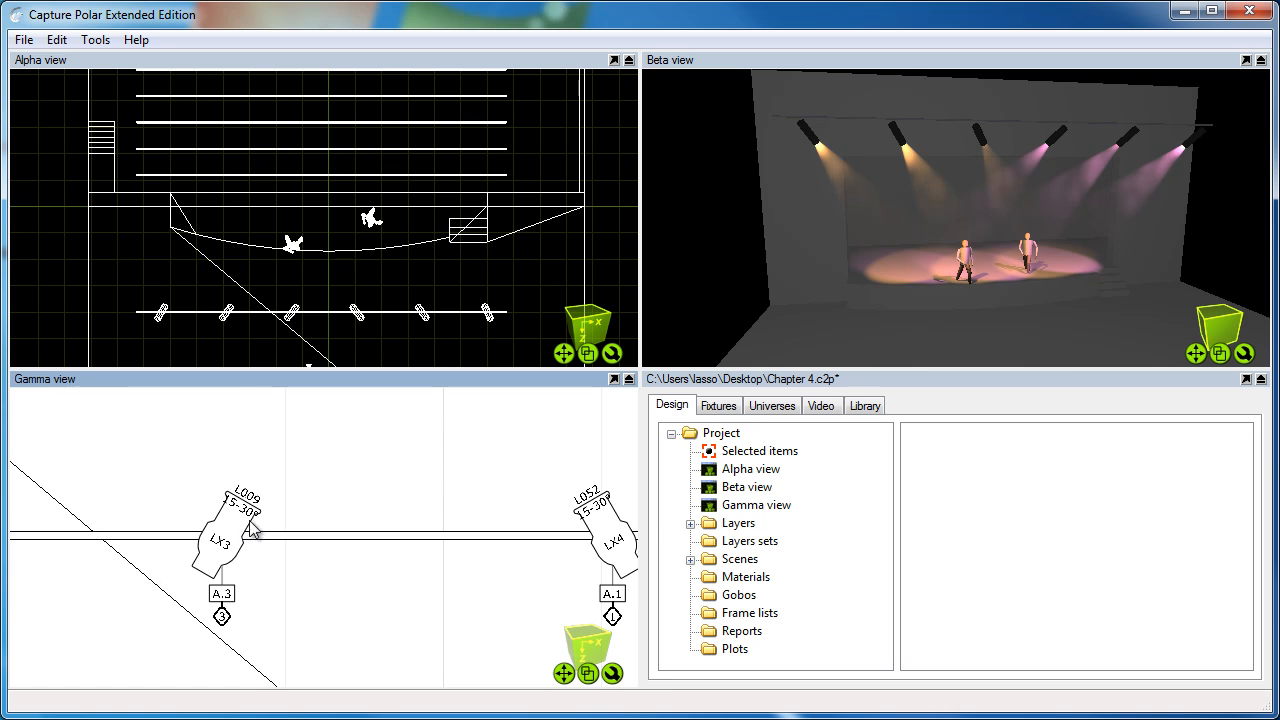
pyautogui.click(220, 530)
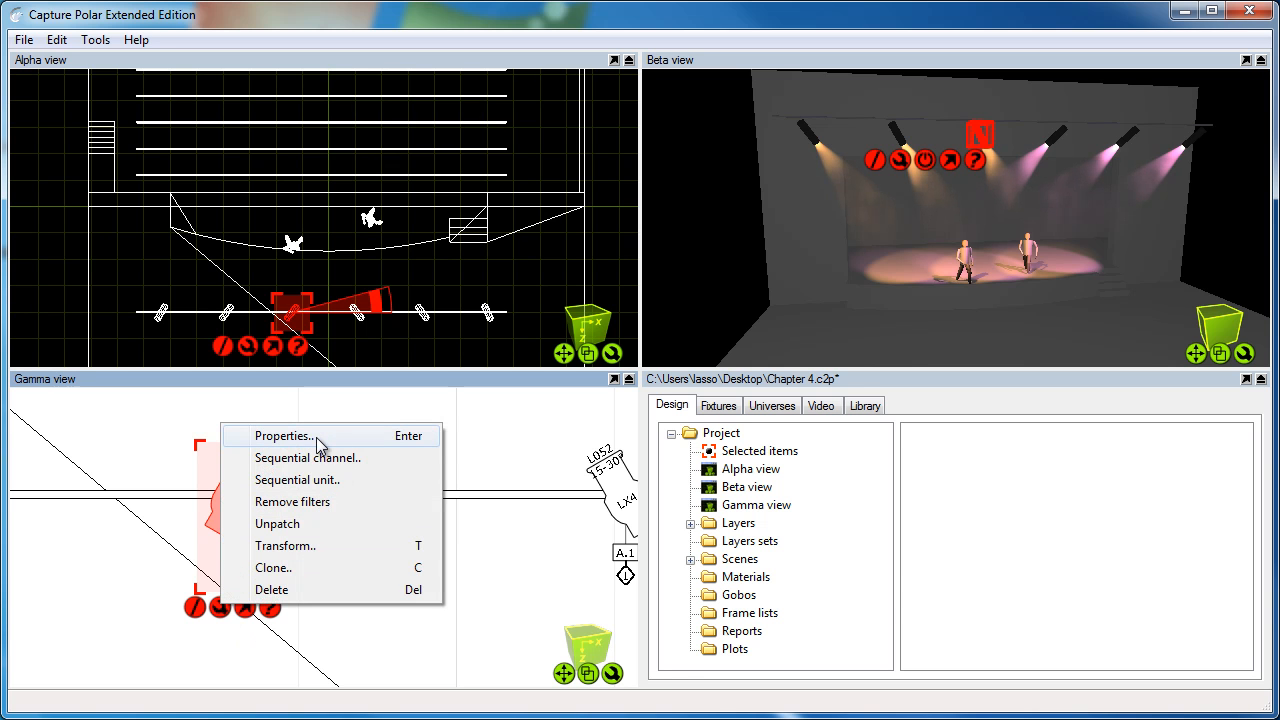
# In LX3's Plot properties, enter the focus label Singer.
pyautogui.click(284, 436)
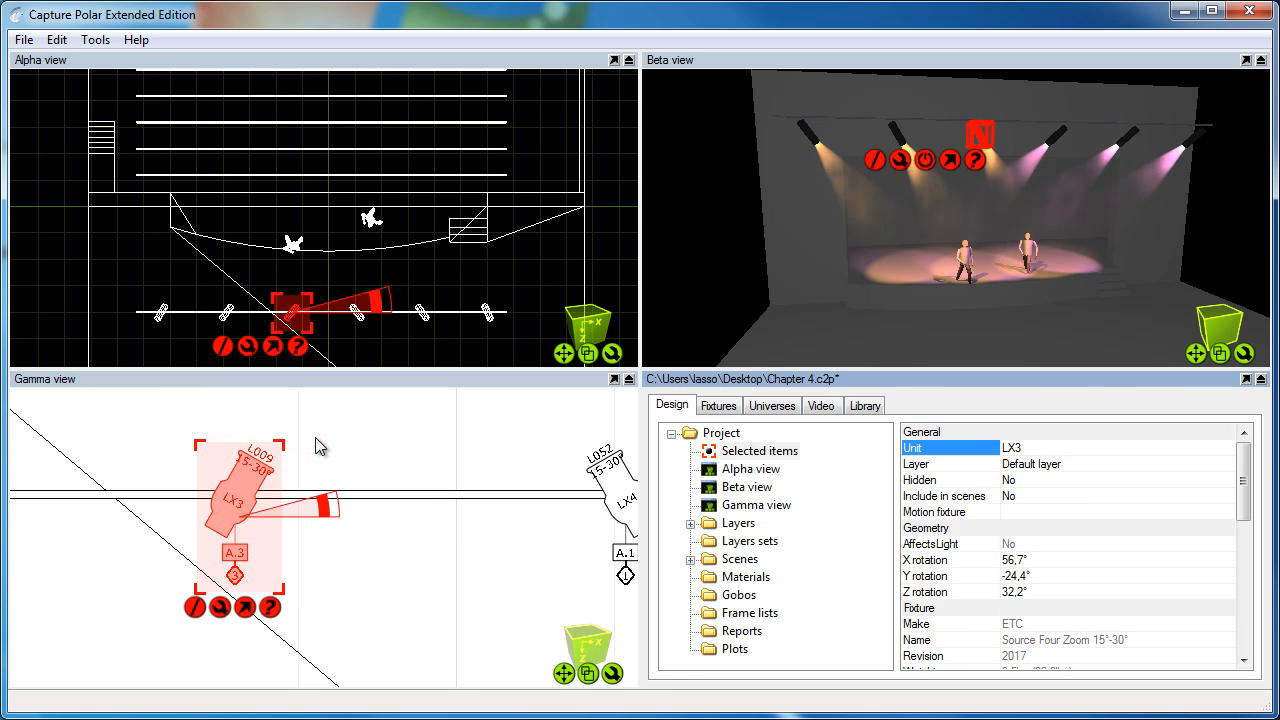
pyautogui.scroll(-3)
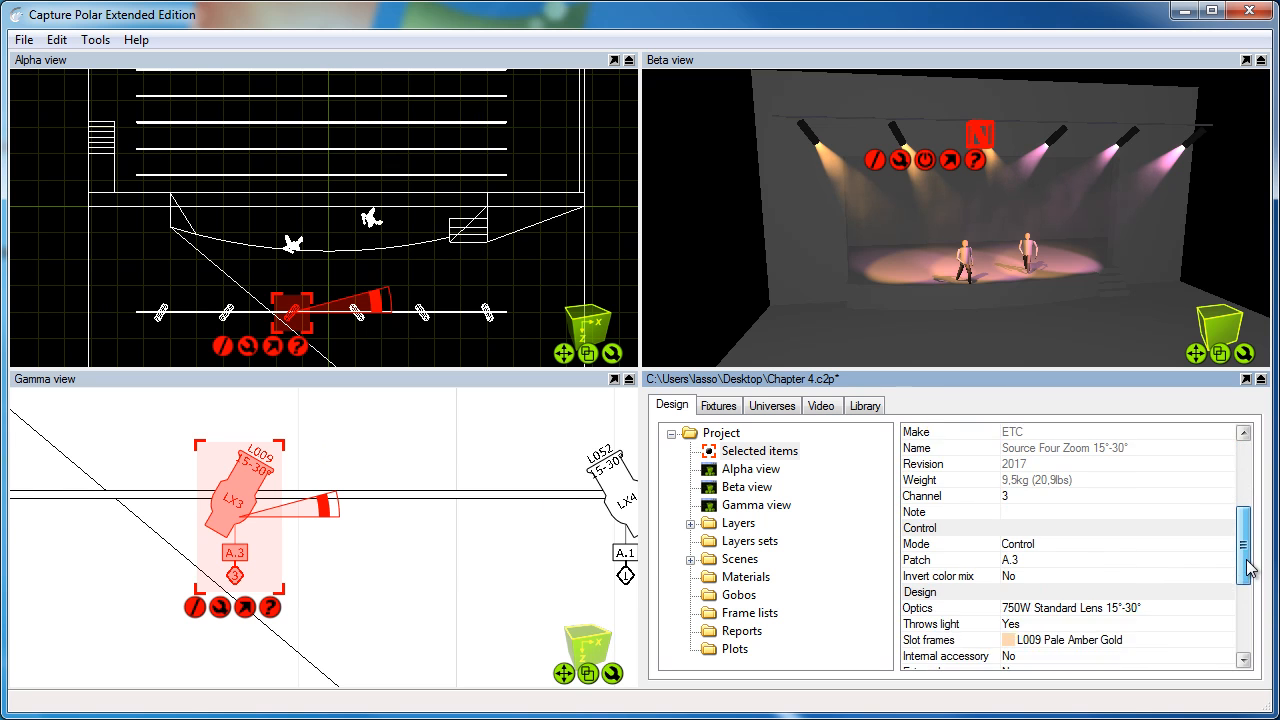
pyautogui.scroll(-3)
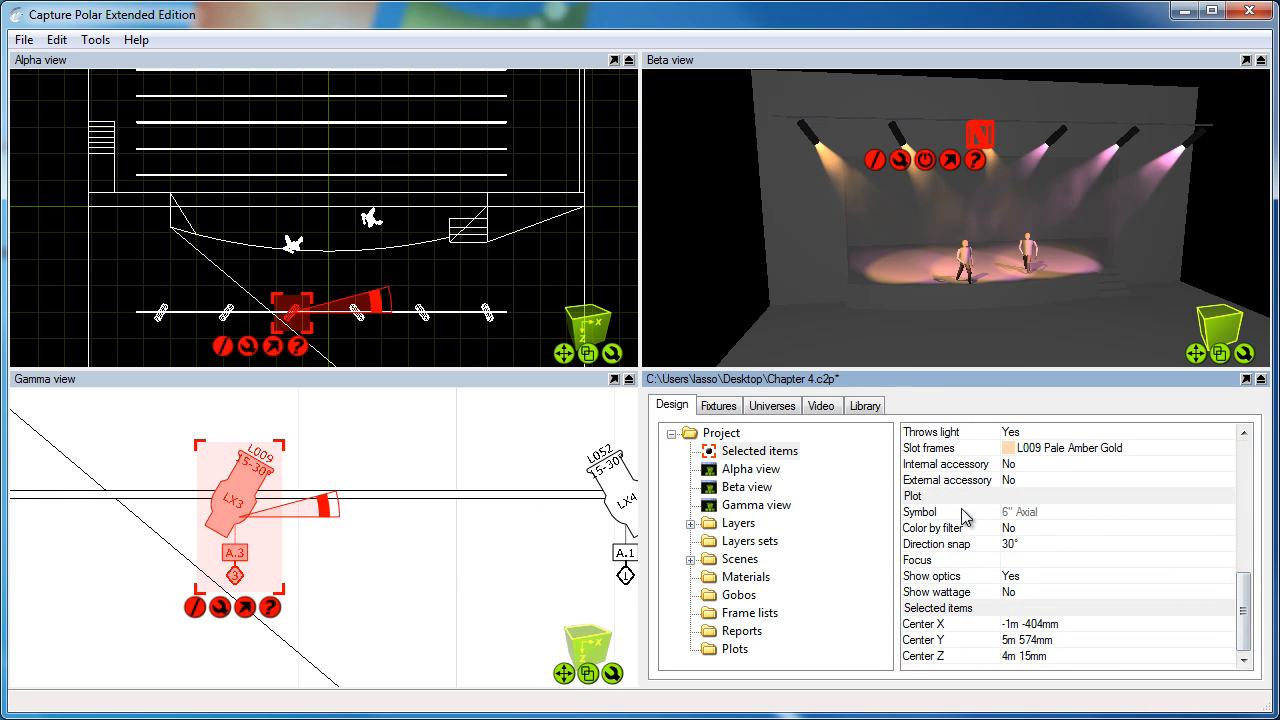
pyautogui.click(920, 512)
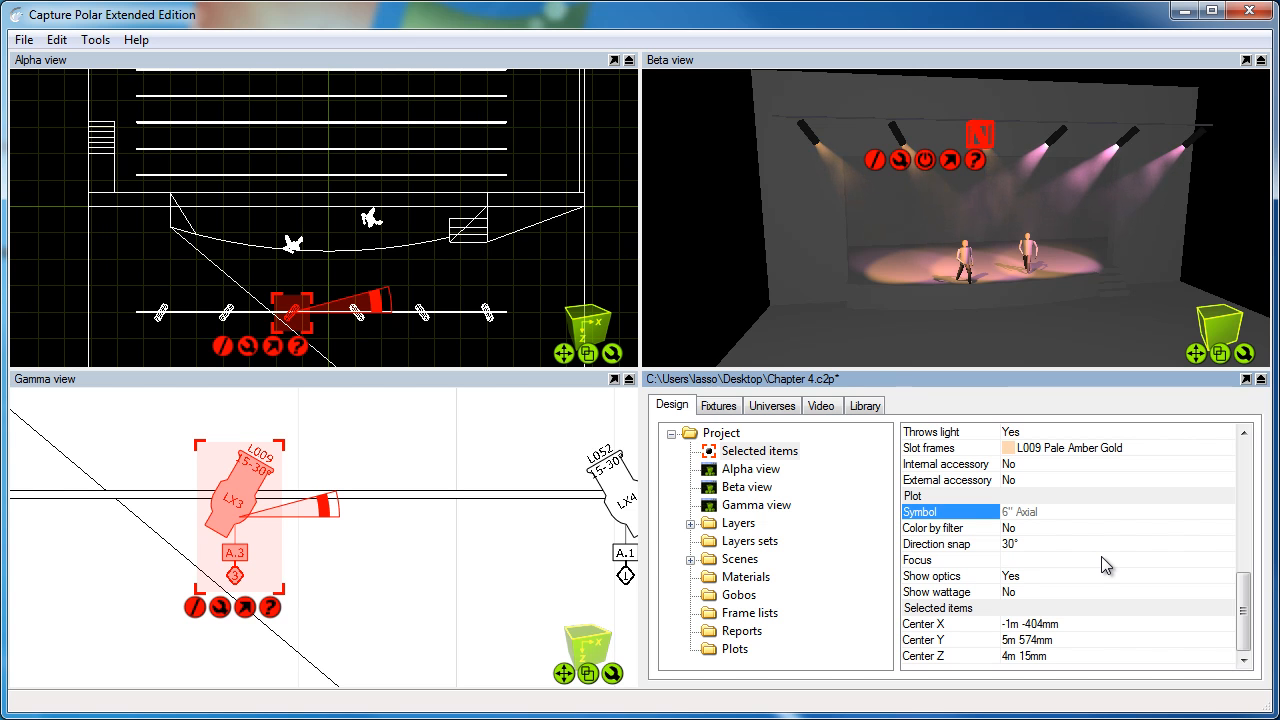
pyautogui.click(916, 560)
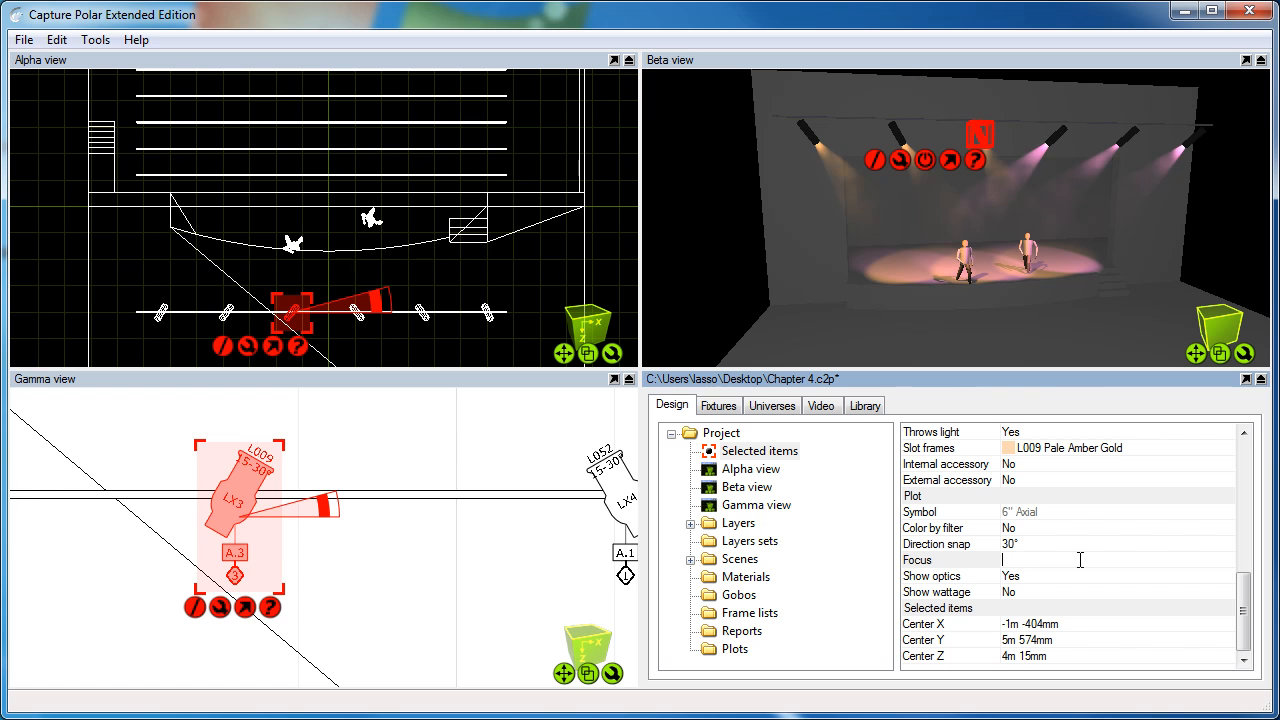
pyautogui.write('Si')
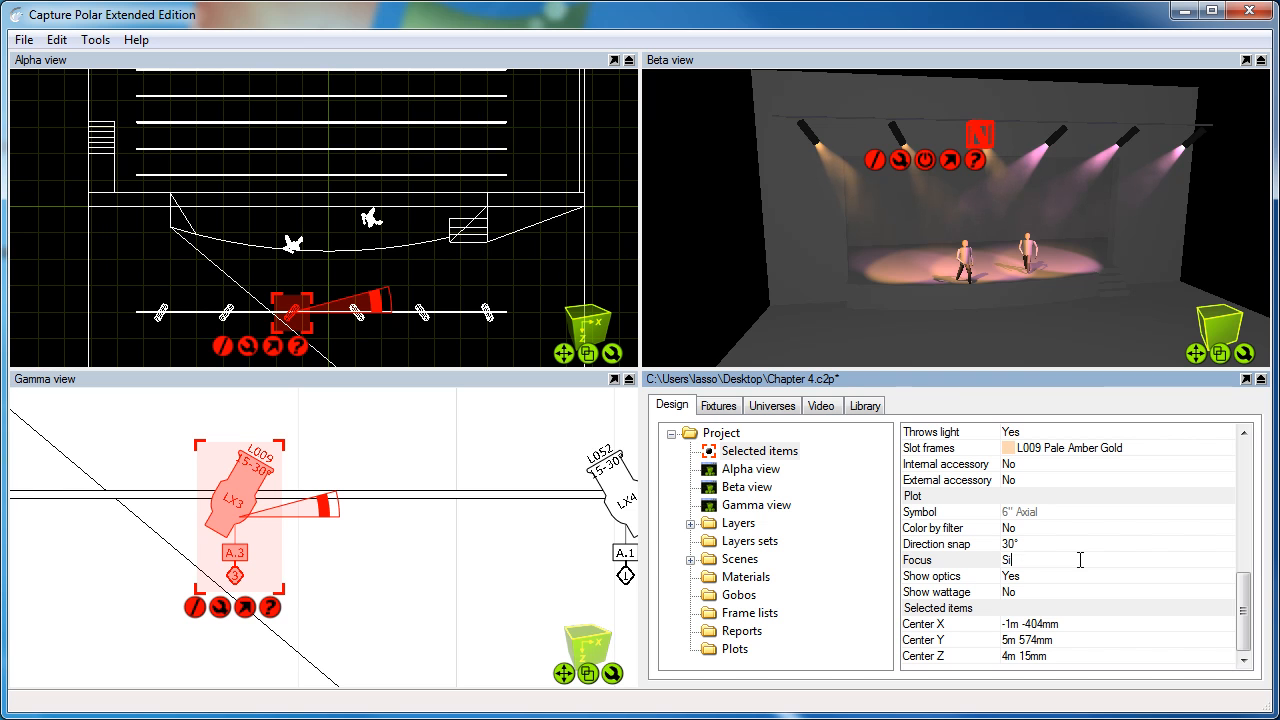
pyautogui.write('nger')
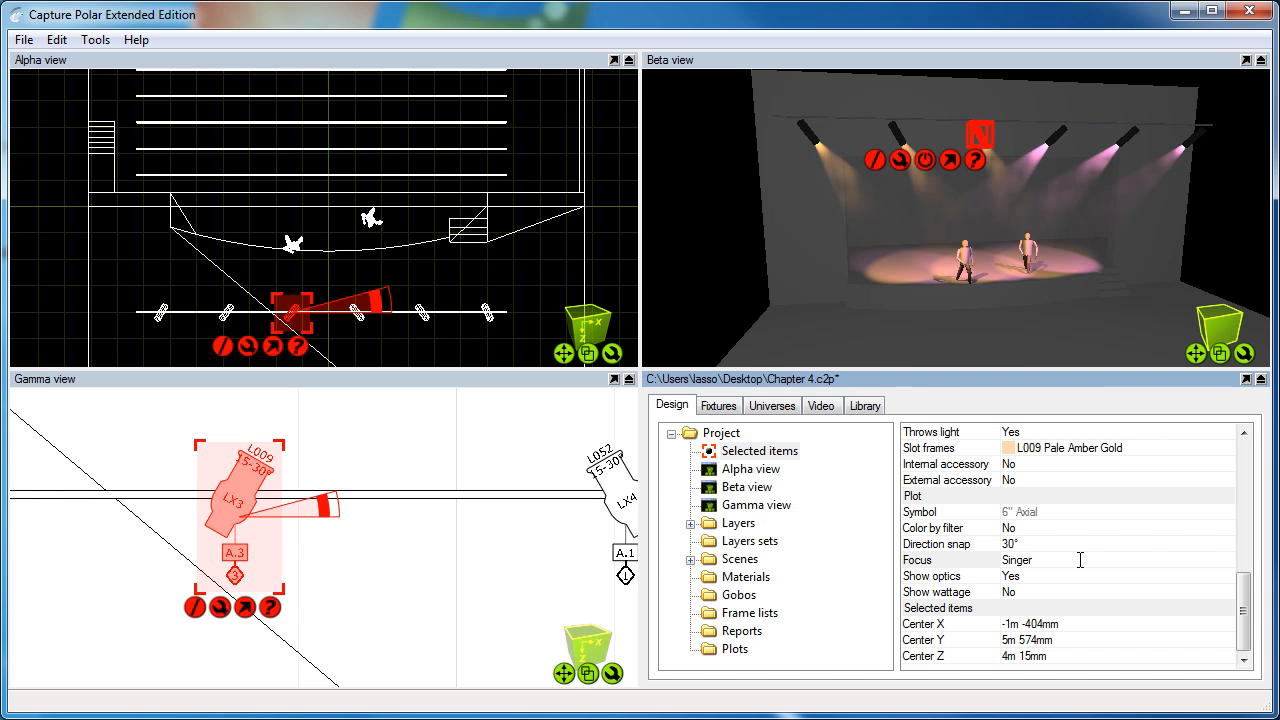
pyautogui.click(916, 560)
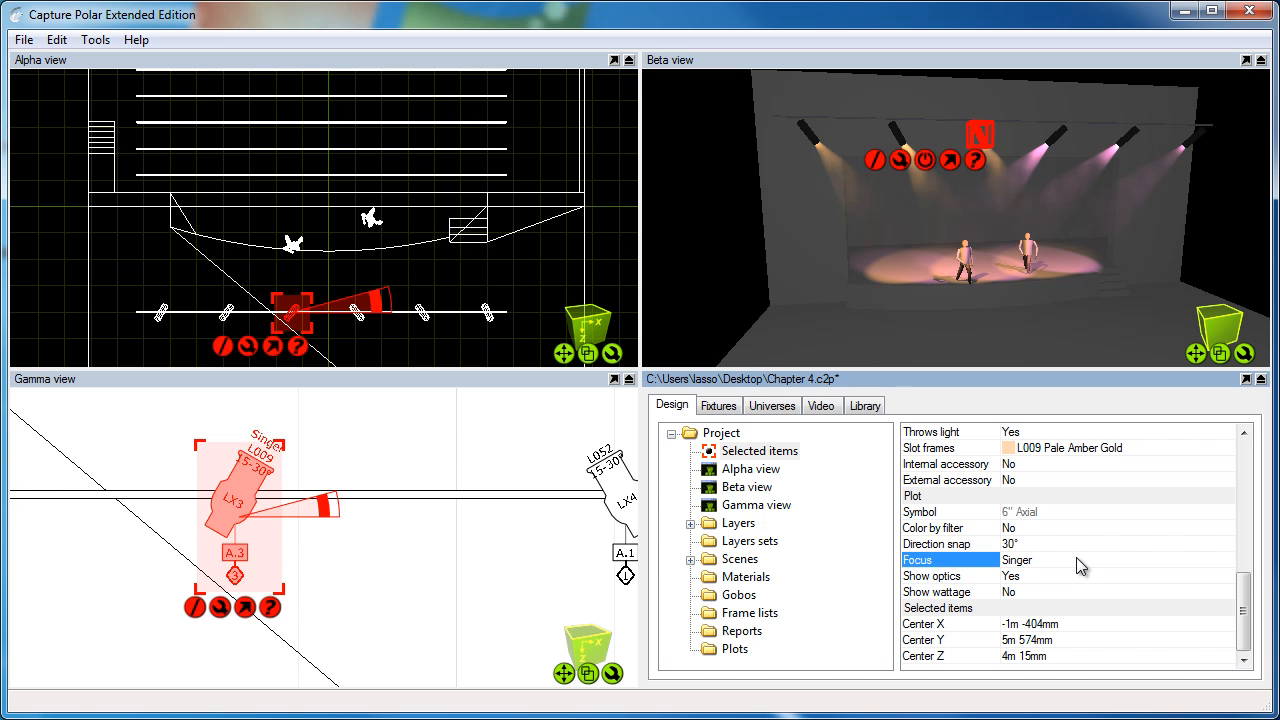
# Replace the focus label with Essay so it shows beside LX3.
pyautogui.doubleClick(1016, 560)
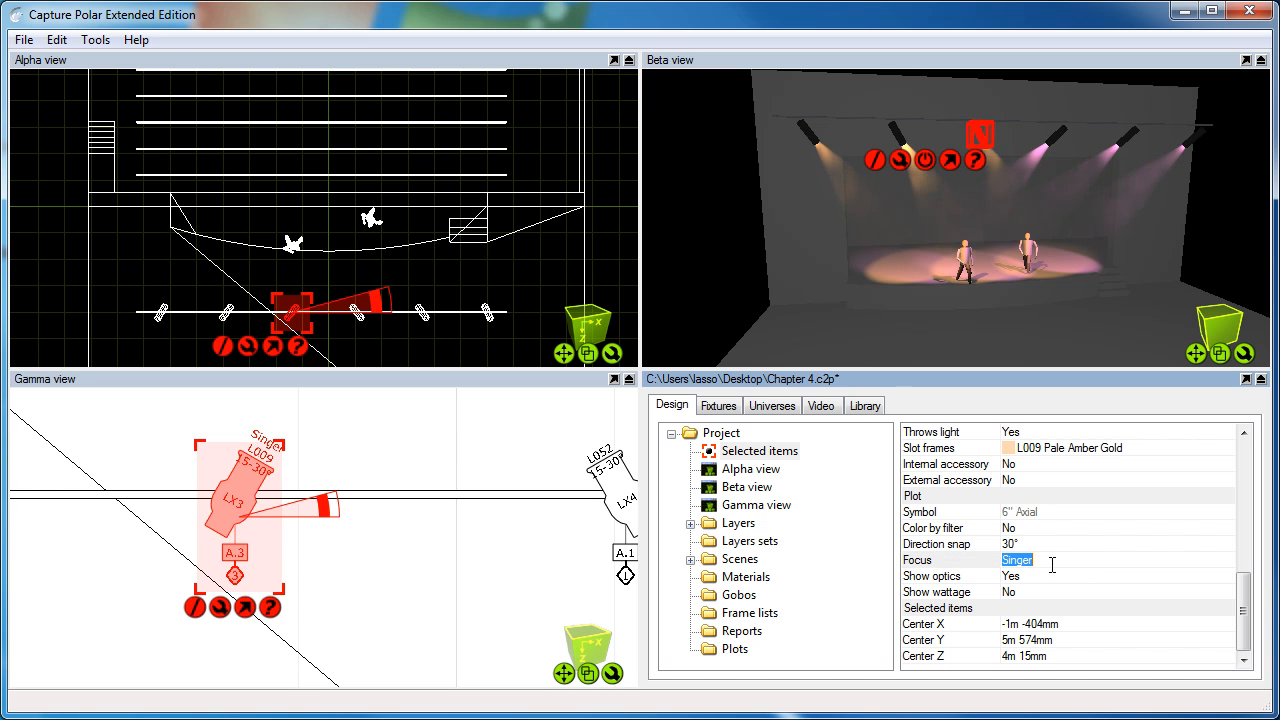
pyautogui.write('Essay')
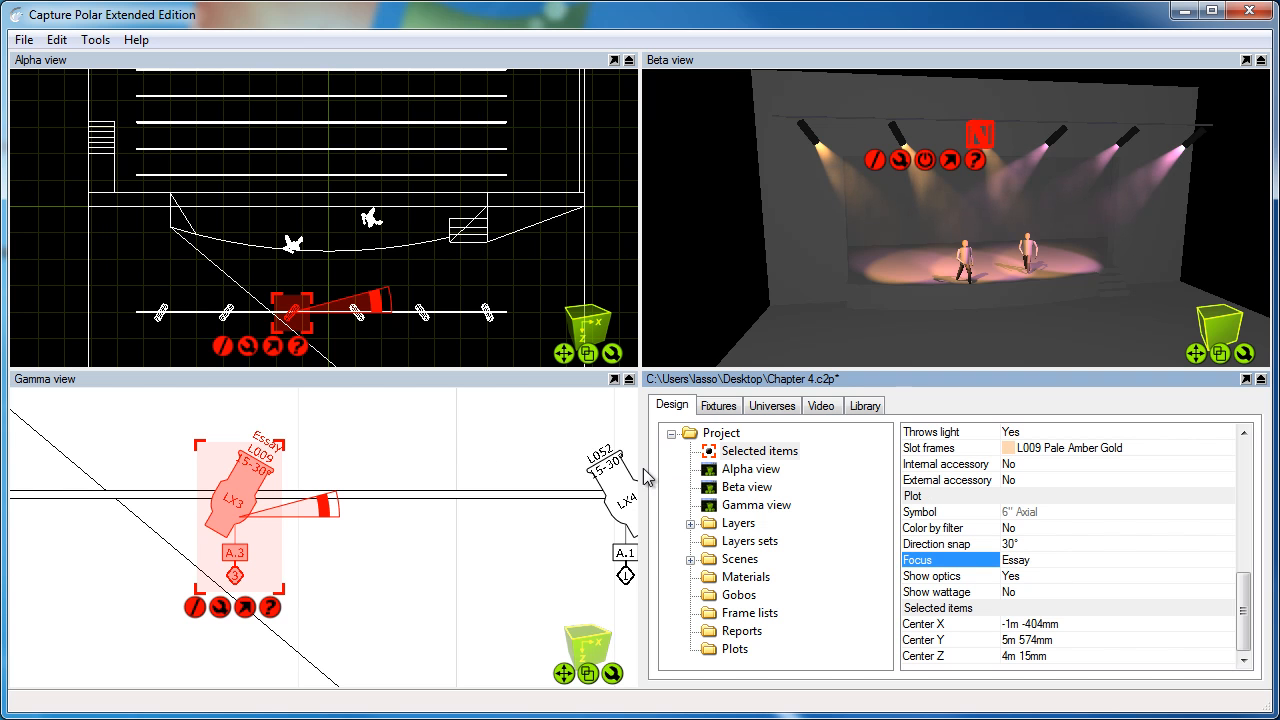
pyautogui.moveTo(436, 462)
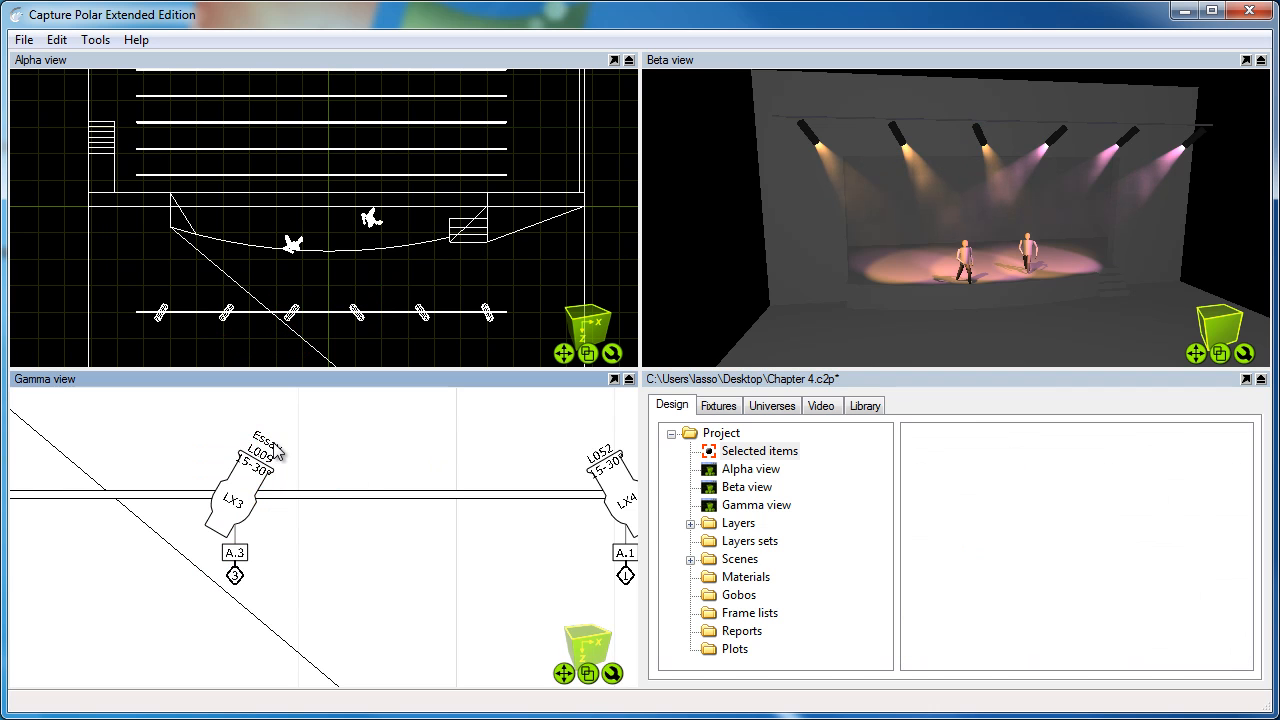
pyautogui.moveTo(270, 444)
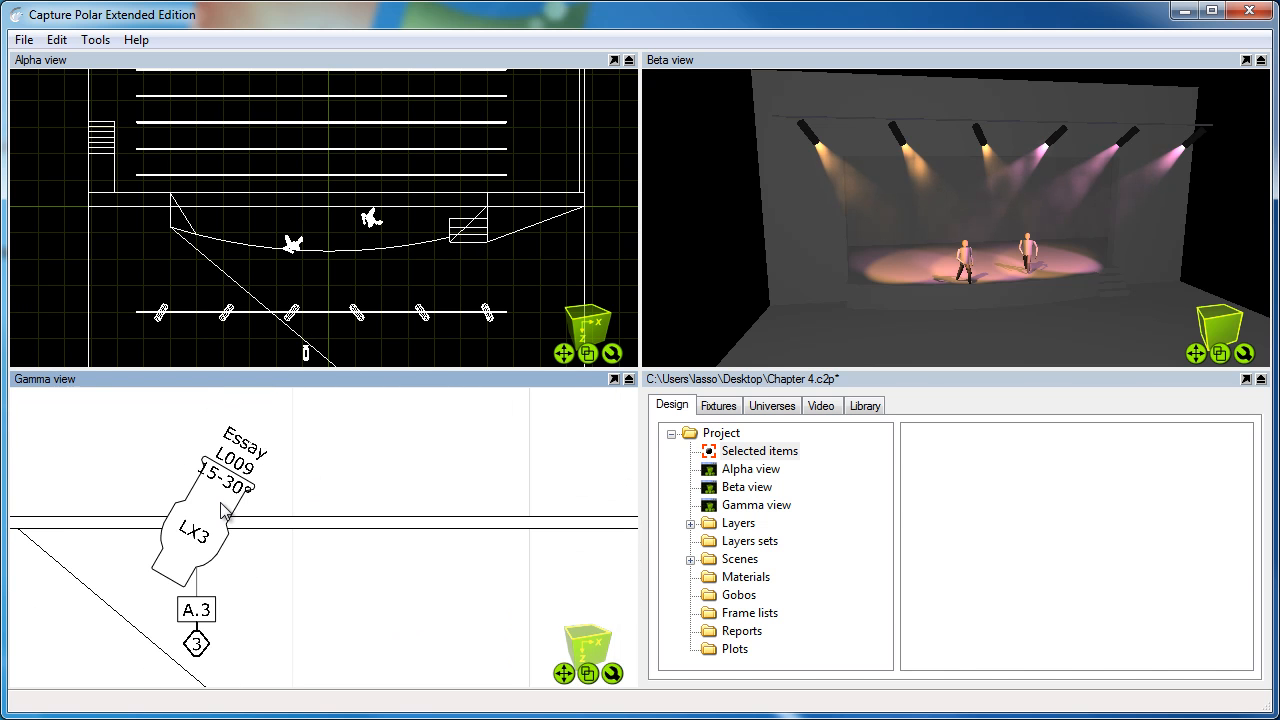
# Set LX3's Show optics to No and Show wattage to Yes so the symbol shows 750W.
pyautogui.click(196, 530)
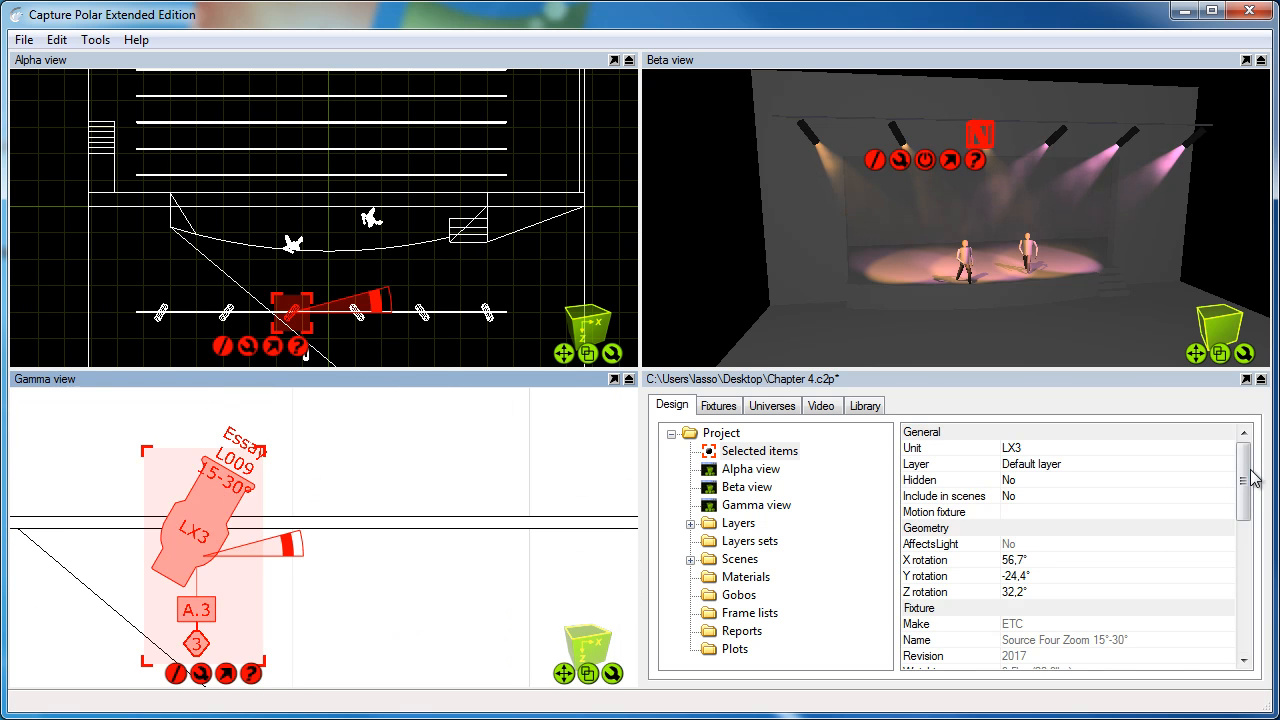
pyautogui.scroll(-3)
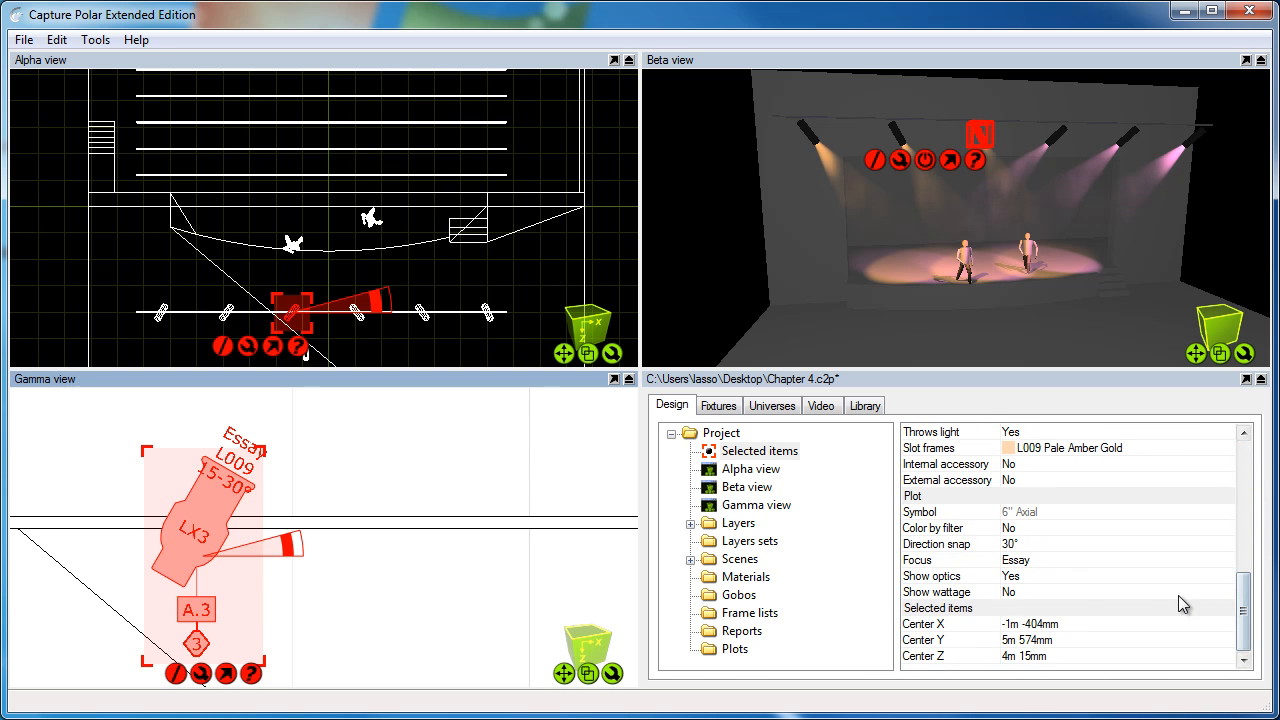
pyautogui.click(930, 576)
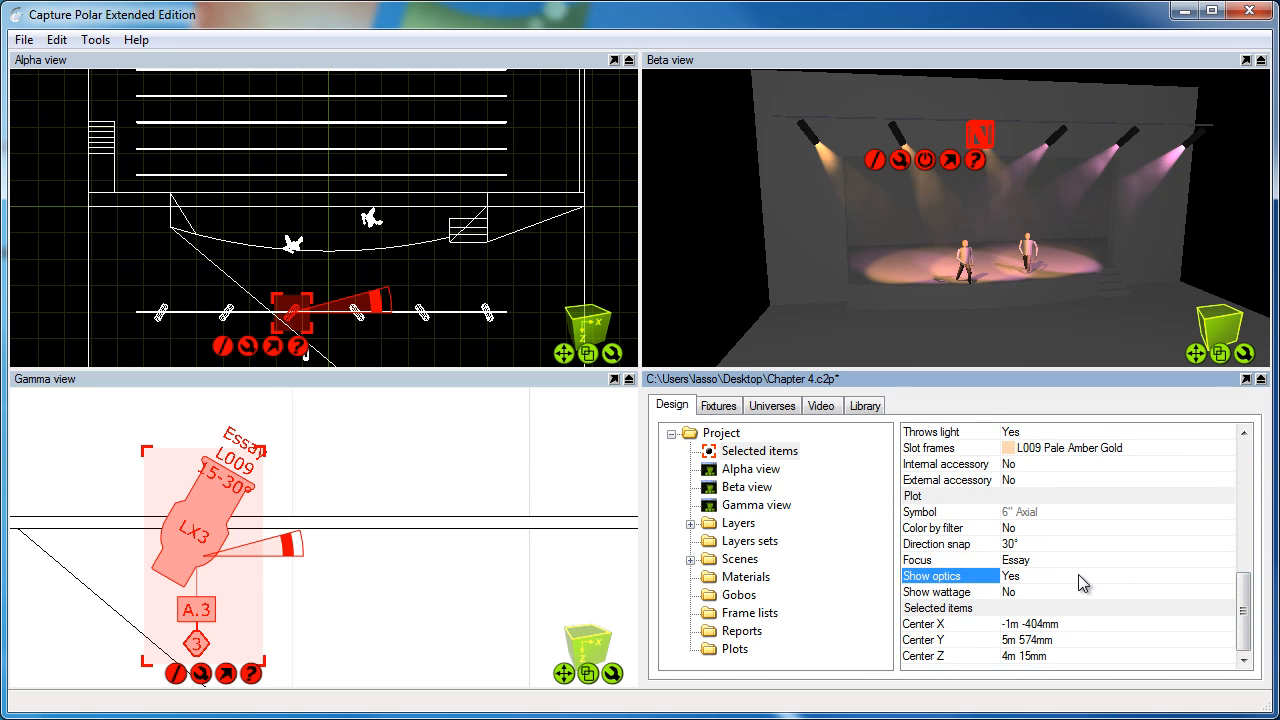
pyautogui.moveTo(1008, 588)
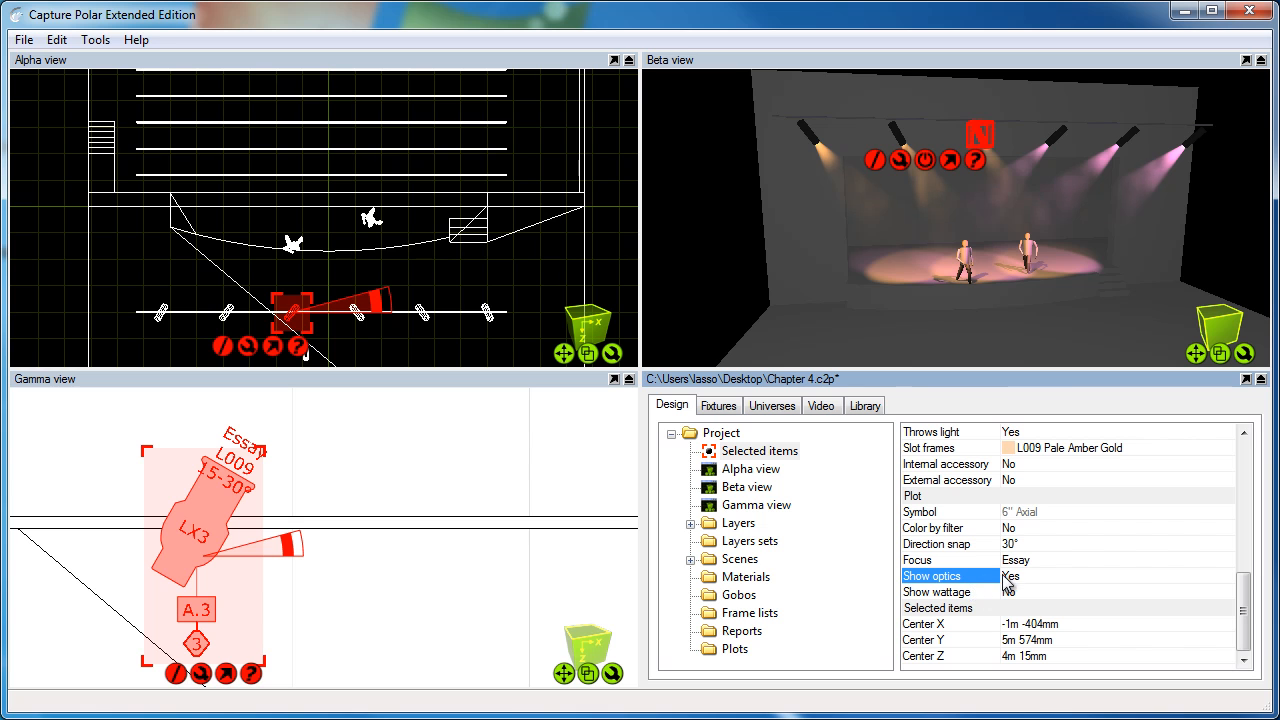
pyautogui.click(1116, 576)
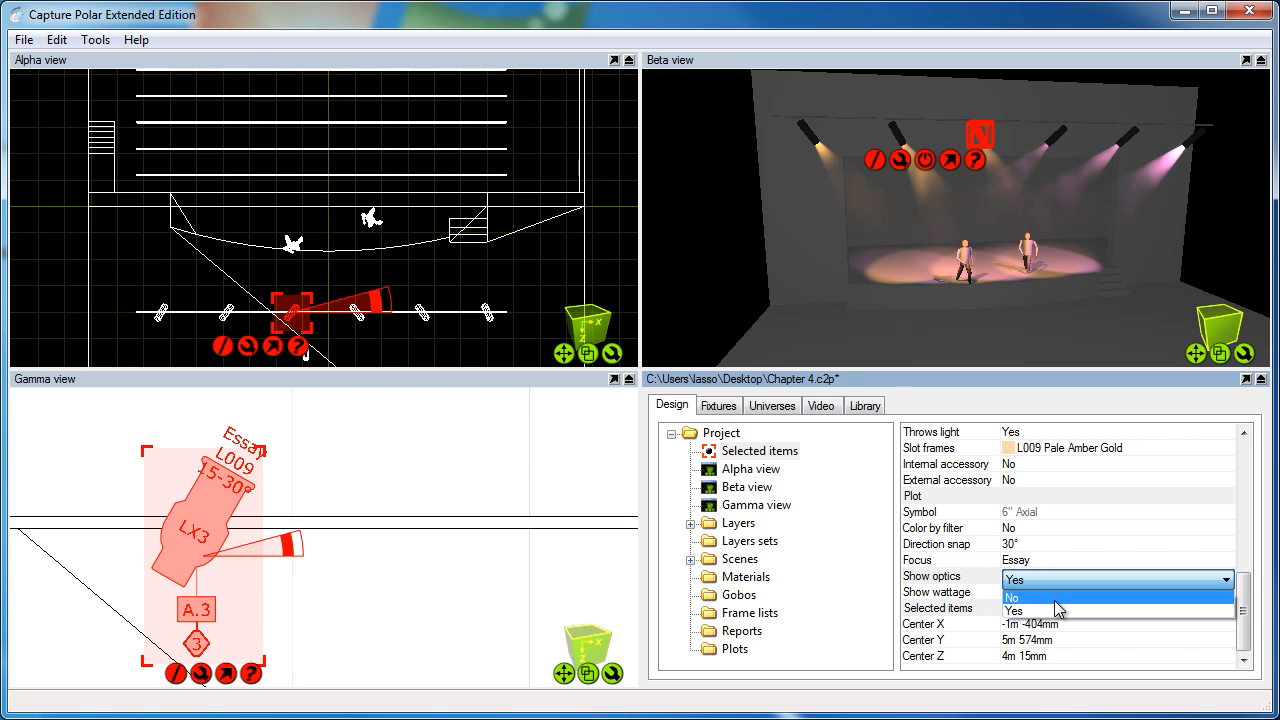
pyautogui.click(1012, 596)
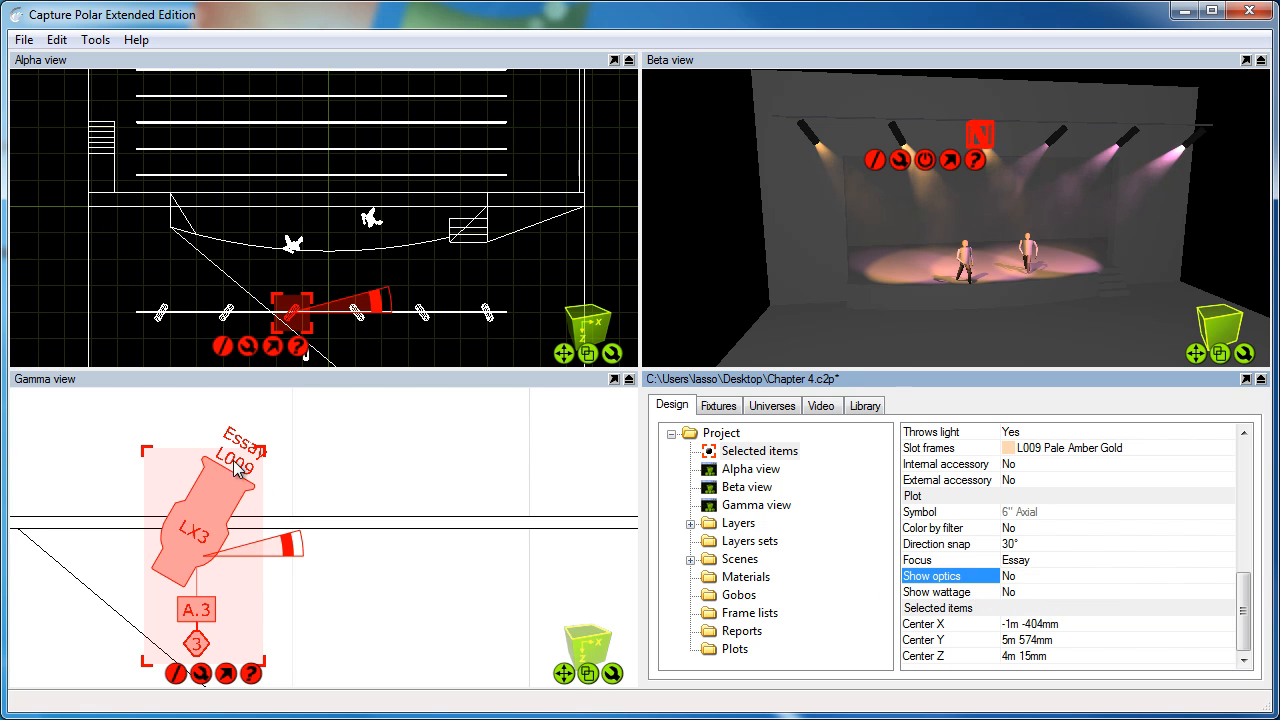
pyautogui.click(1116, 592)
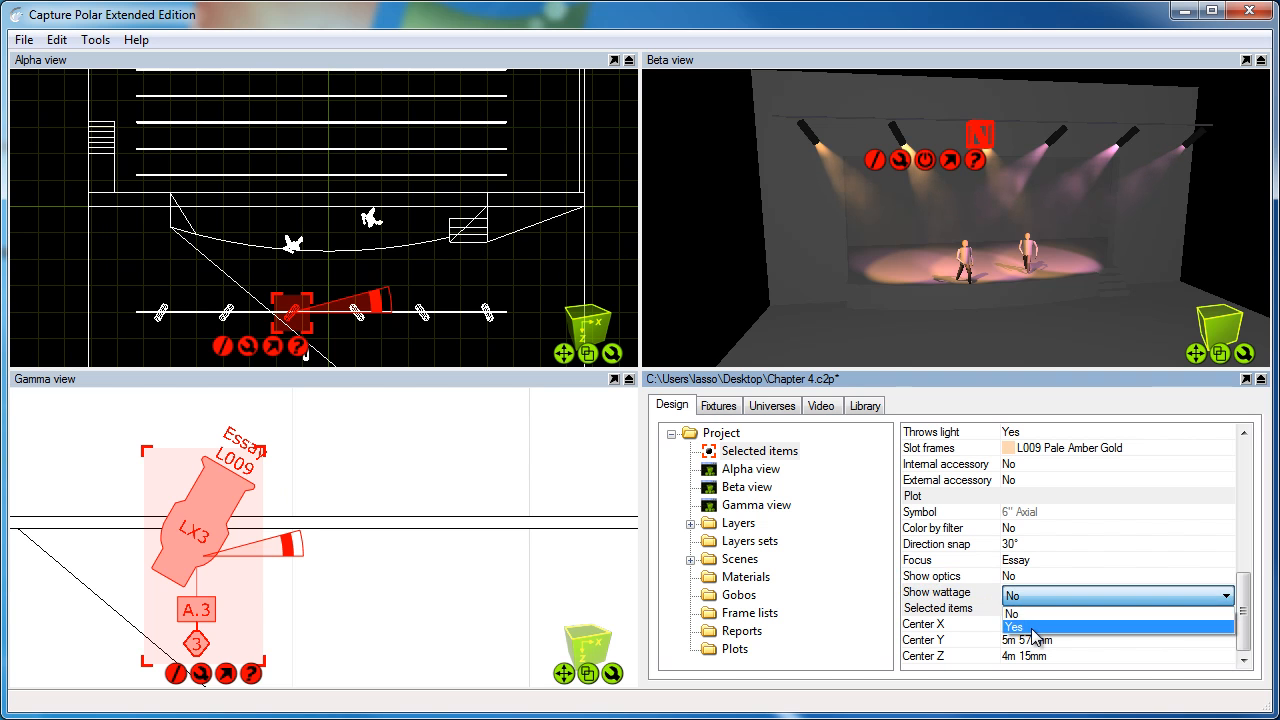
pyautogui.click(1012, 628)
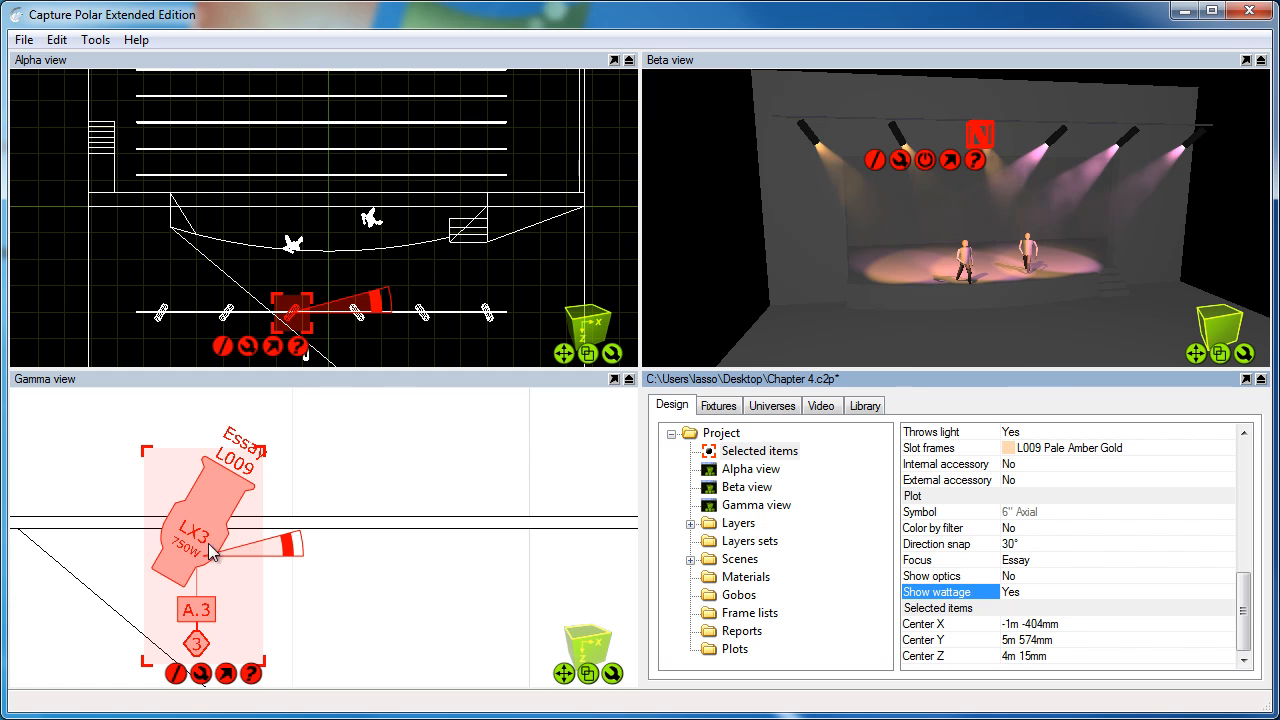
pyautogui.click(936, 544)
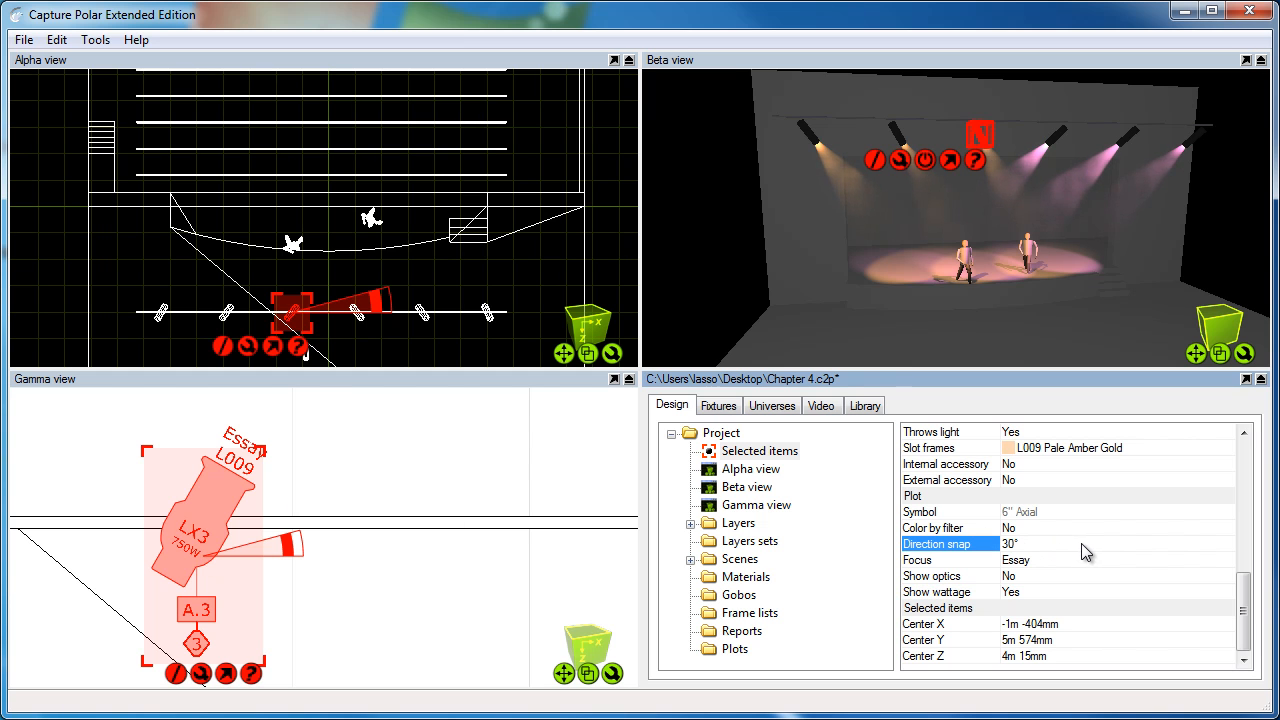
# Change LX3's direction snap angle to 45°.
pyautogui.doubleClick(1010, 544)
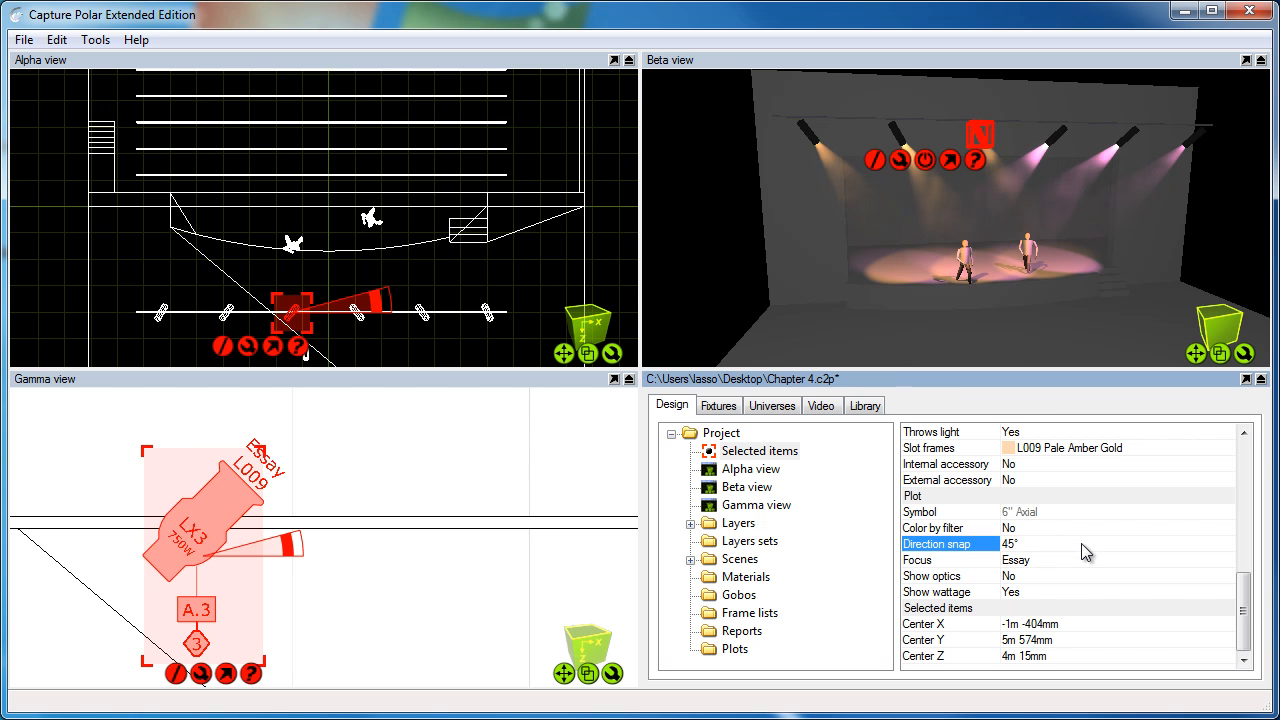
pyautogui.moveTo(228, 512)
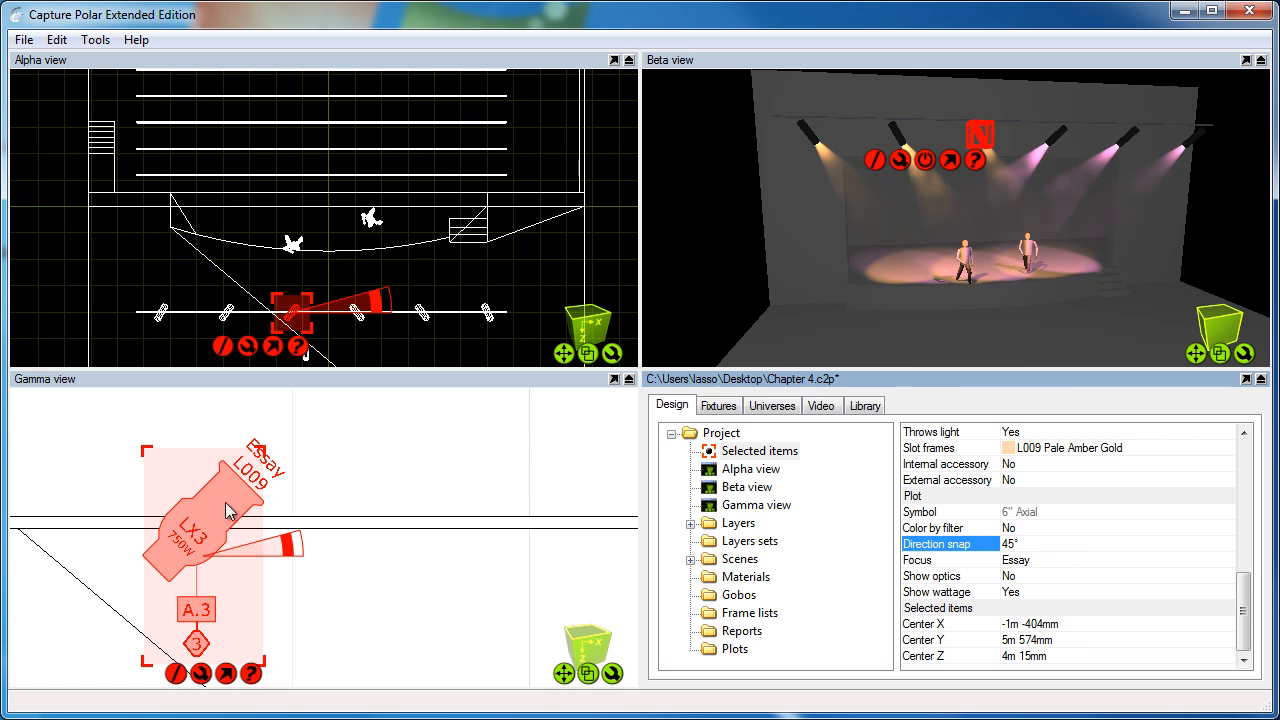
pyautogui.moveTo(304, 504)
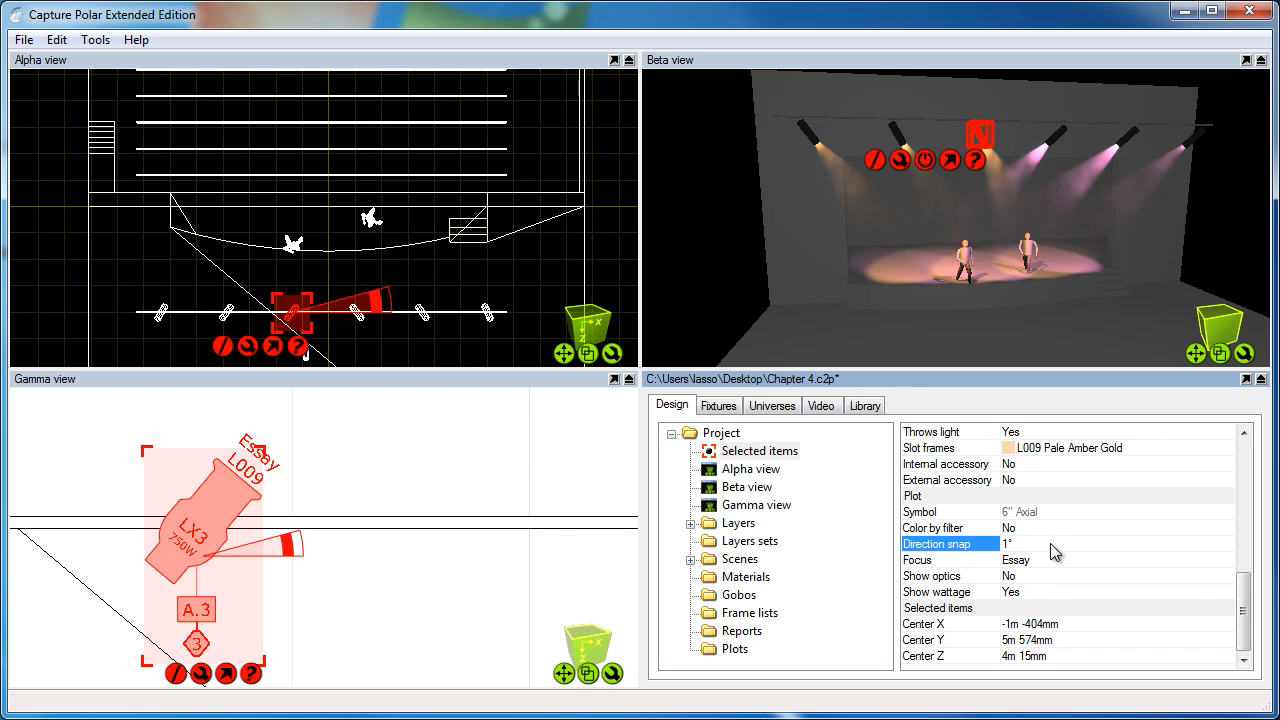
pyautogui.moveTo(342, 508)
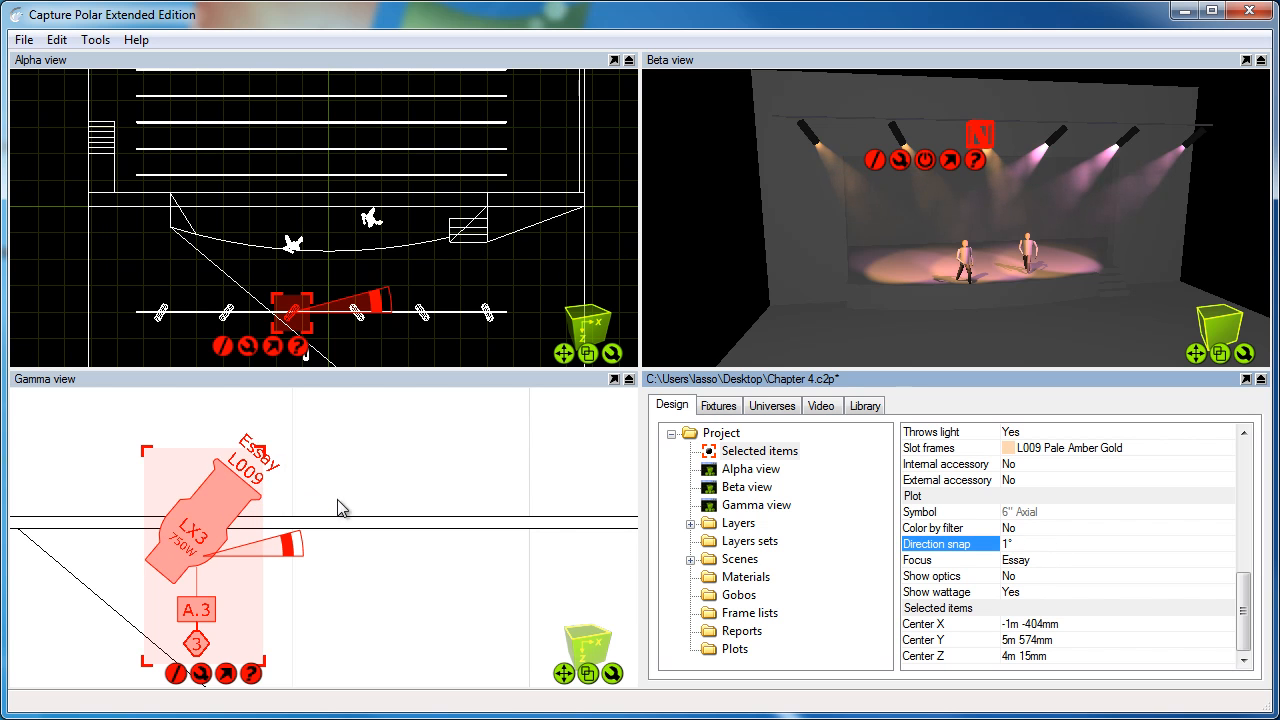
pyautogui.moveTo(378, 494)
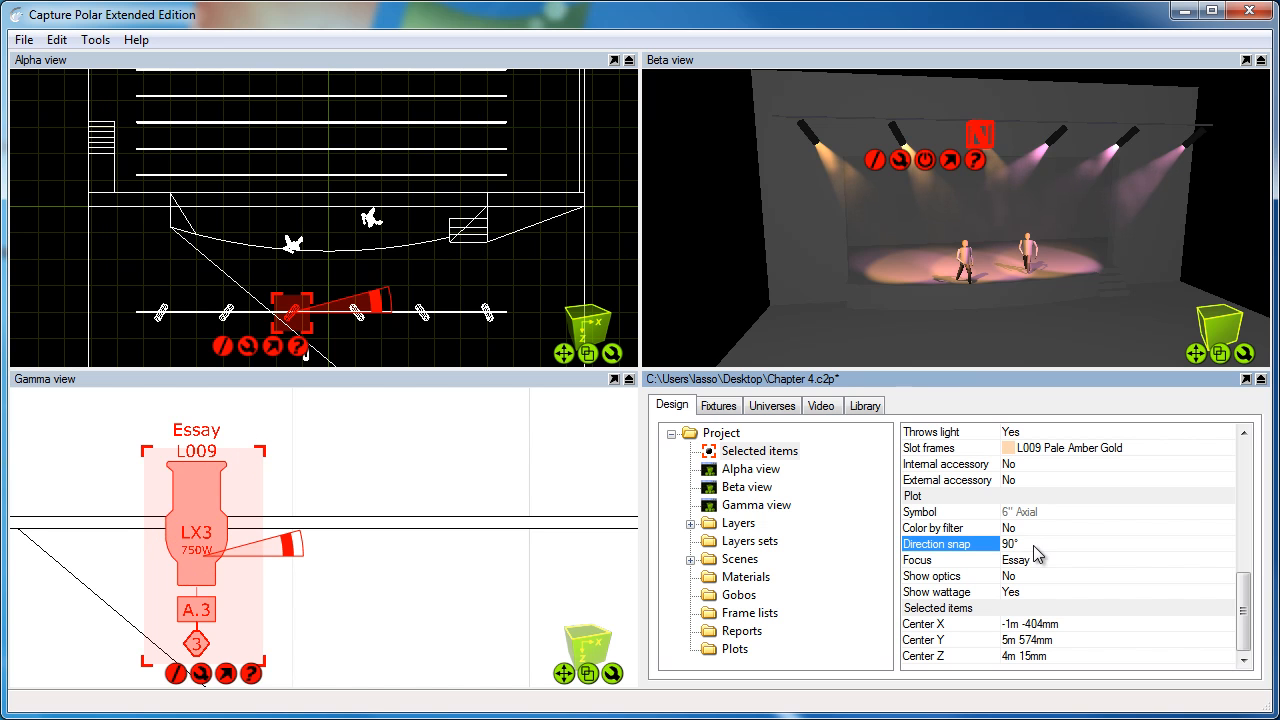
pyautogui.moveTo(308, 516)
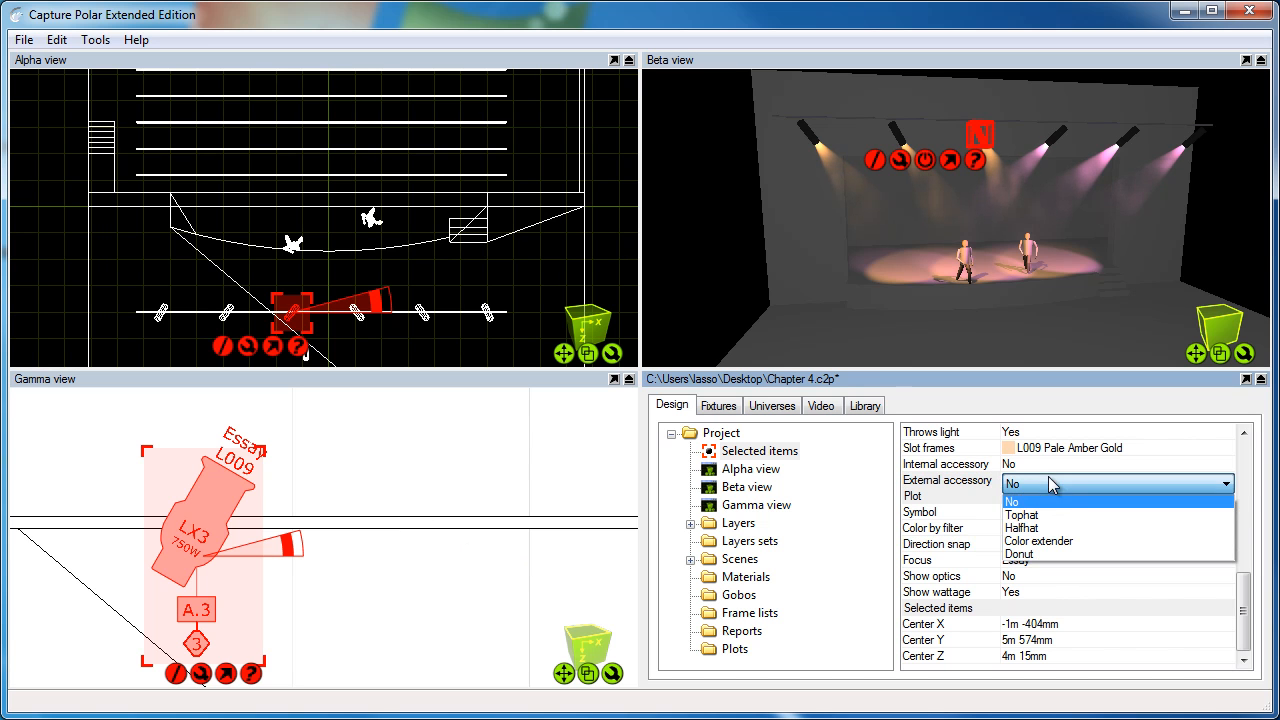
pyautogui.moveTo(1076, 528)
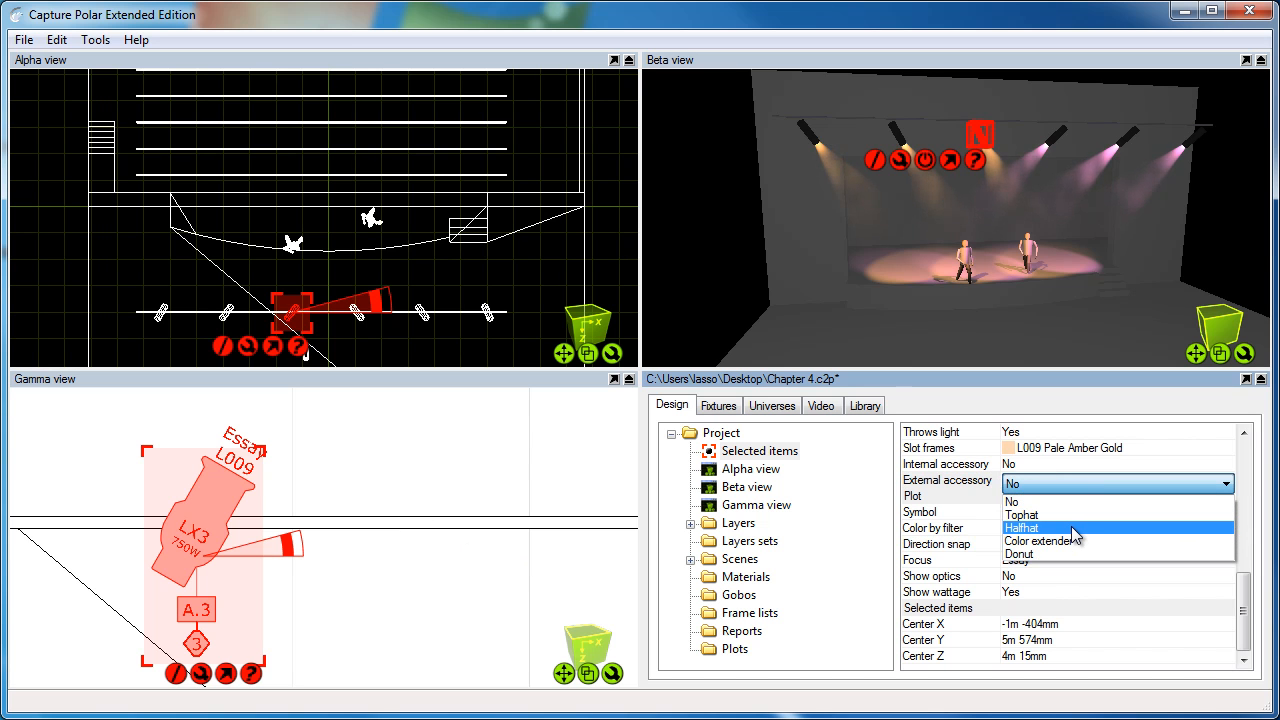
# Set LX3's external accessory to Halfhat, then switch it to Tophat.
pyautogui.click(1020, 528)
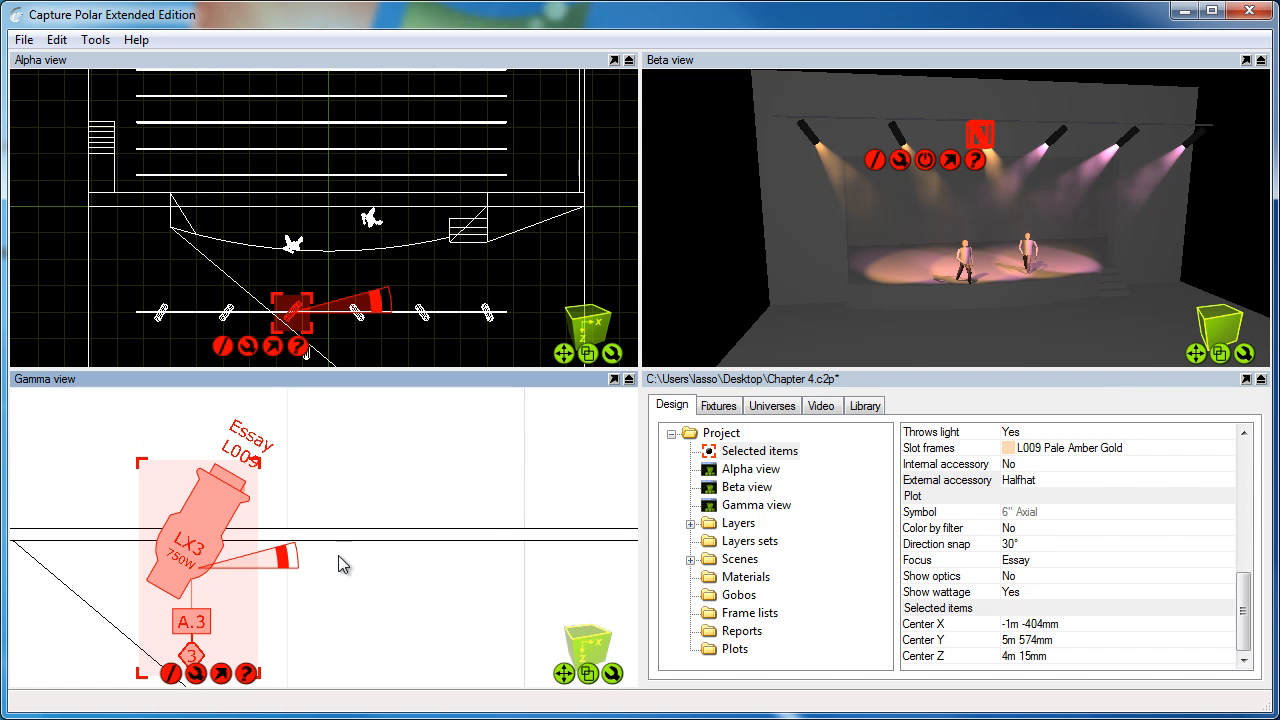
pyautogui.moveTo(238, 492)
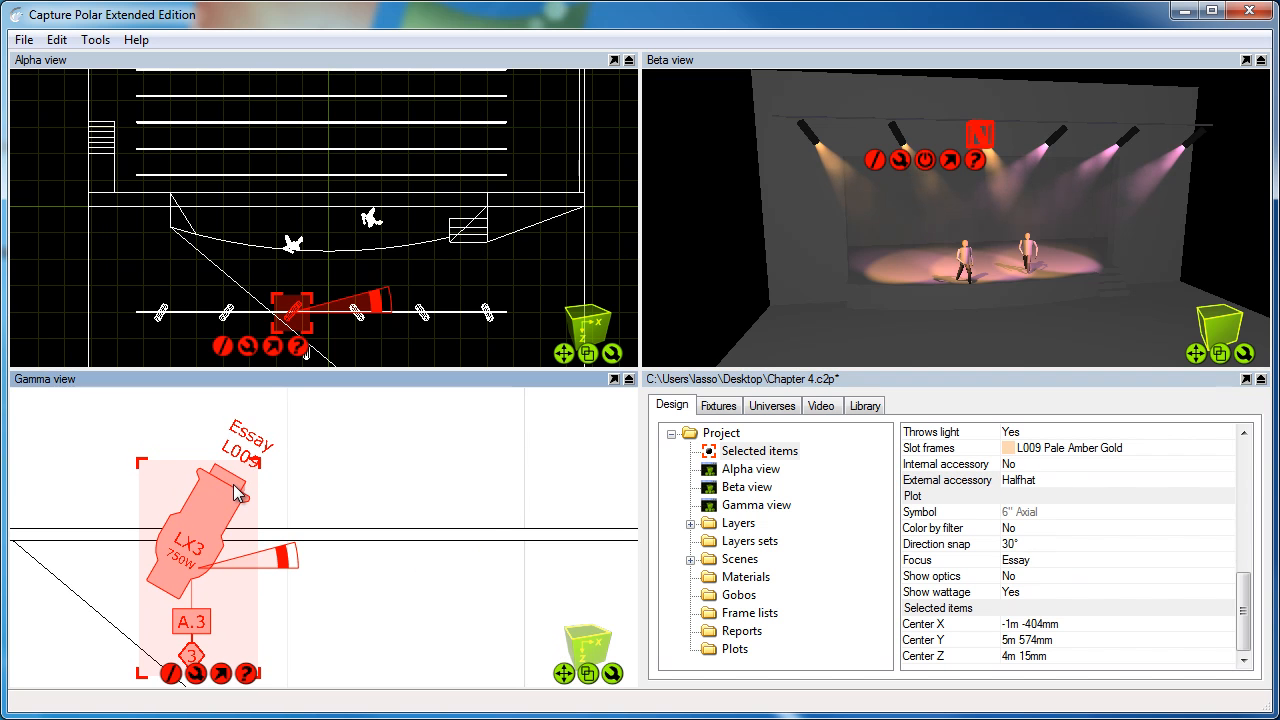
pyautogui.click(1224, 482)
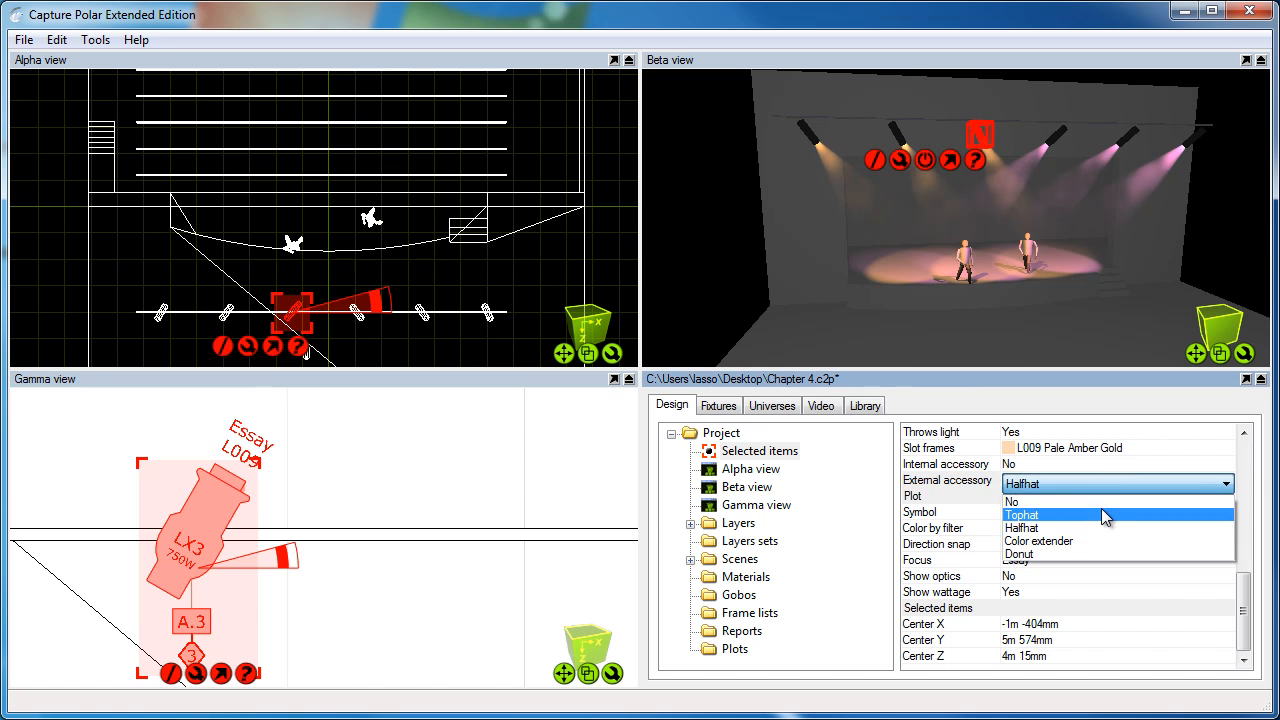
pyautogui.click(1022, 514)
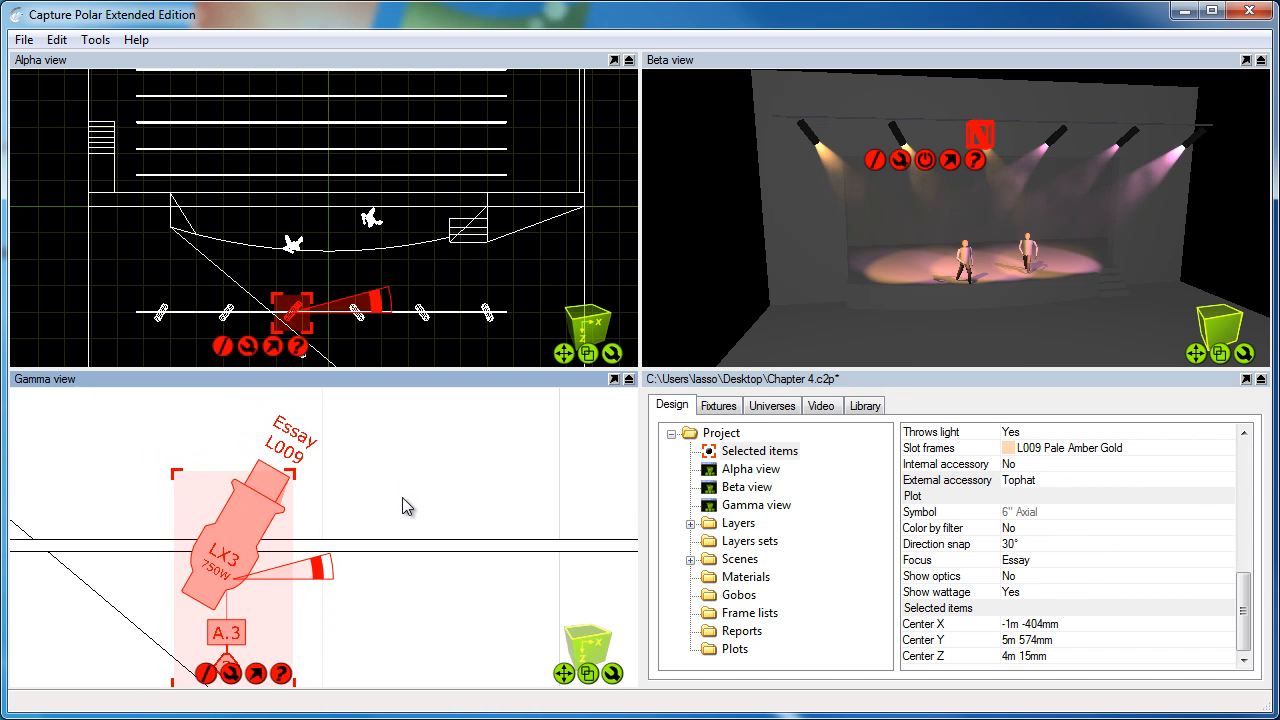
pyautogui.moveTo(400, 496)
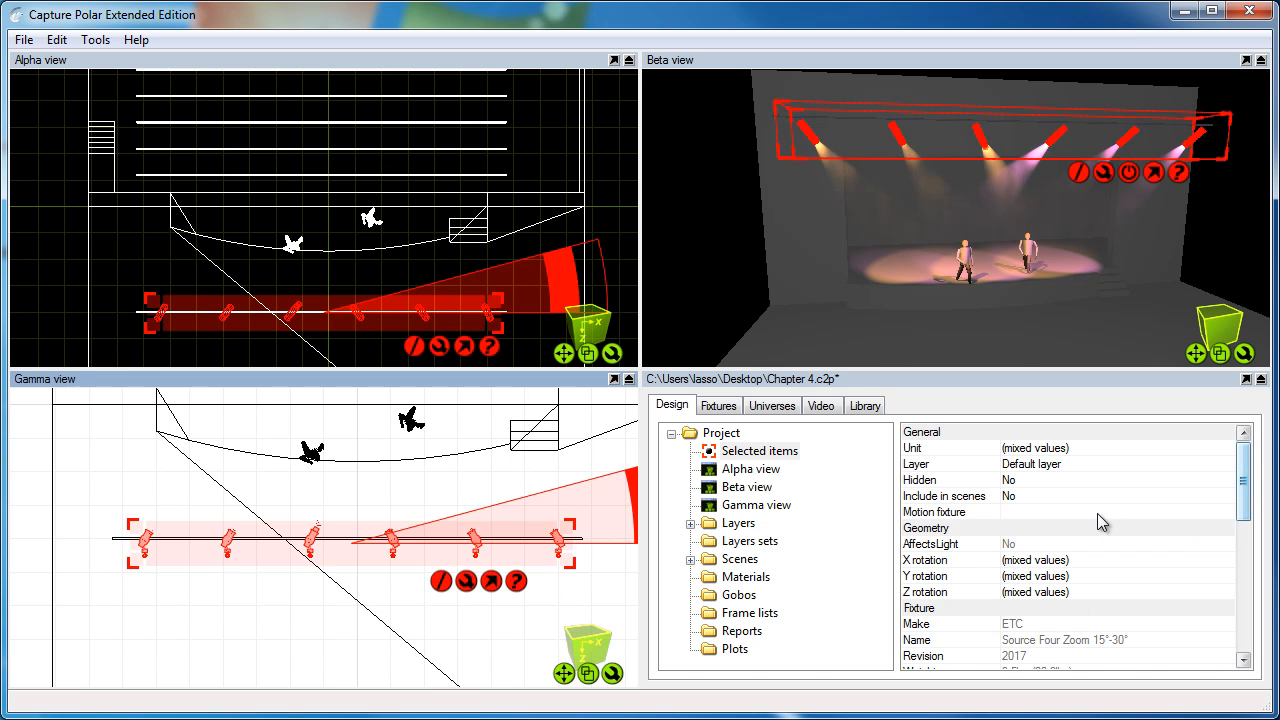
pyautogui.scroll(-3)
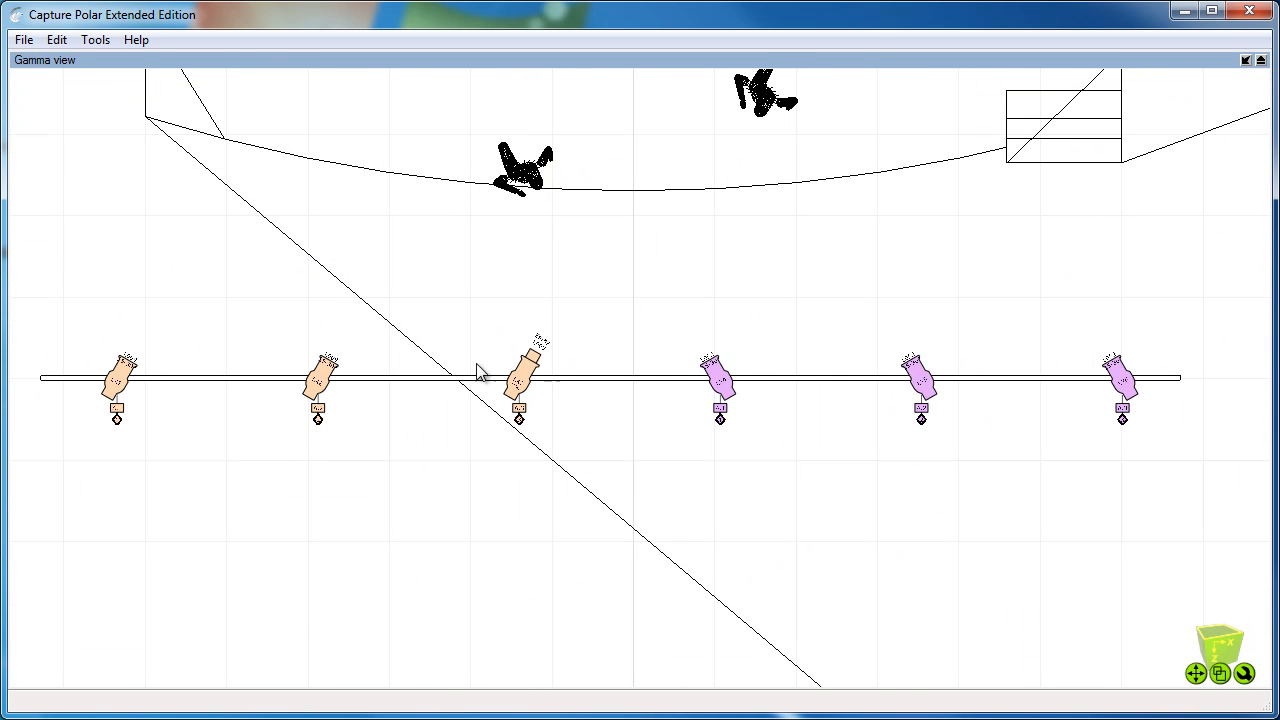
pyautogui.moveTo(888, 88)
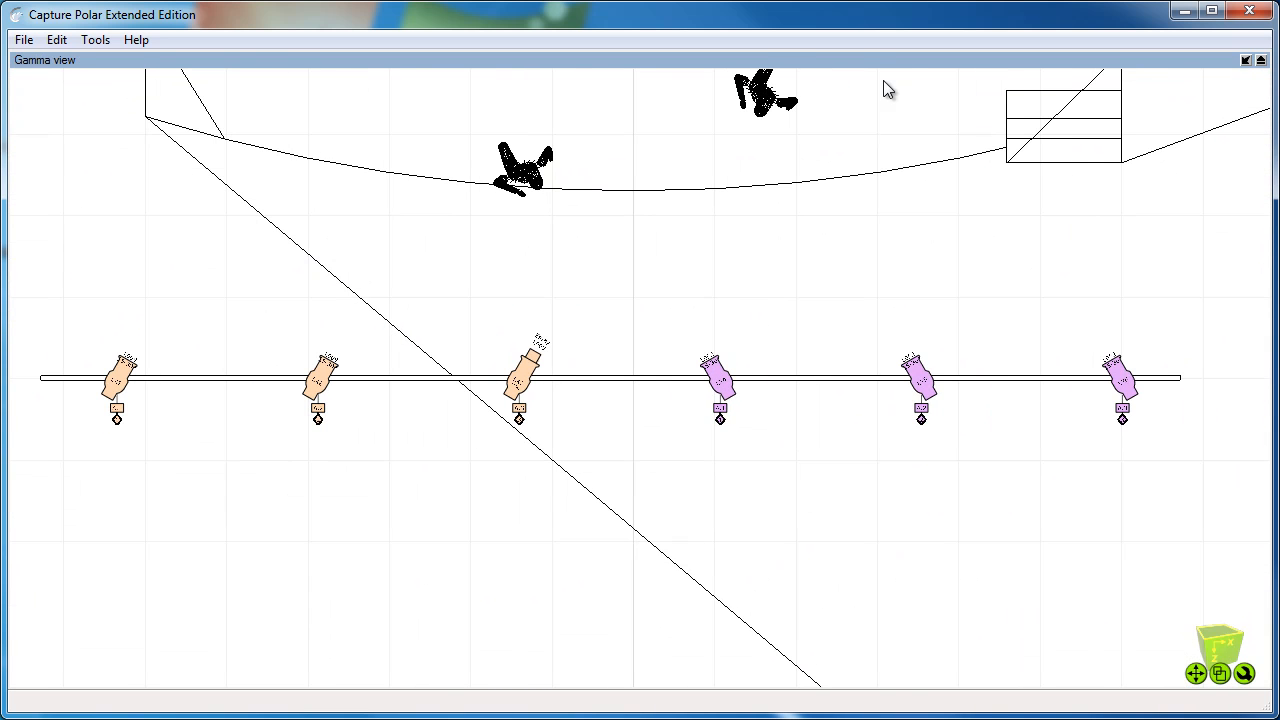
pyautogui.moveTo(880, 82)
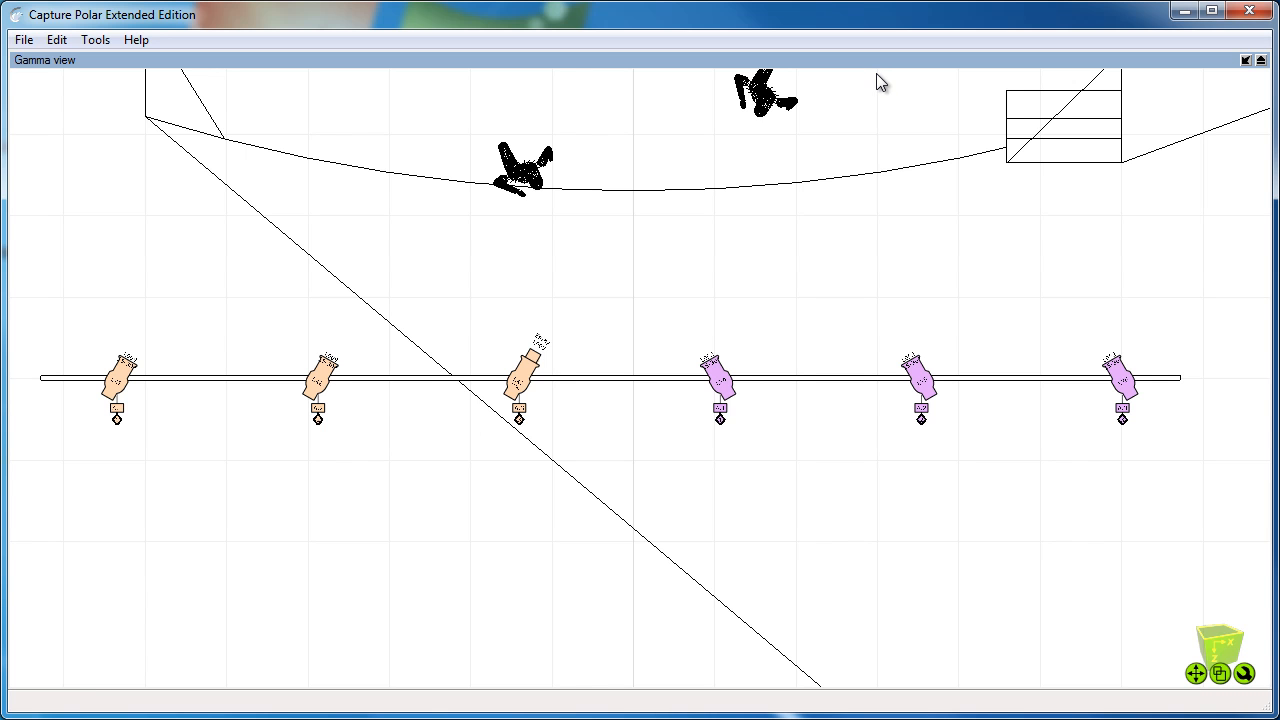
pyautogui.moveTo(904, 68)
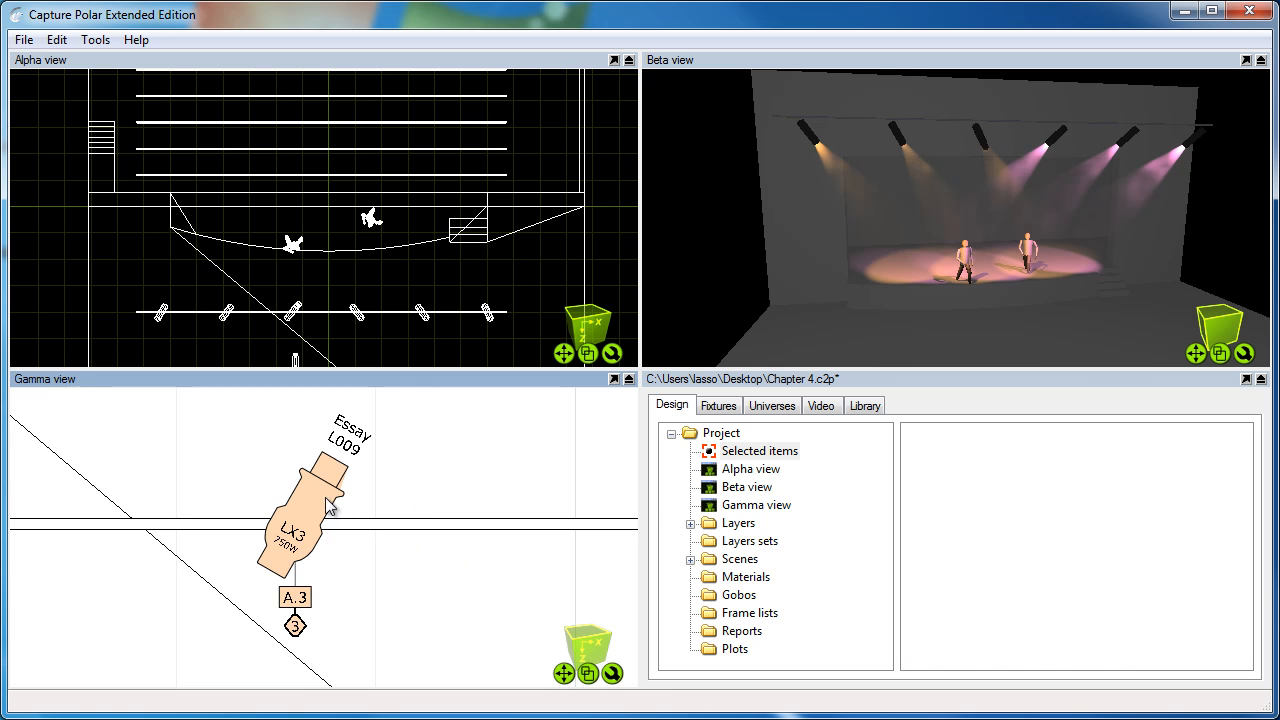
# Rotate the Essay-labelled LX3 symbol to a diagonal angle with its rotation handle.
pyautogui.click(296, 524)
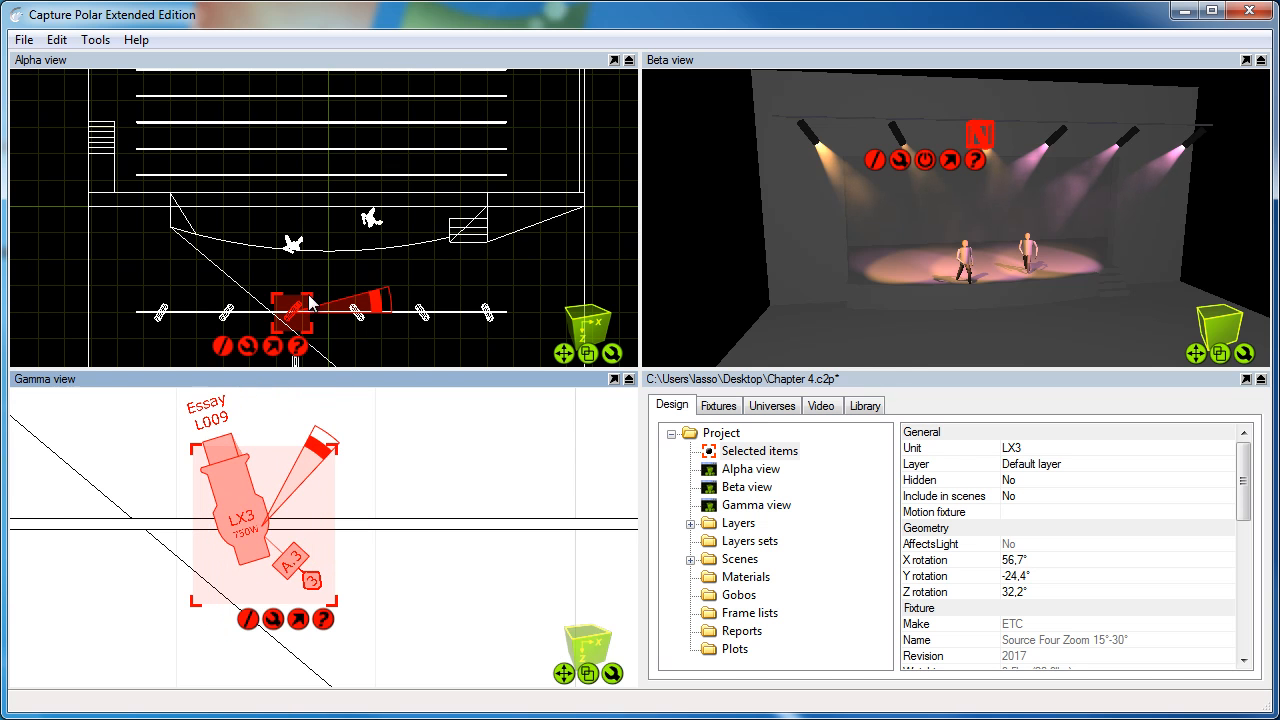
pyautogui.moveTo(268, 394)
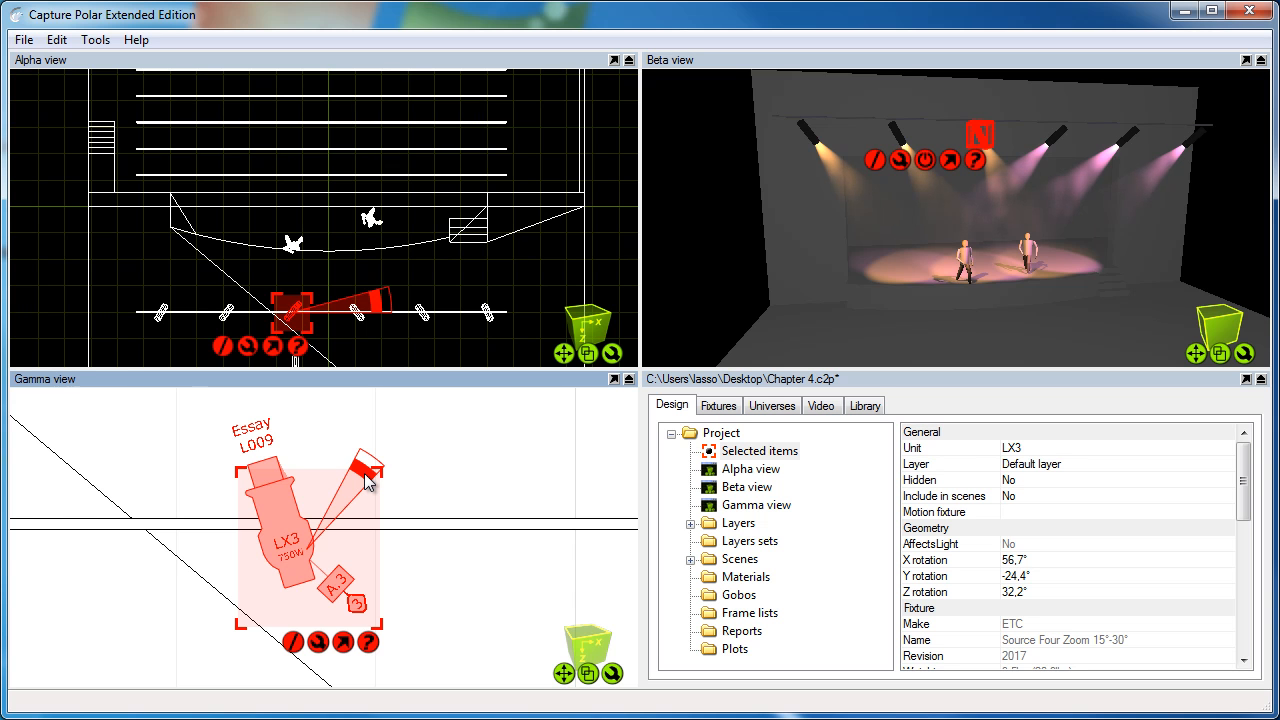
pyautogui.moveTo(364, 480); pyautogui.dragTo(384, 550)
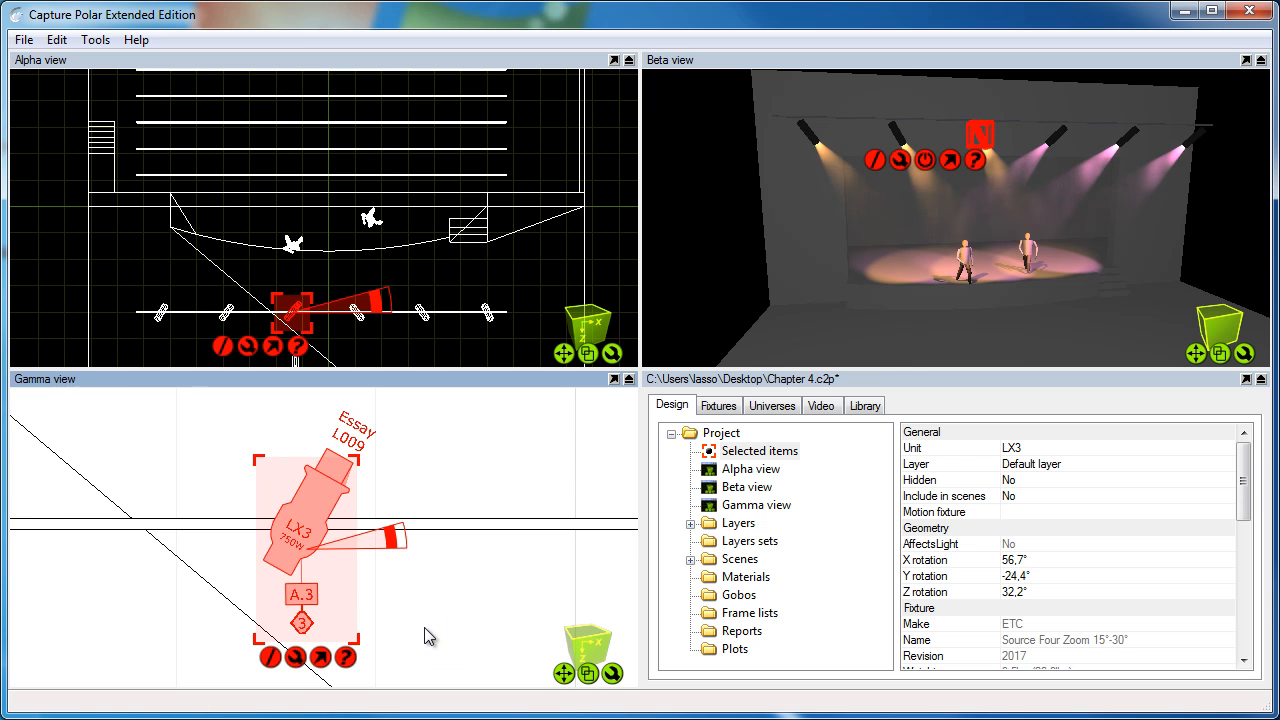
pyautogui.moveTo(304, 608)
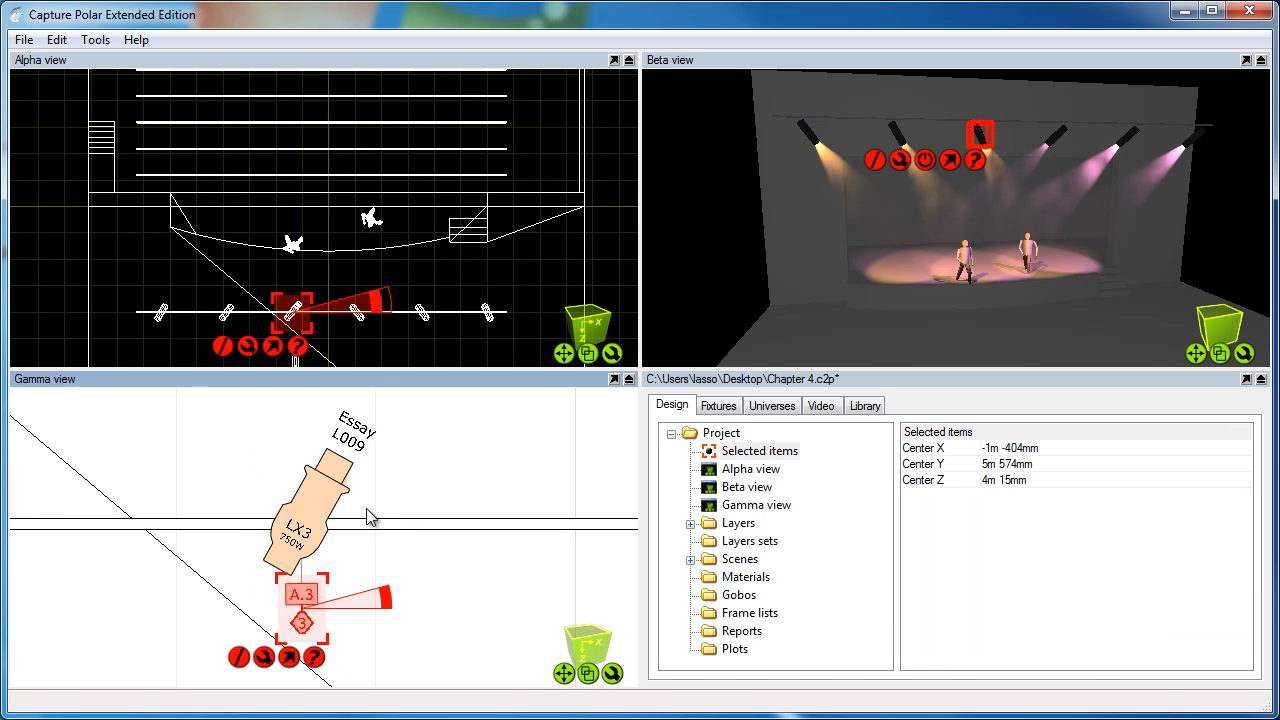
pyautogui.moveTo(304, 638)
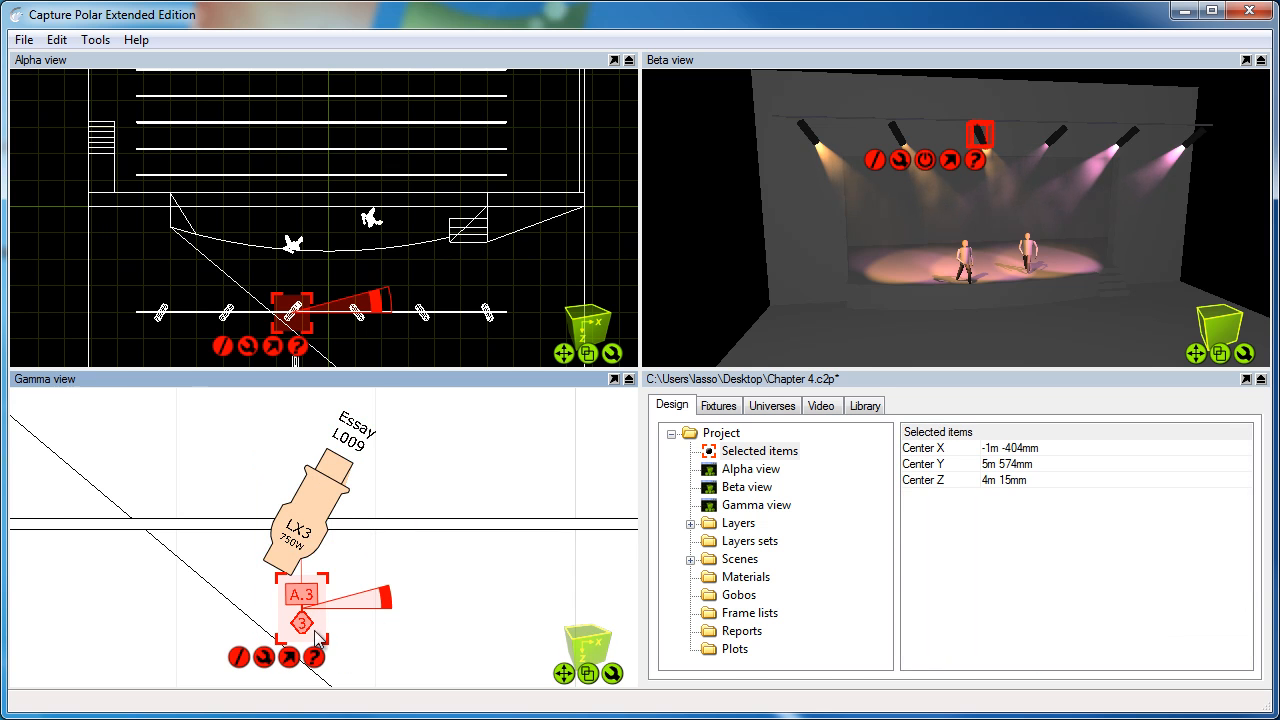
# Drag LX3's A.3 unit label to the fixture's lower left.
pyautogui.moveTo(300, 610); pyautogui.dragTo(340, 610)
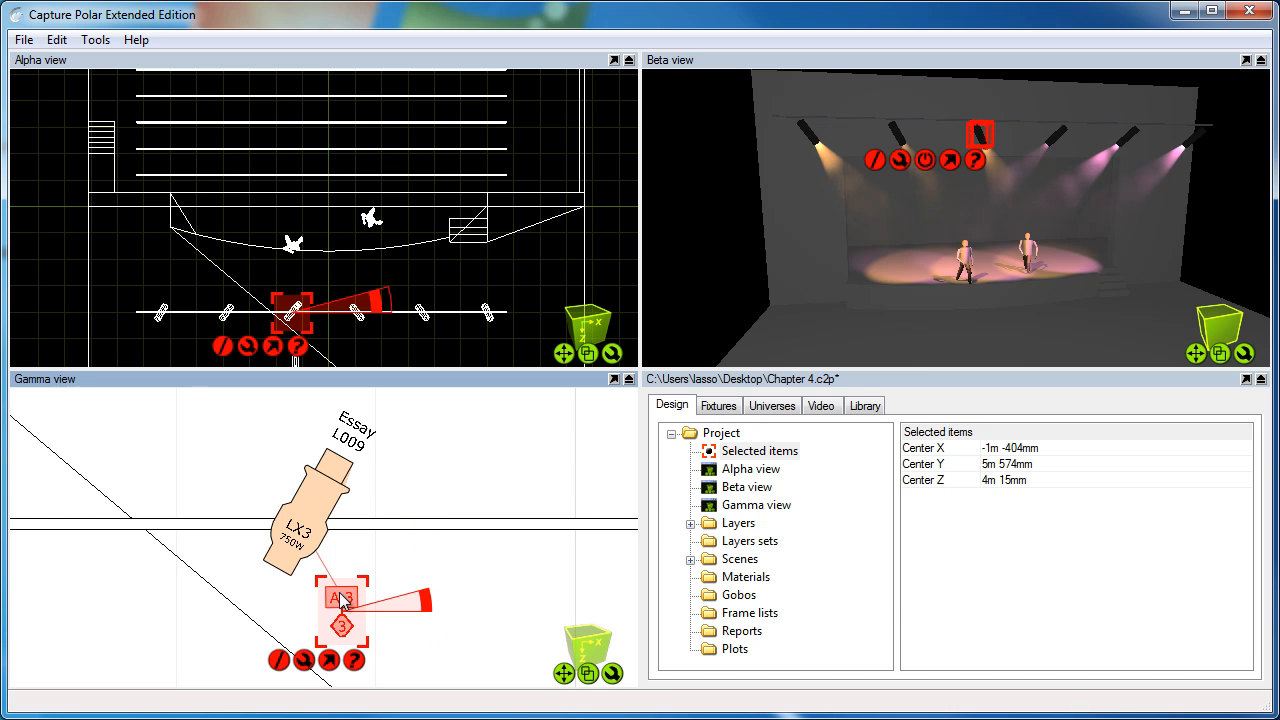
pyautogui.moveTo(342, 600); pyautogui.dragTo(238, 570)
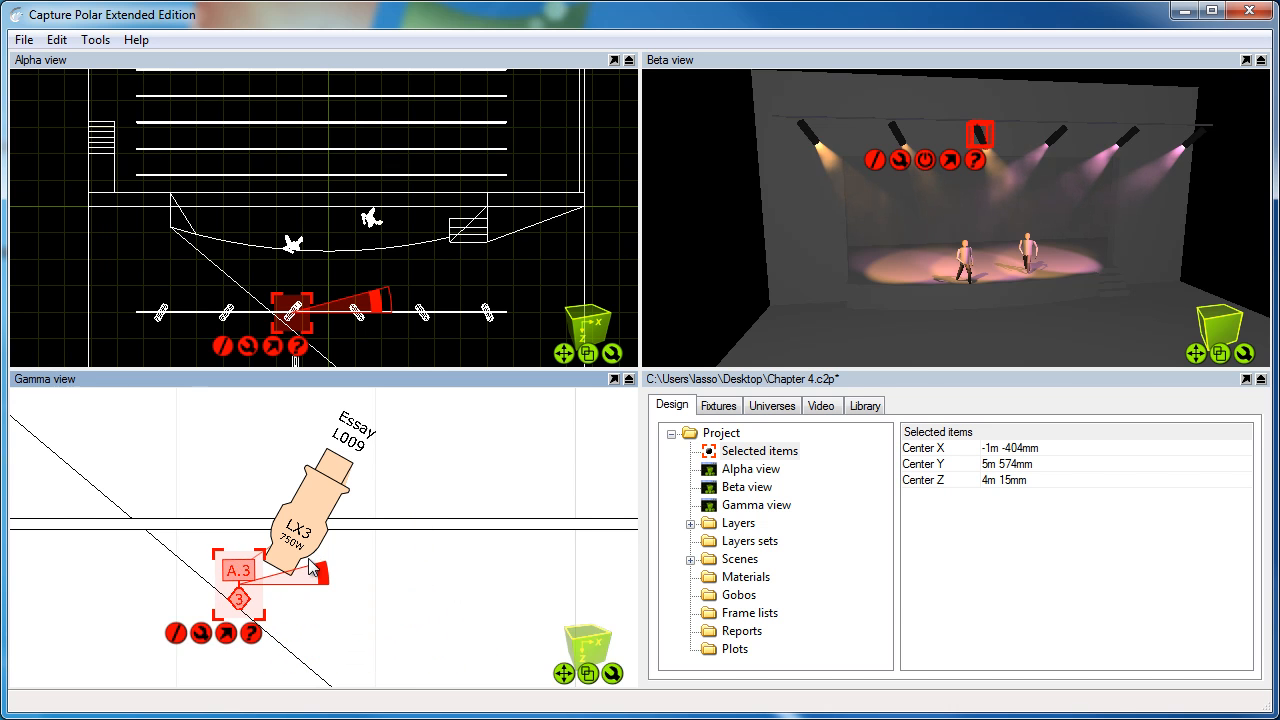
pyautogui.click(300, 500)
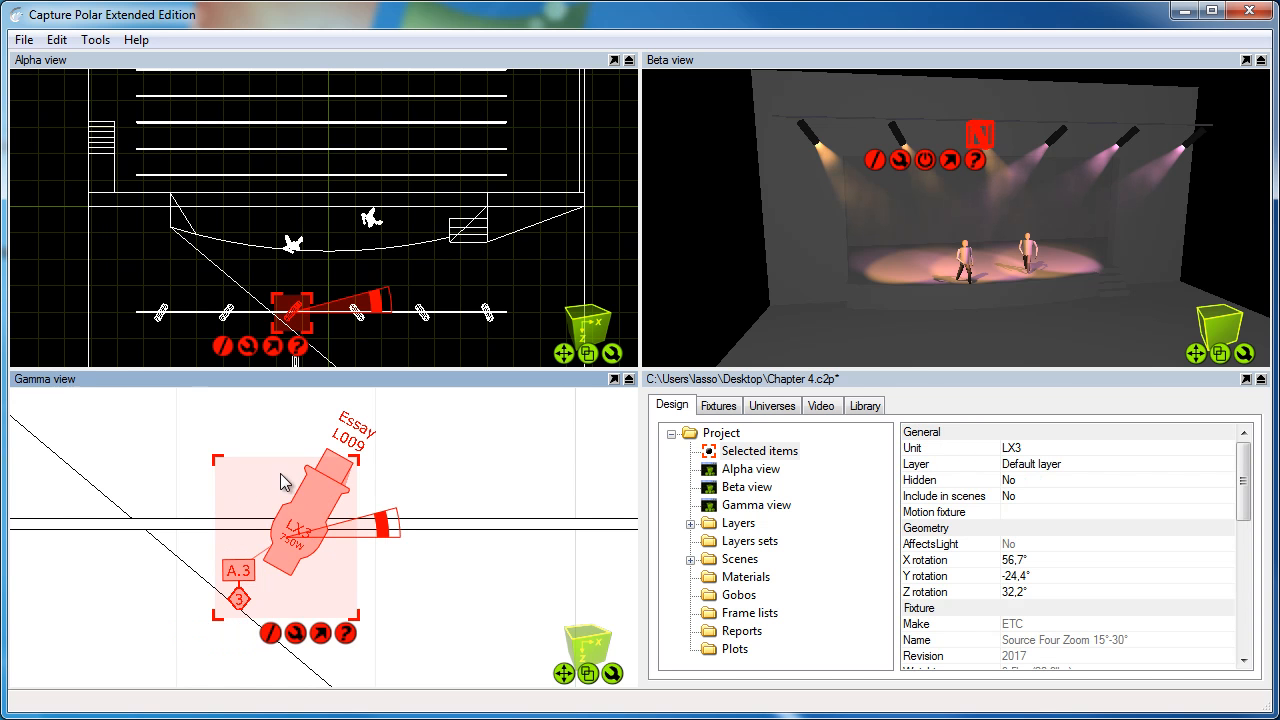
pyautogui.moveTo(370, 676)
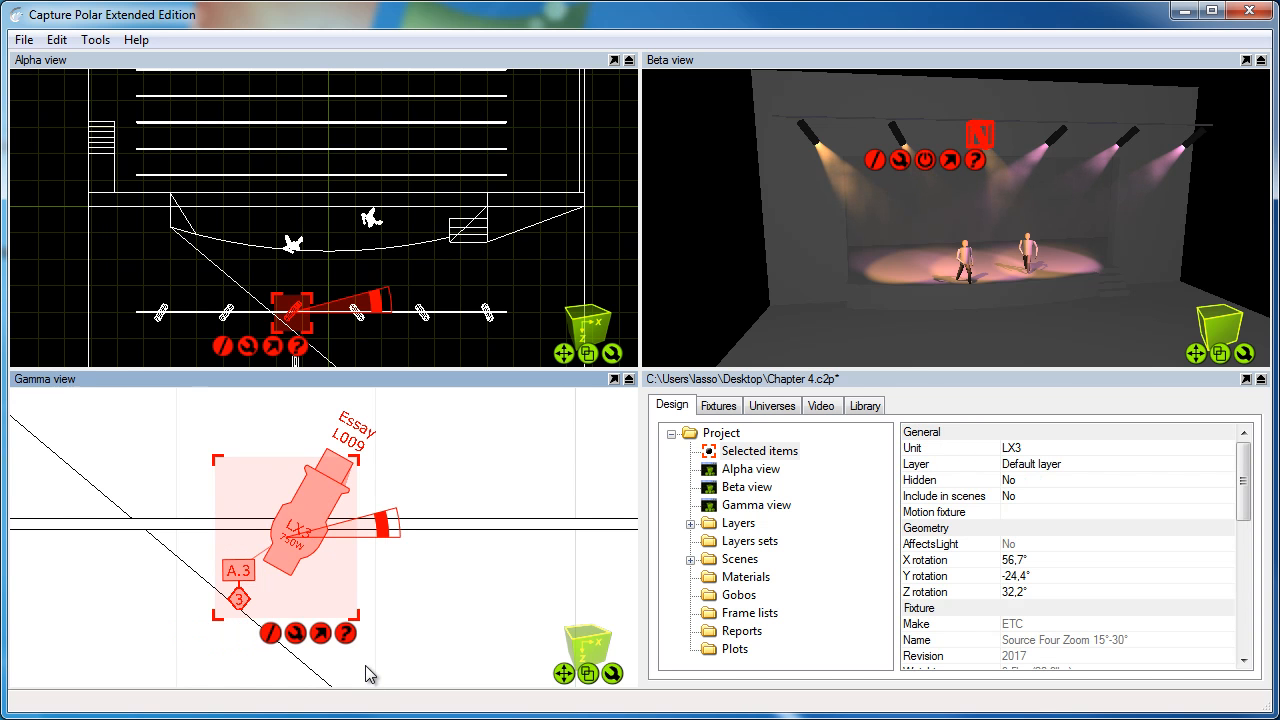
# Select the truss together with its fixtures.
pyautogui.rightClick(284, 540)
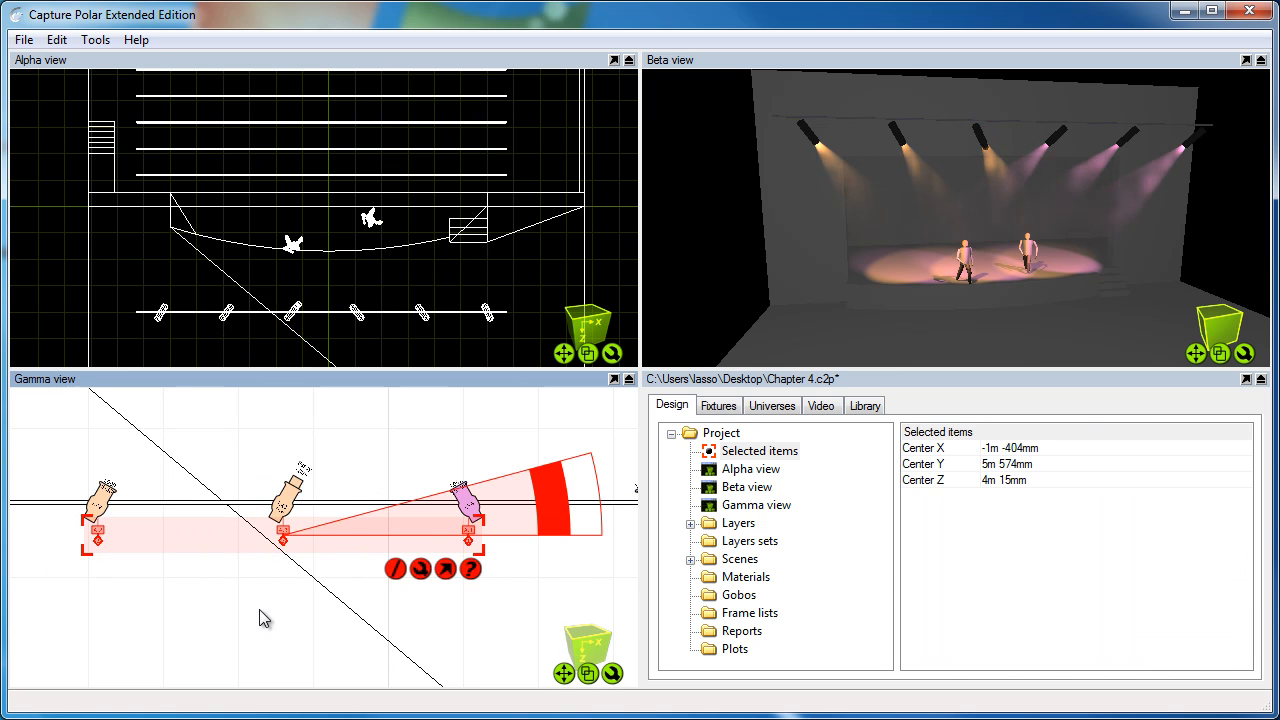
pyautogui.click(96, 504)
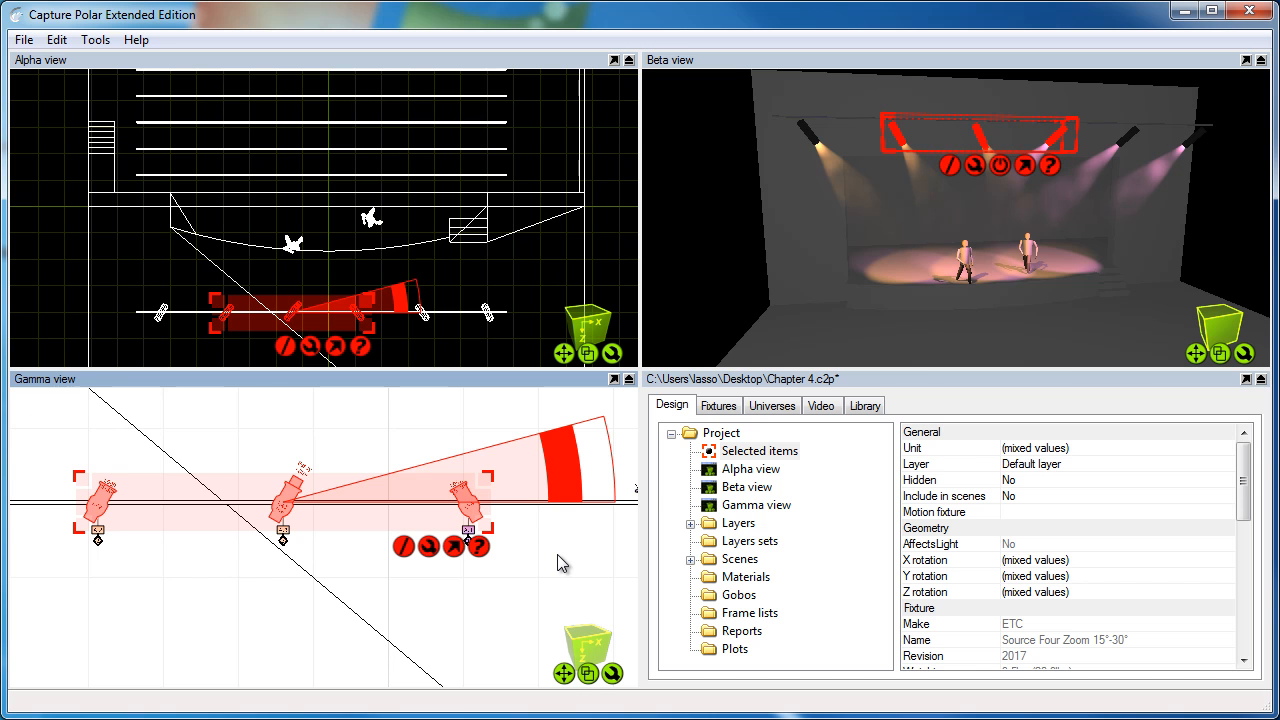
pyautogui.moveTo(378, 578)
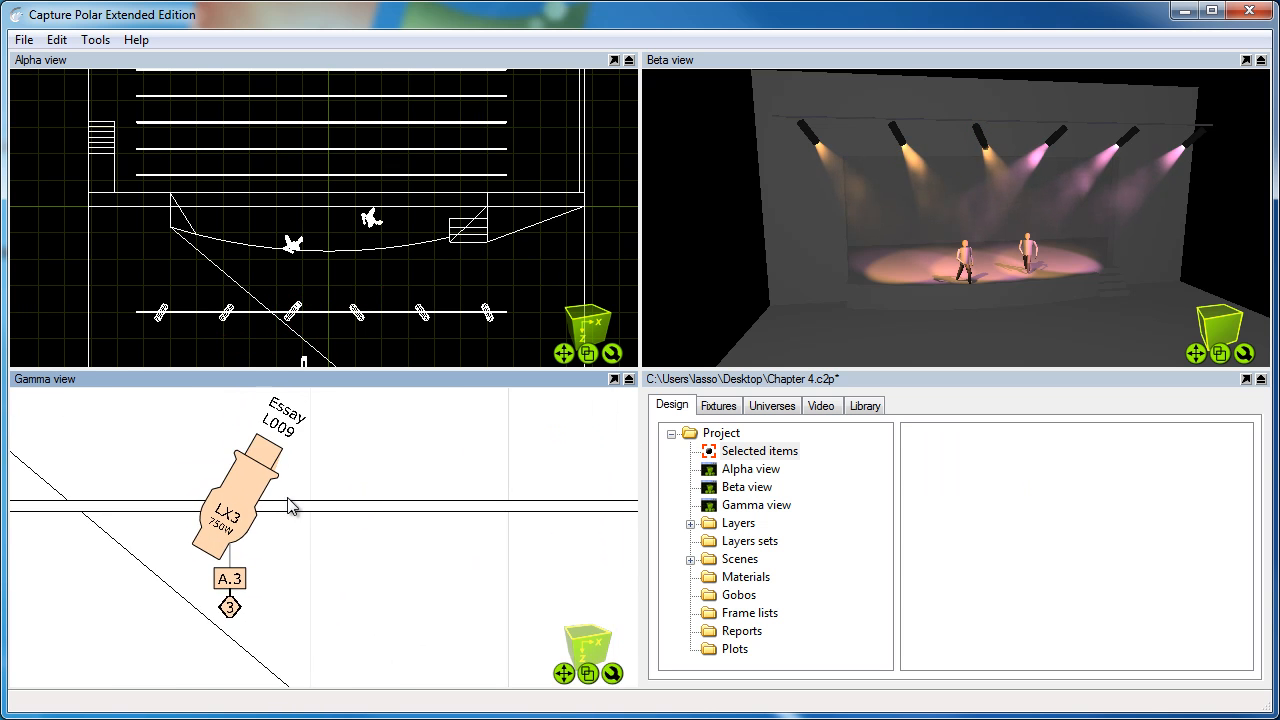
# Select LX3 and go to its plot symbol setting in the Library.
pyautogui.click(230, 500)
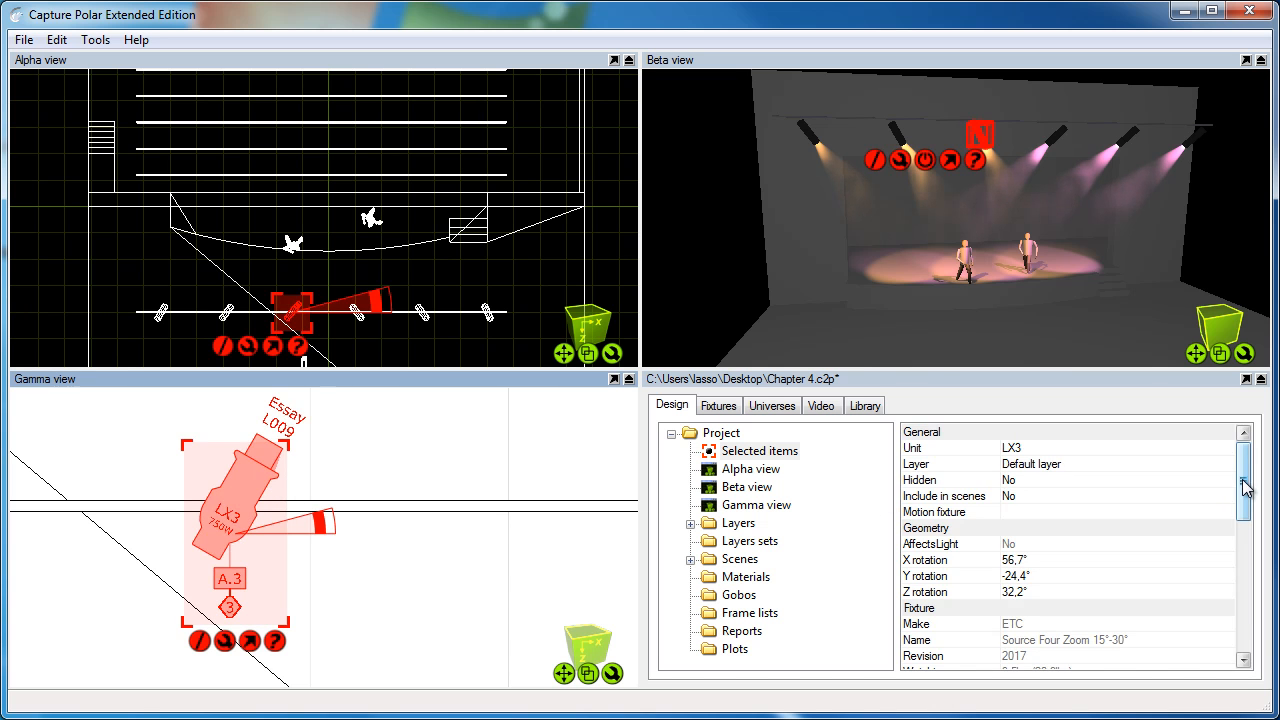
pyautogui.scroll(-3)
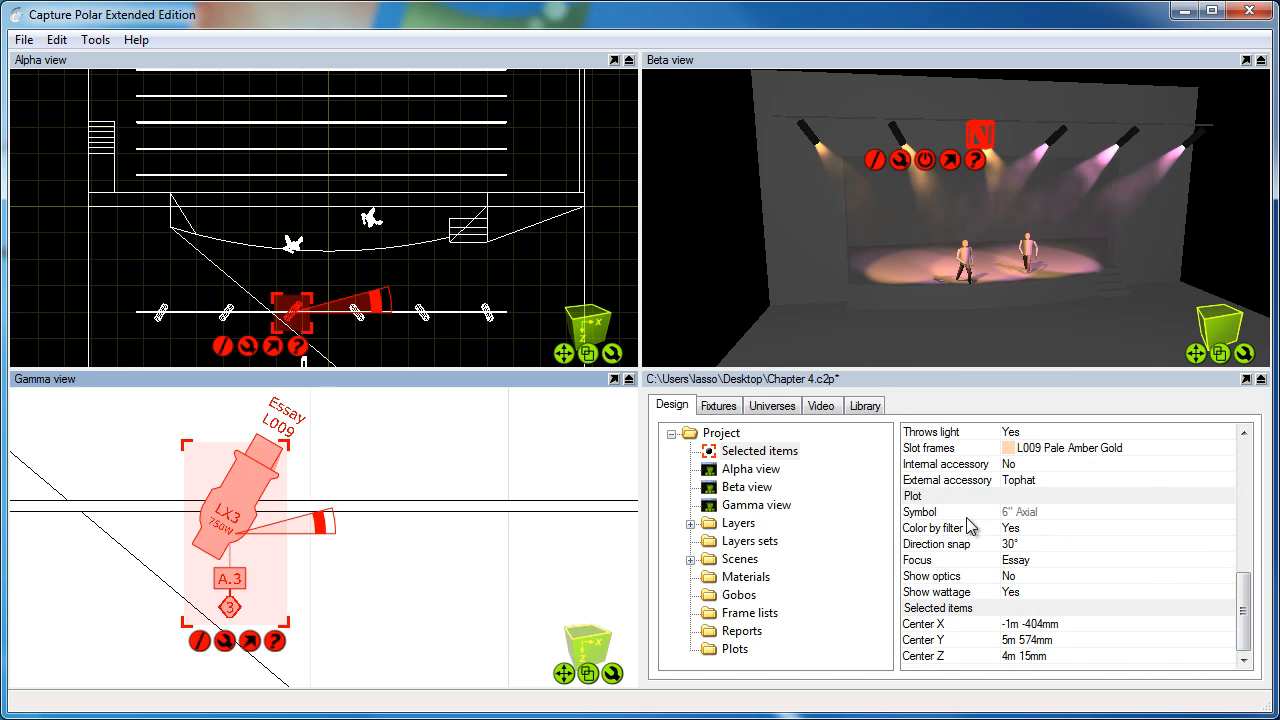
pyautogui.click(918, 512)
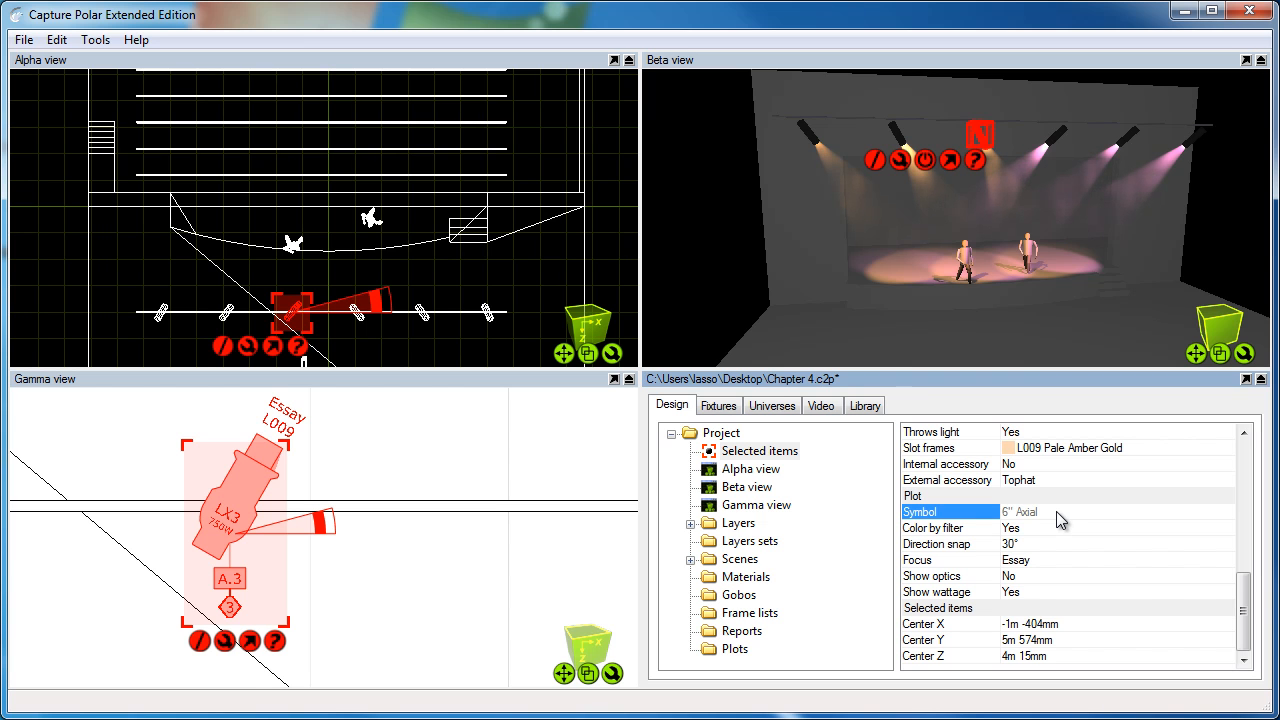
pyautogui.moveTo(864, 456)
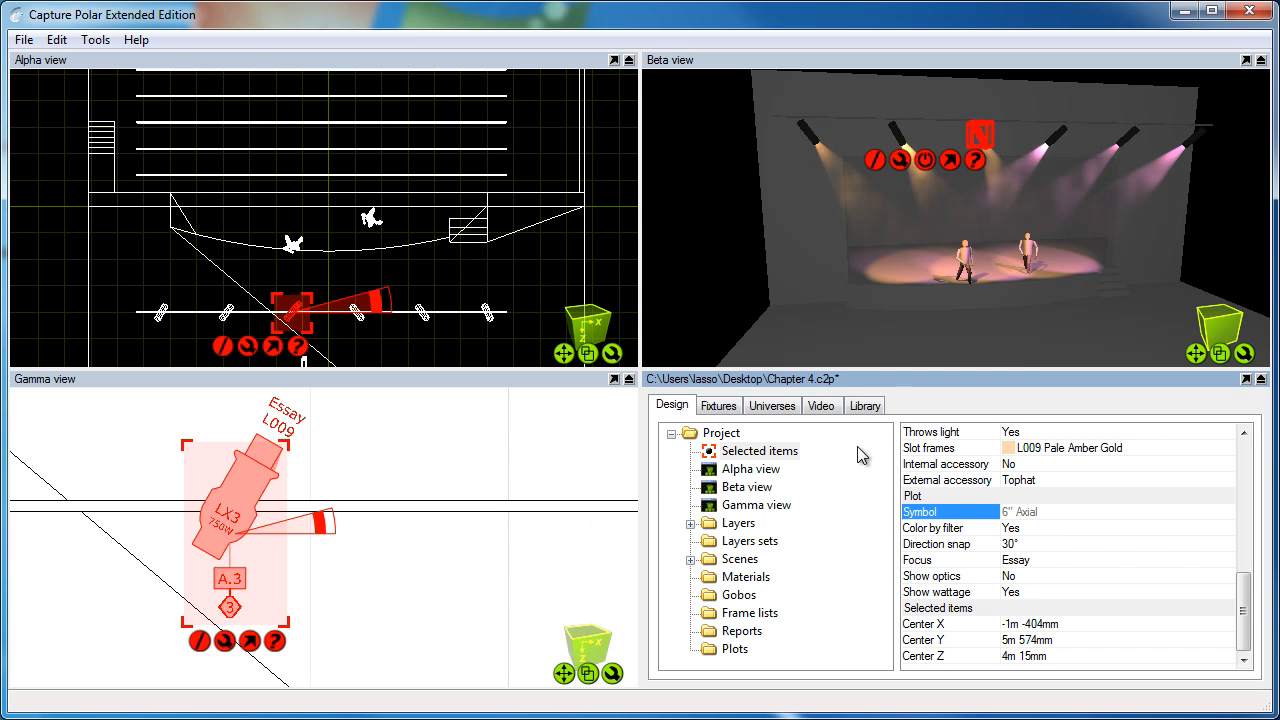
pyautogui.click(864, 404)
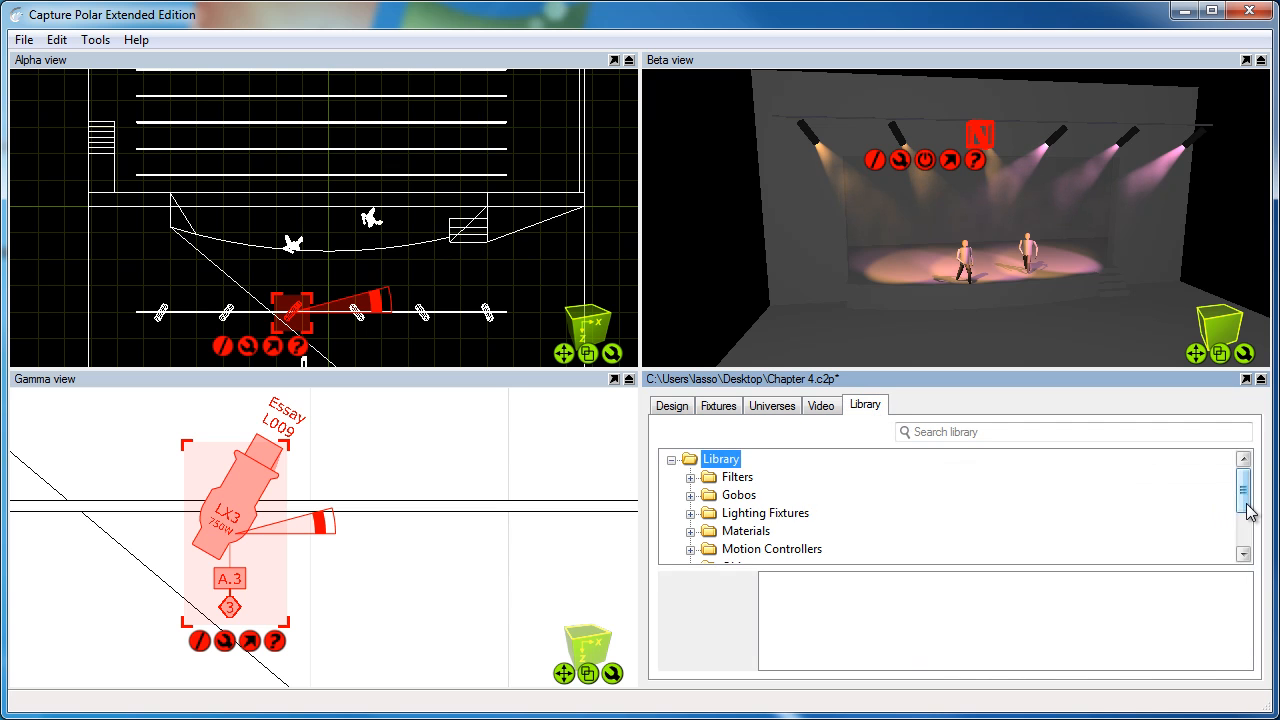
# Apply a new rounded symbol from the library's Symbols folder to the fixture.
pyautogui.scroll(-3)
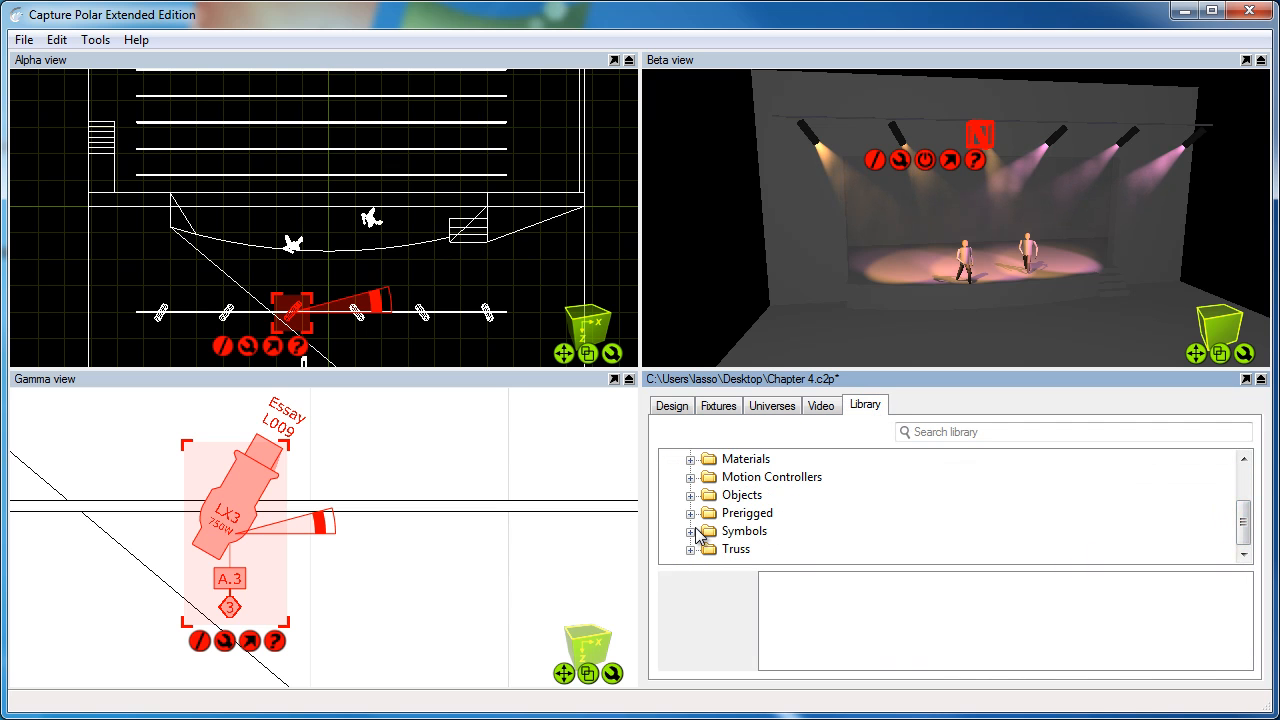
pyautogui.click(692, 532)
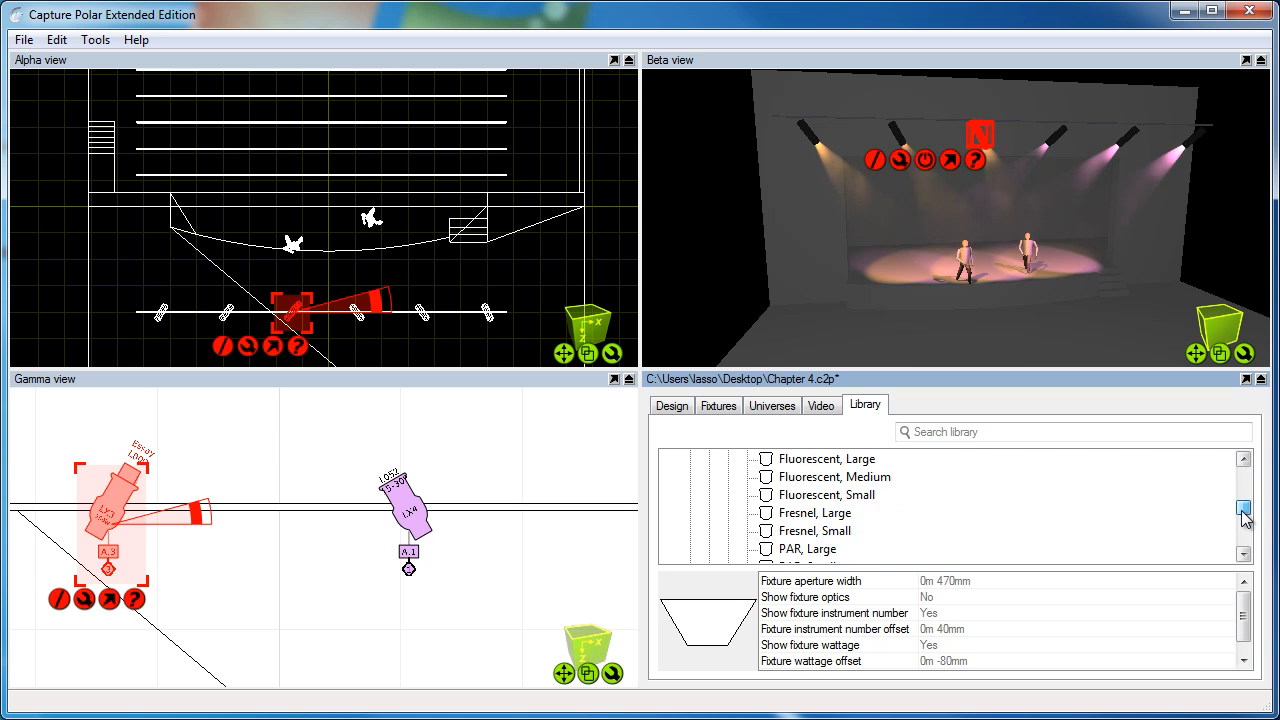
pyautogui.scroll(-3)
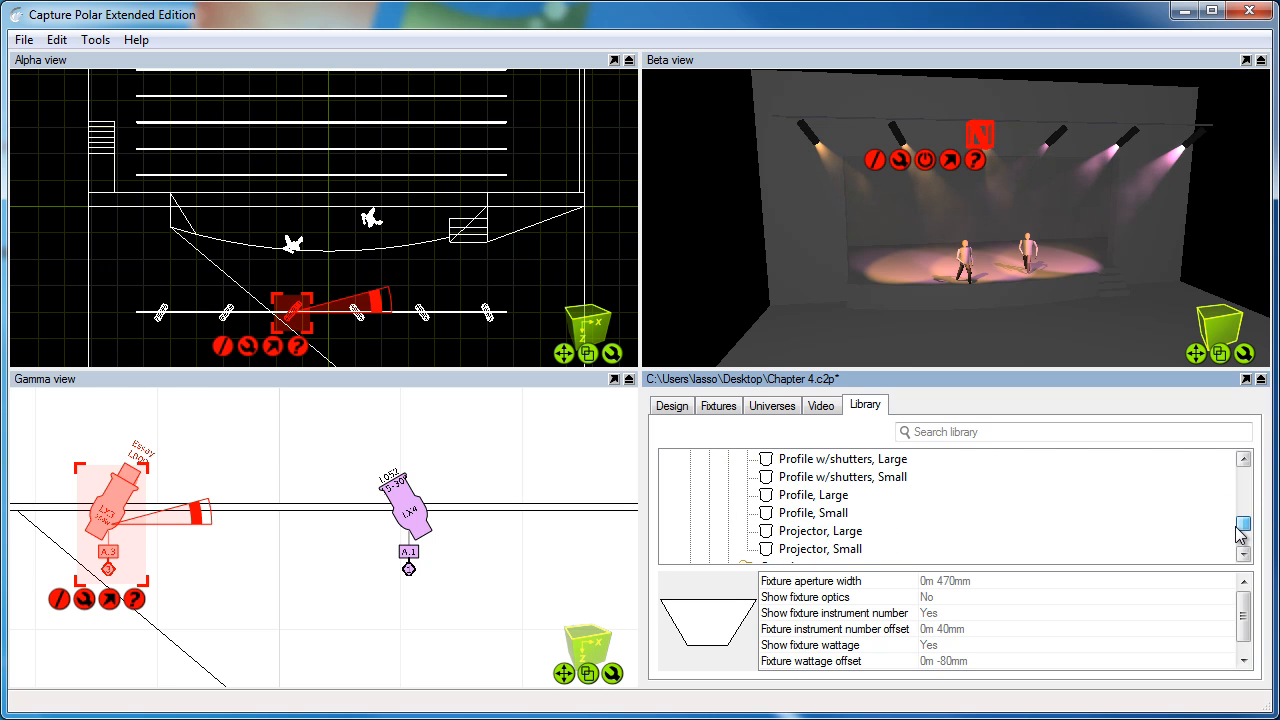
pyautogui.click(812, 494)
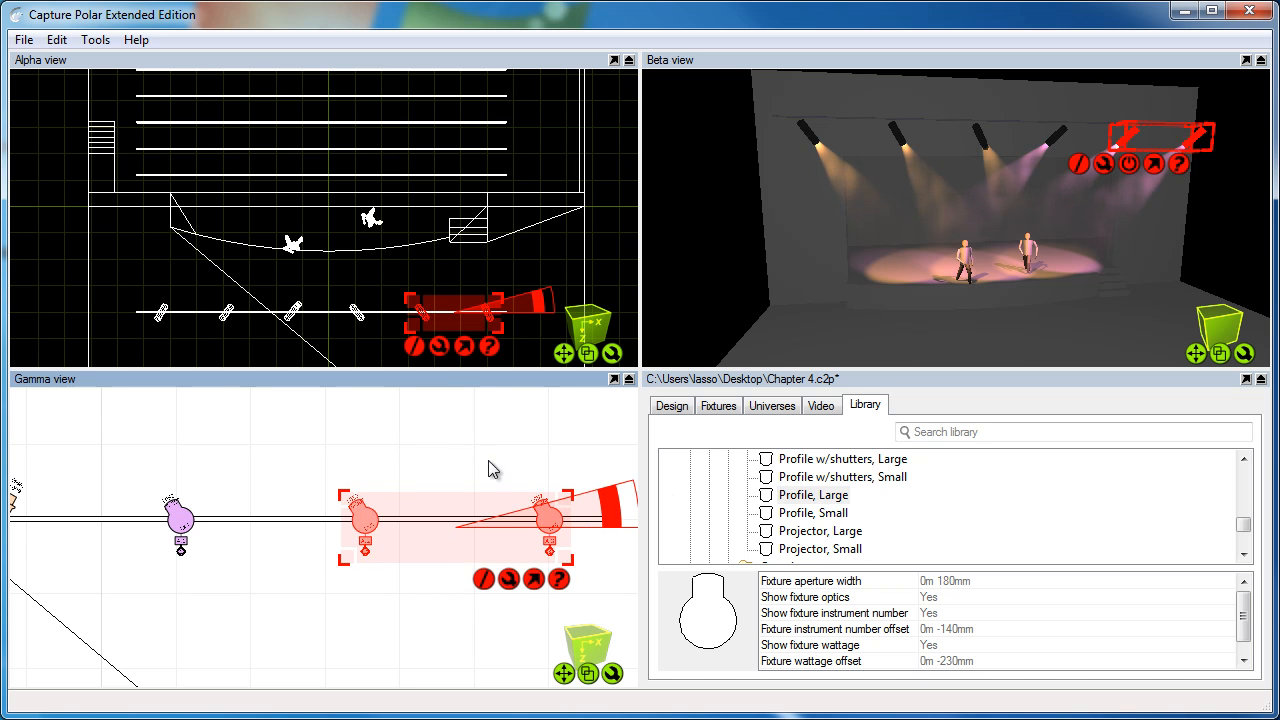
pyautogui.moveTo(458, 466)
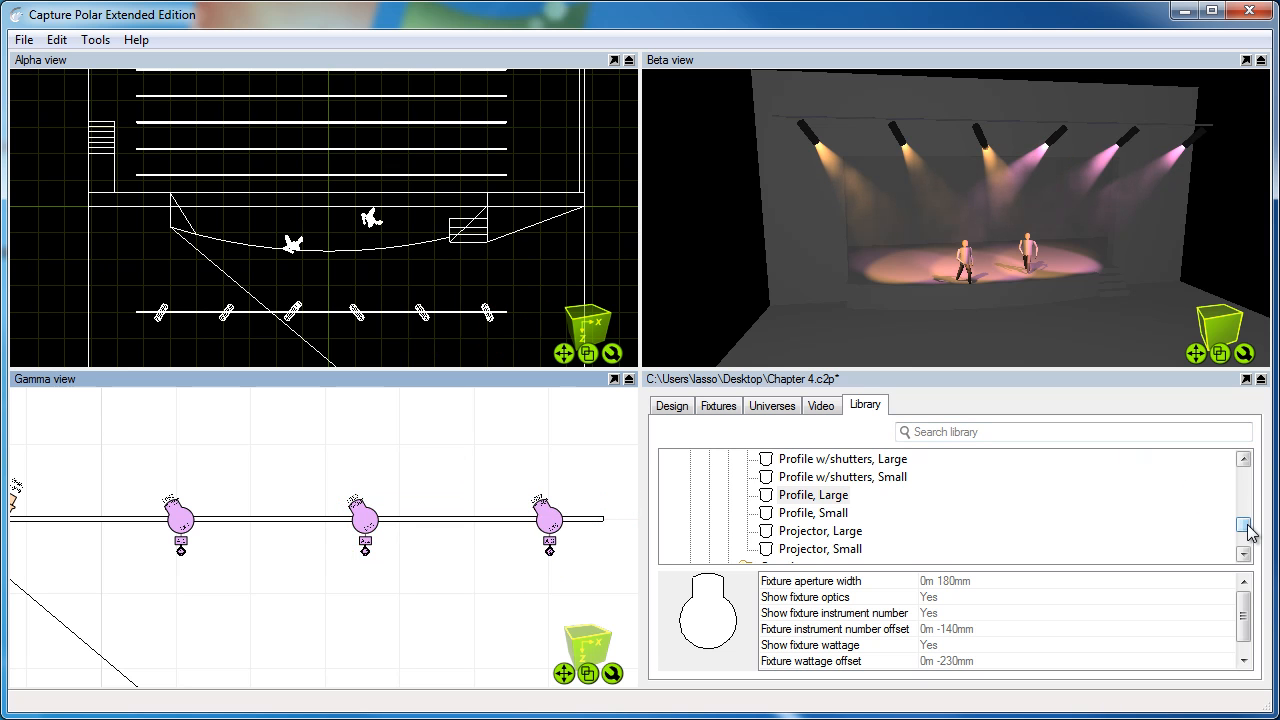
# Place a Rigging Point illustration on the truss in the Alpha view.
pyautogui.scroll(3)
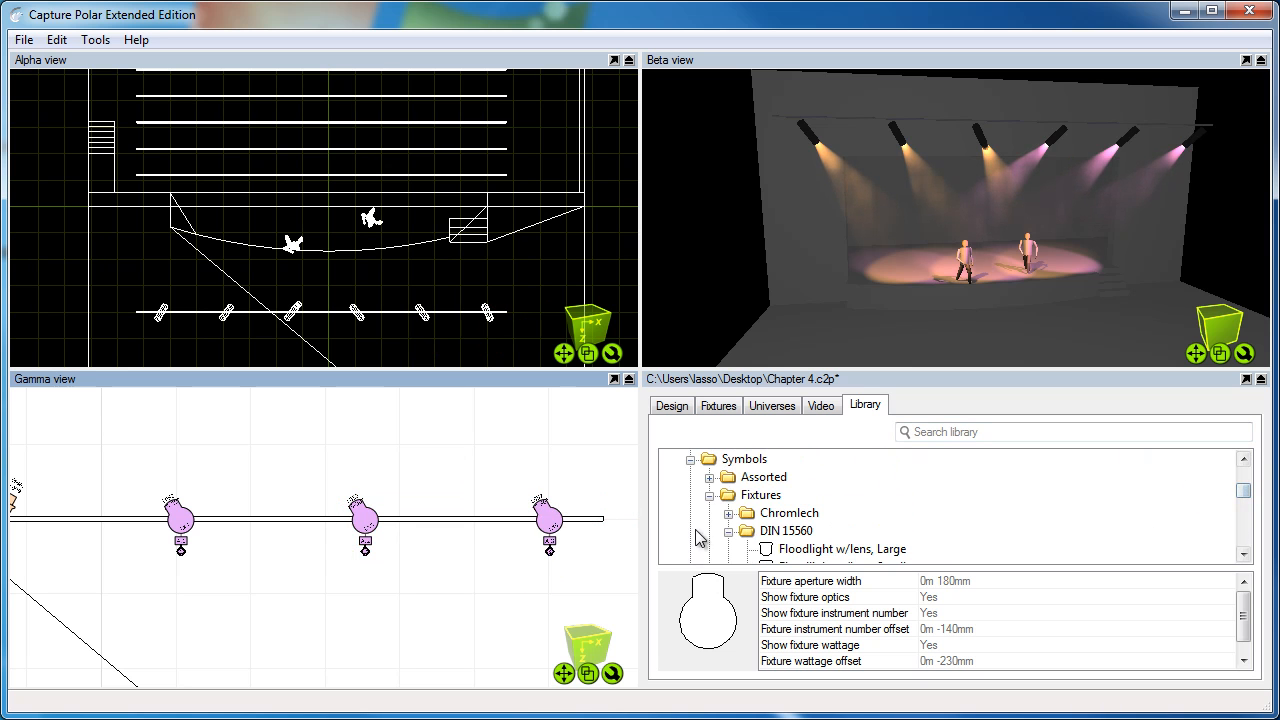
pyautogui.click(786, 532)
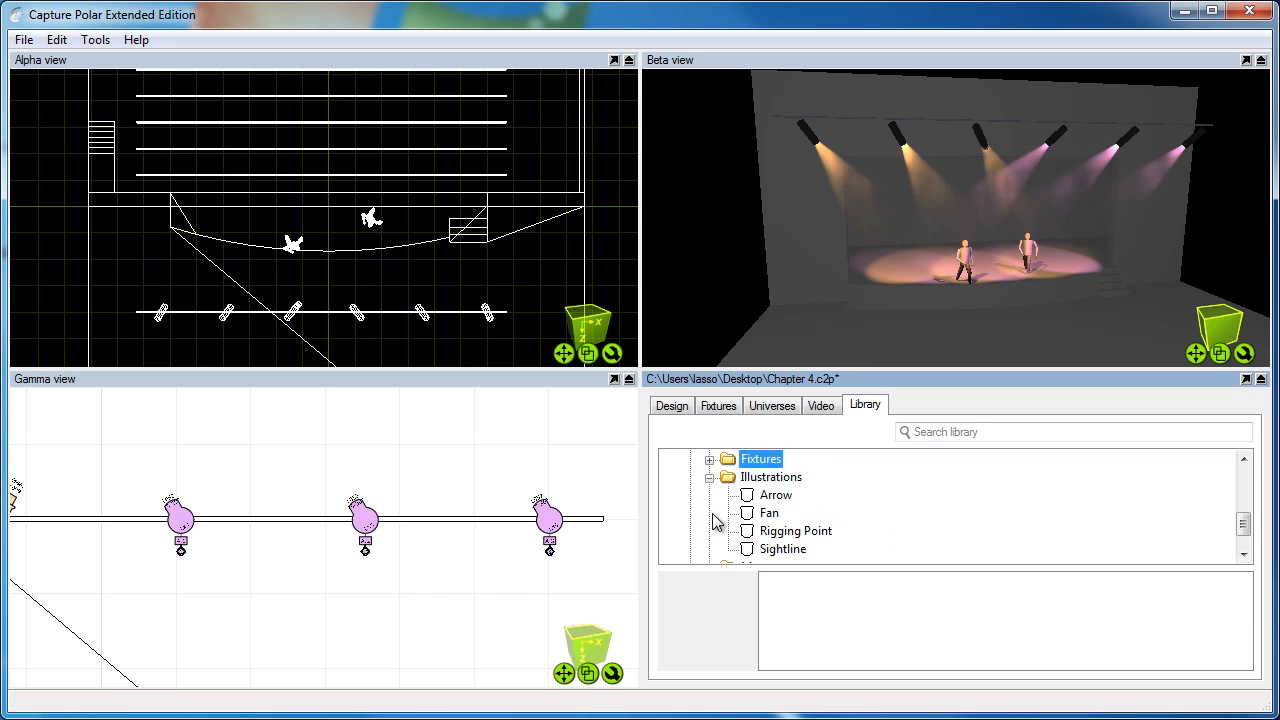
pyautogui.click(796, 532)
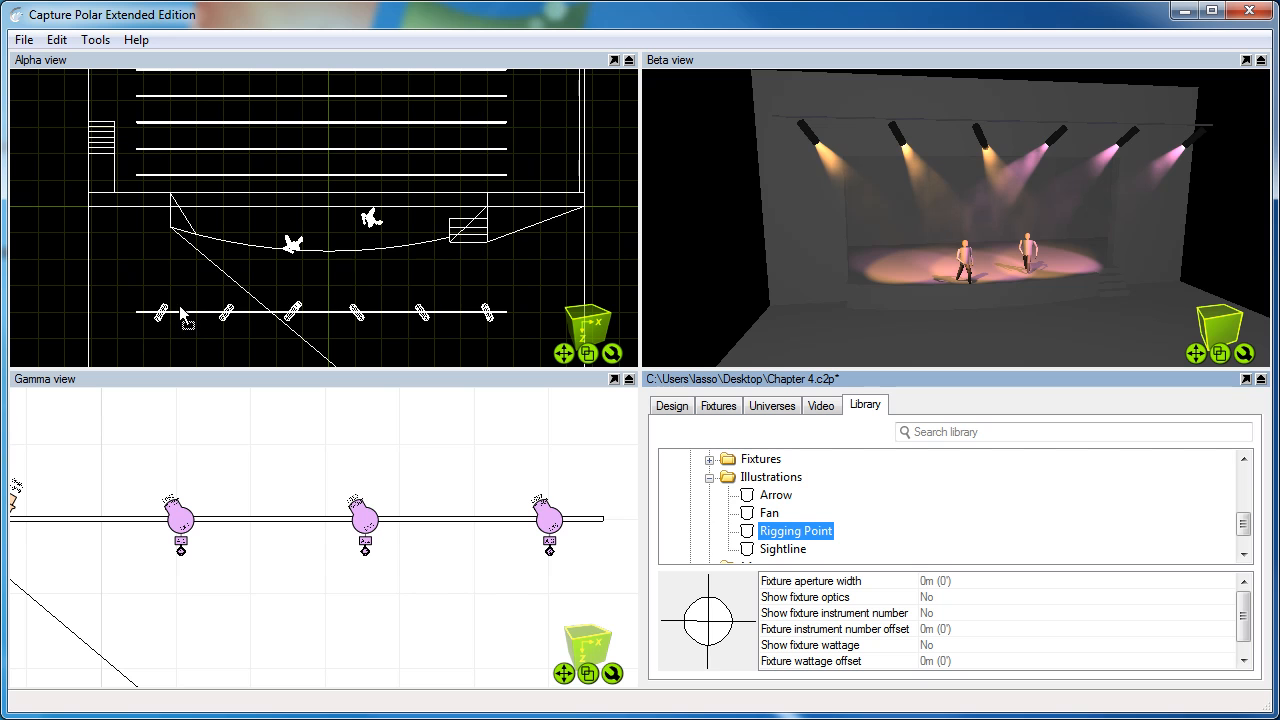
pyautogui.moveTo(812, 540)
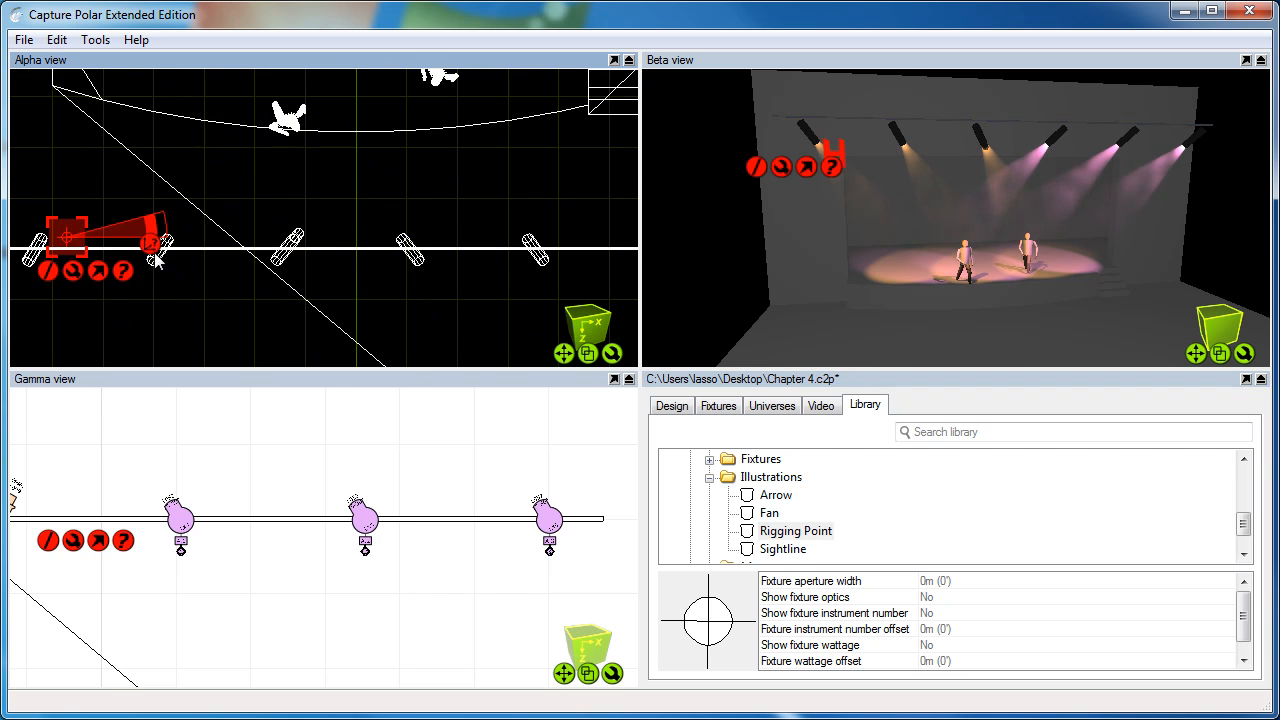
pyautogui.moveTo(150, 240); pyautogui.dragTo(82, 248)
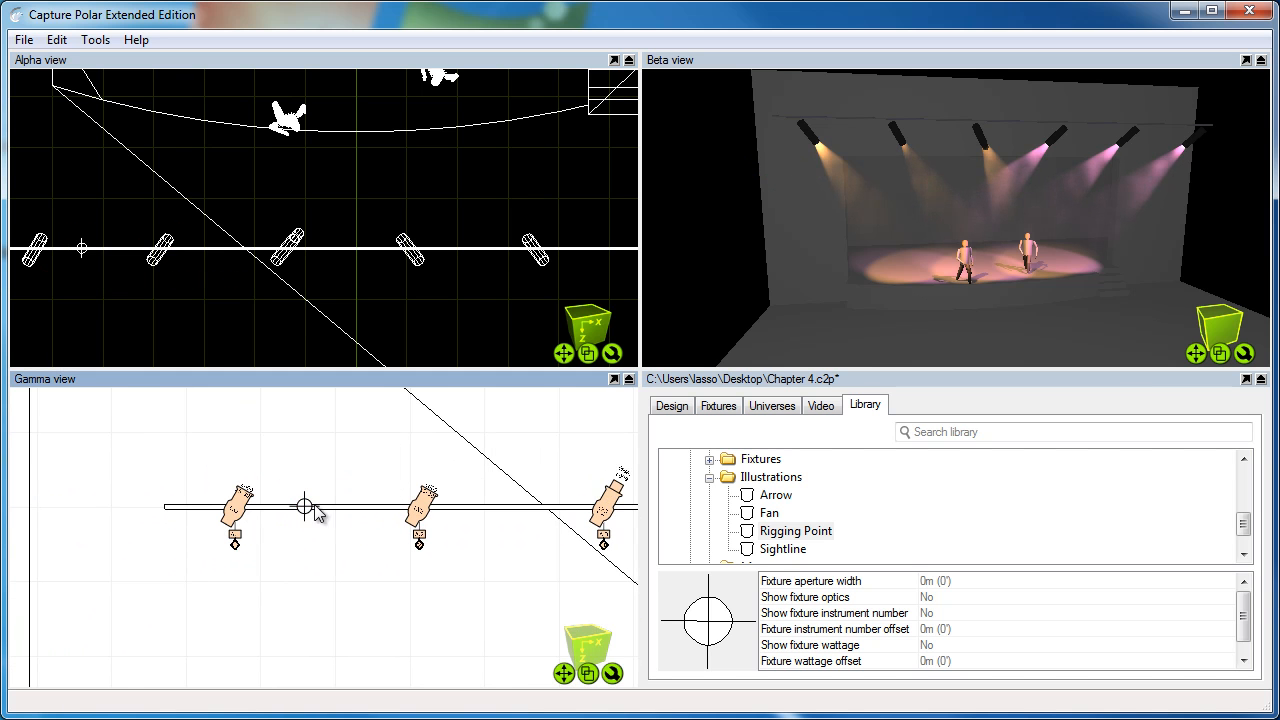
# Preview the Fan symbol, then choose the Arrow illustration to place above the fixtures.
pyautogui.click(768, 512)
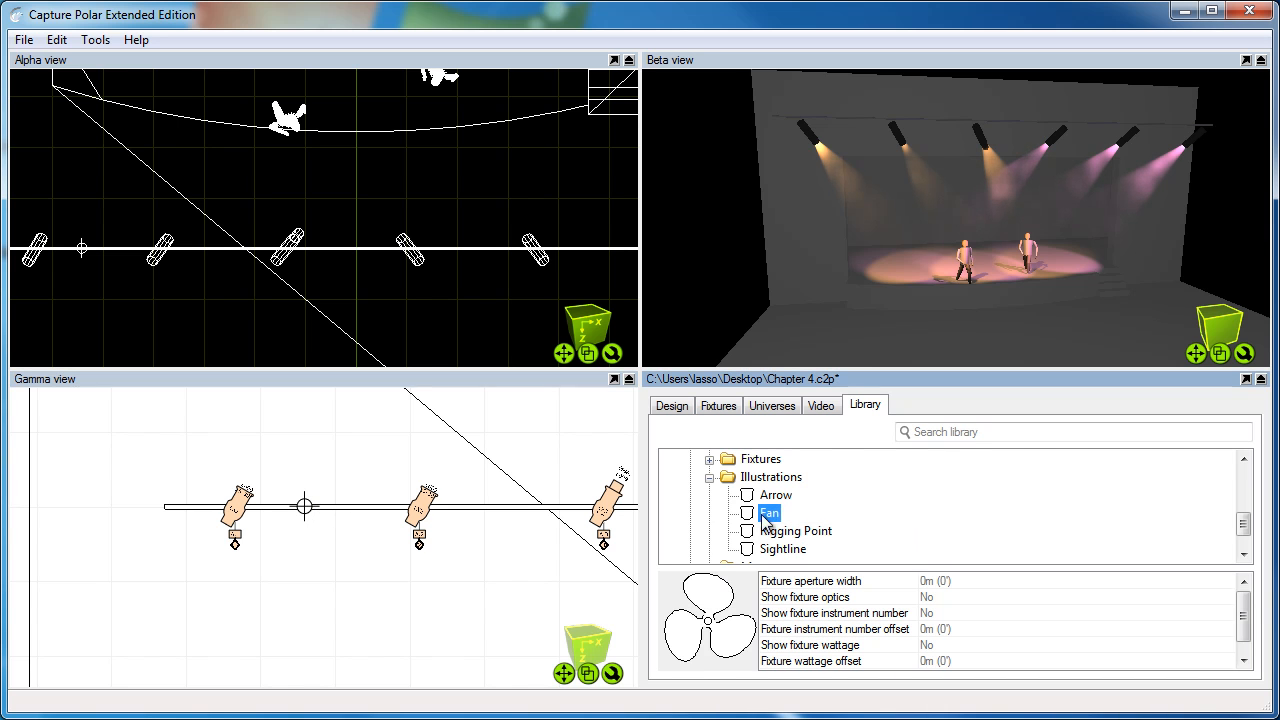
pyautogui.click(776, 496)
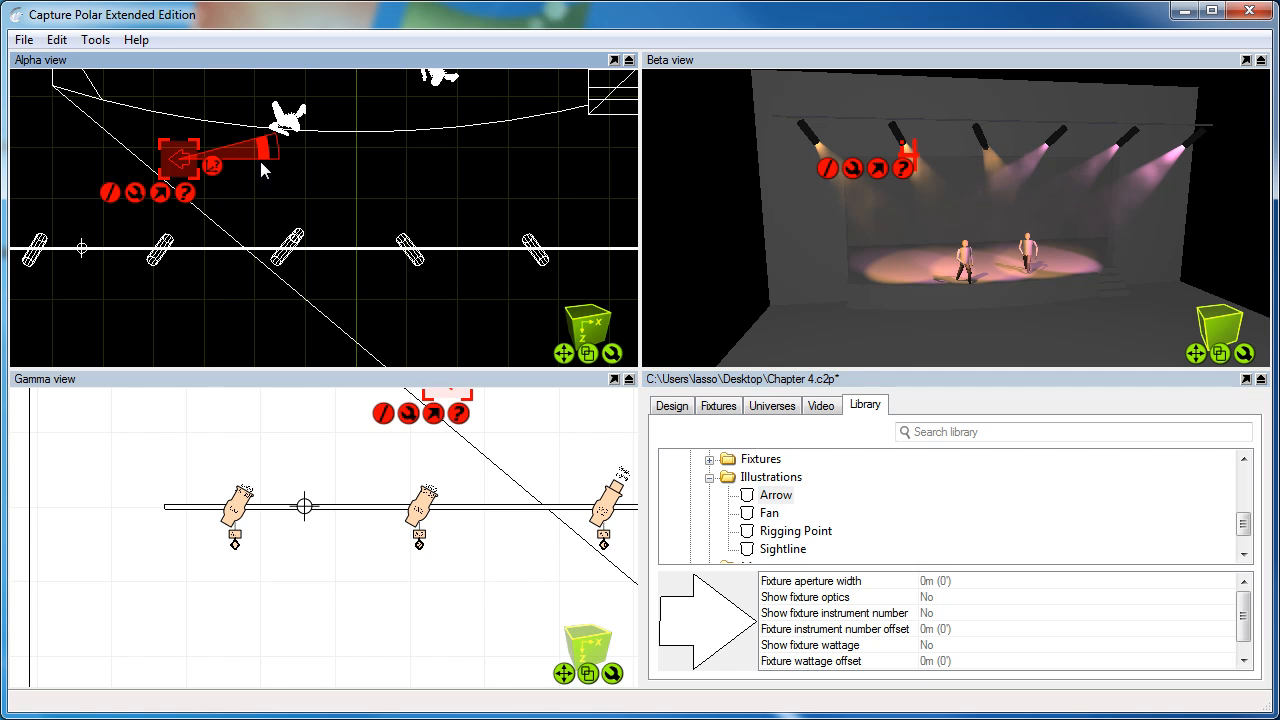
pyautogui.moveTo(336, 198)
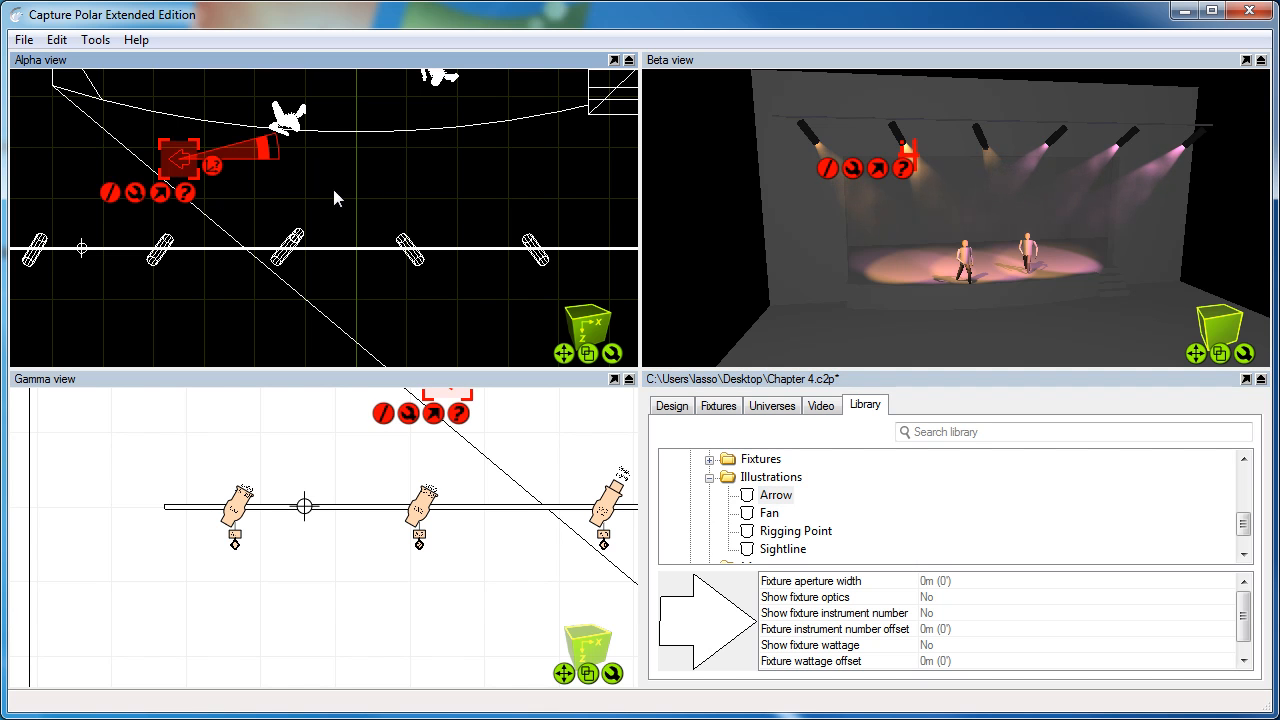
# Set the arrow's Annotation to 'Stage entrance' so it shows on the plot.
pyautogui.click(672, 404)
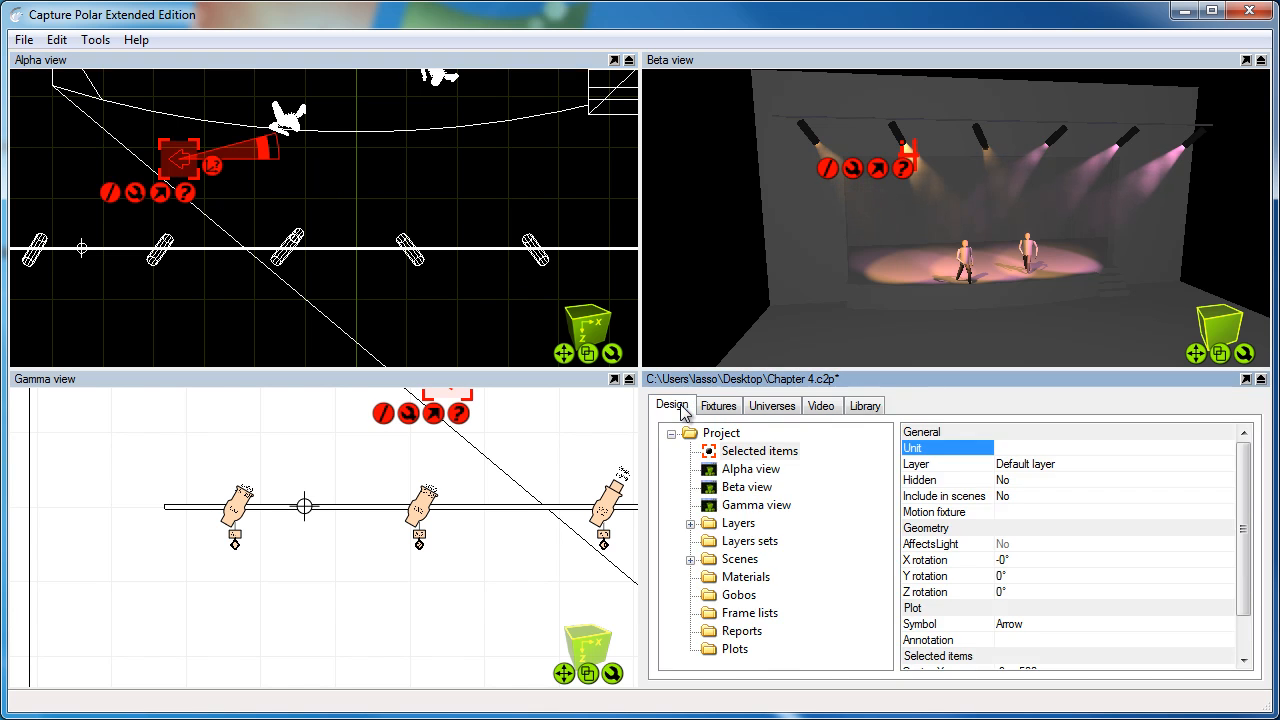
pyautogui.scroll(-3)
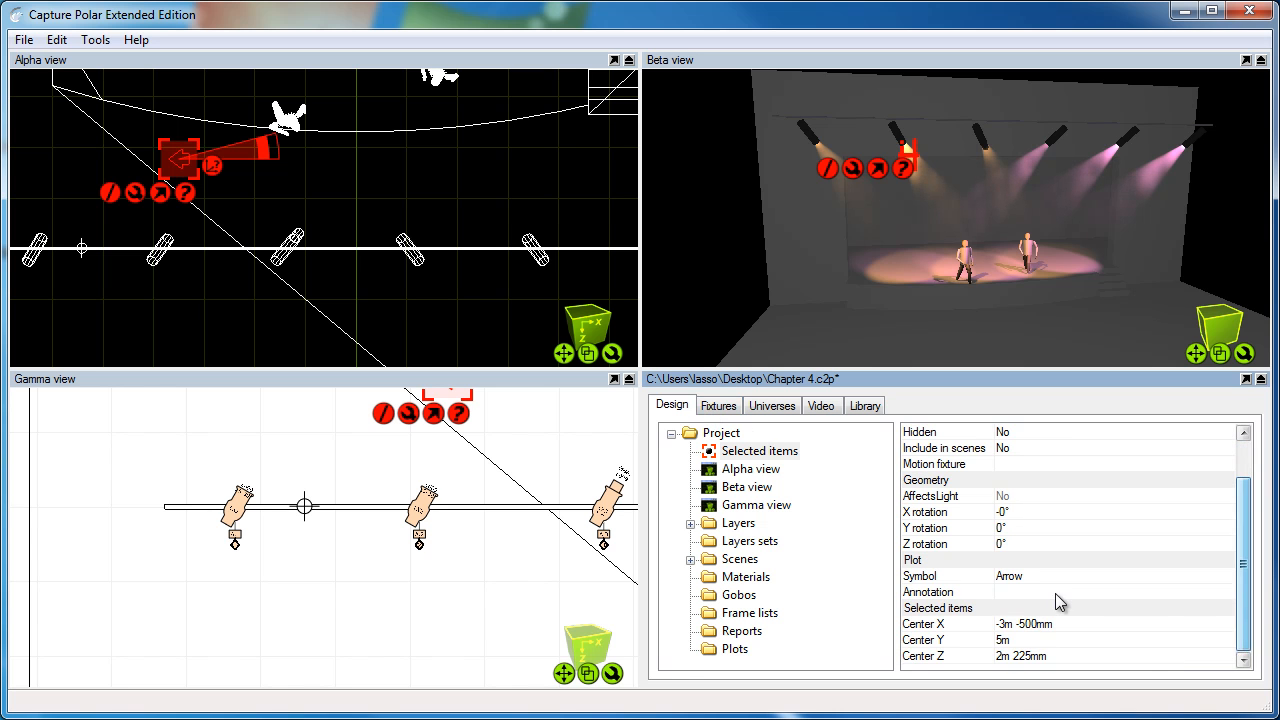
pyautogui.click(1100, 592)
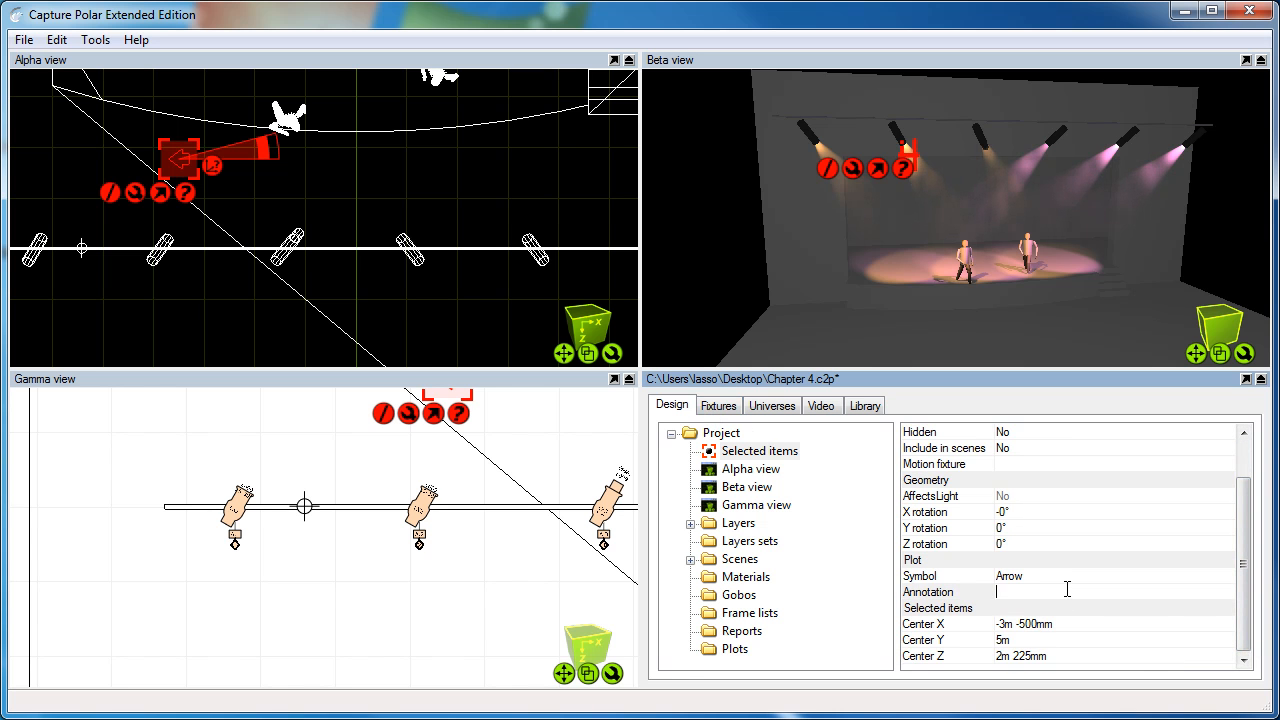
pyautogui.write('Stage entrance')
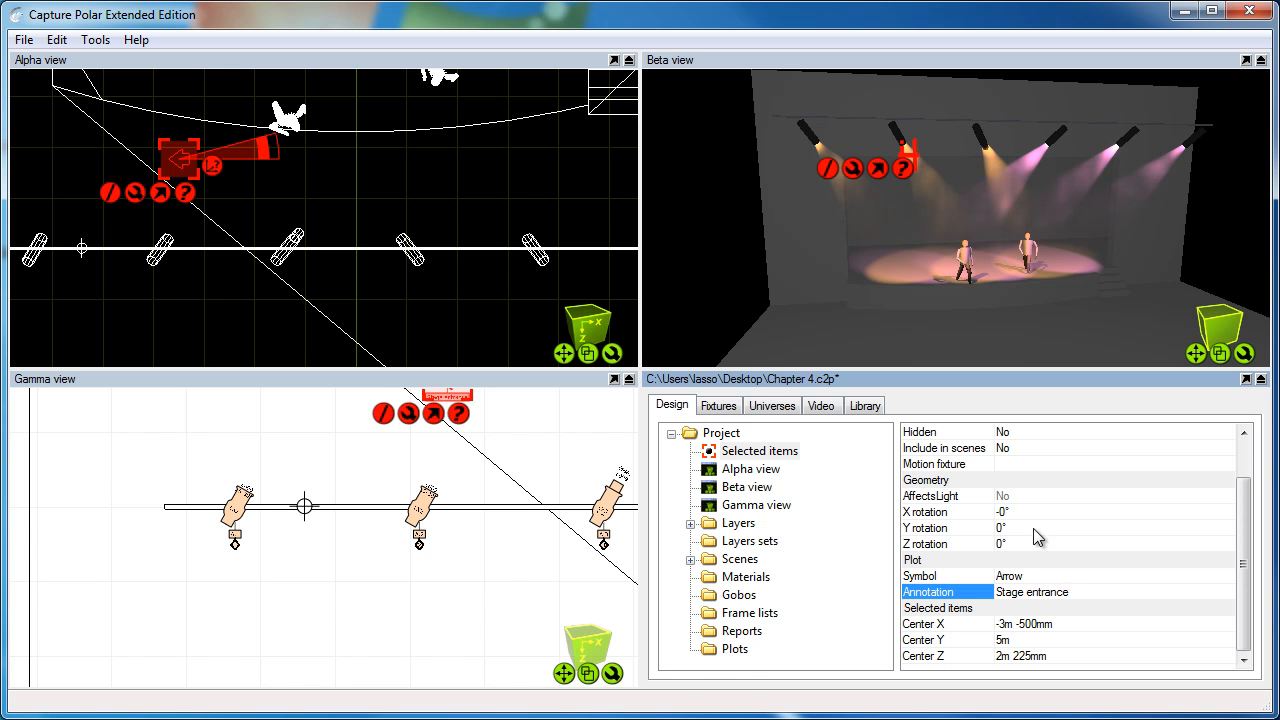
pyautogui.click(484, 492)
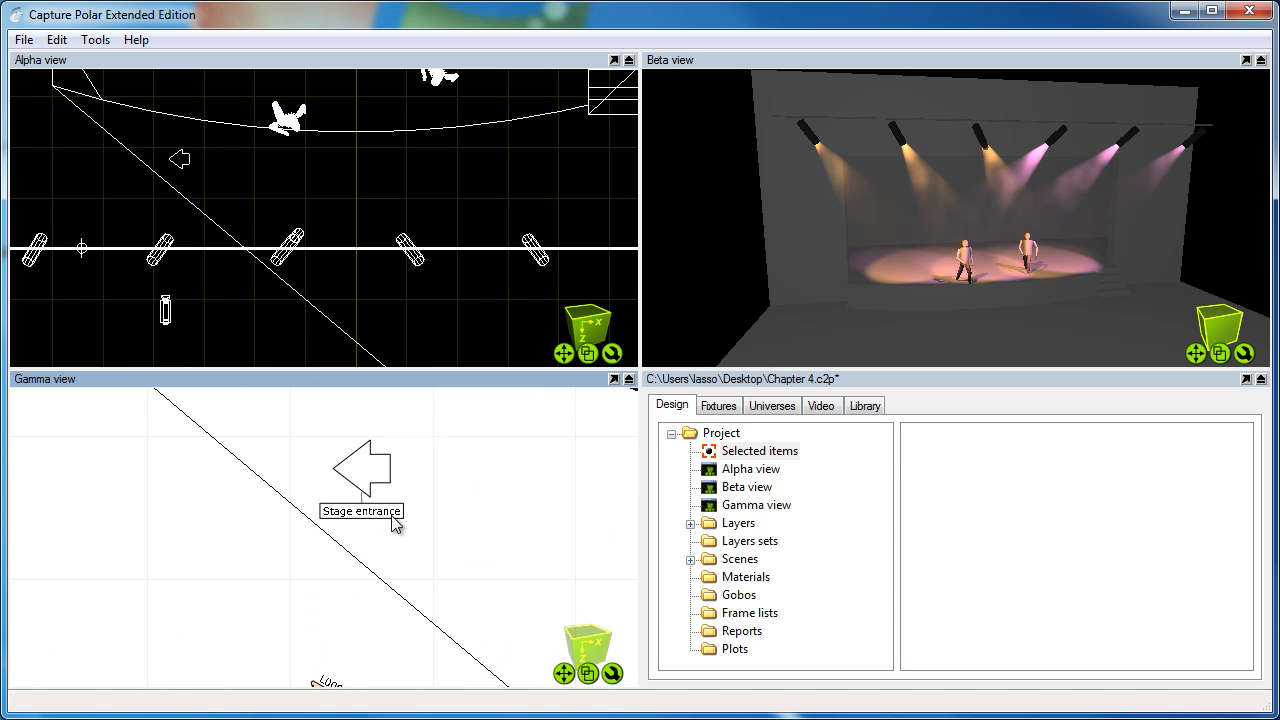
pyautogui.click(360, 470)
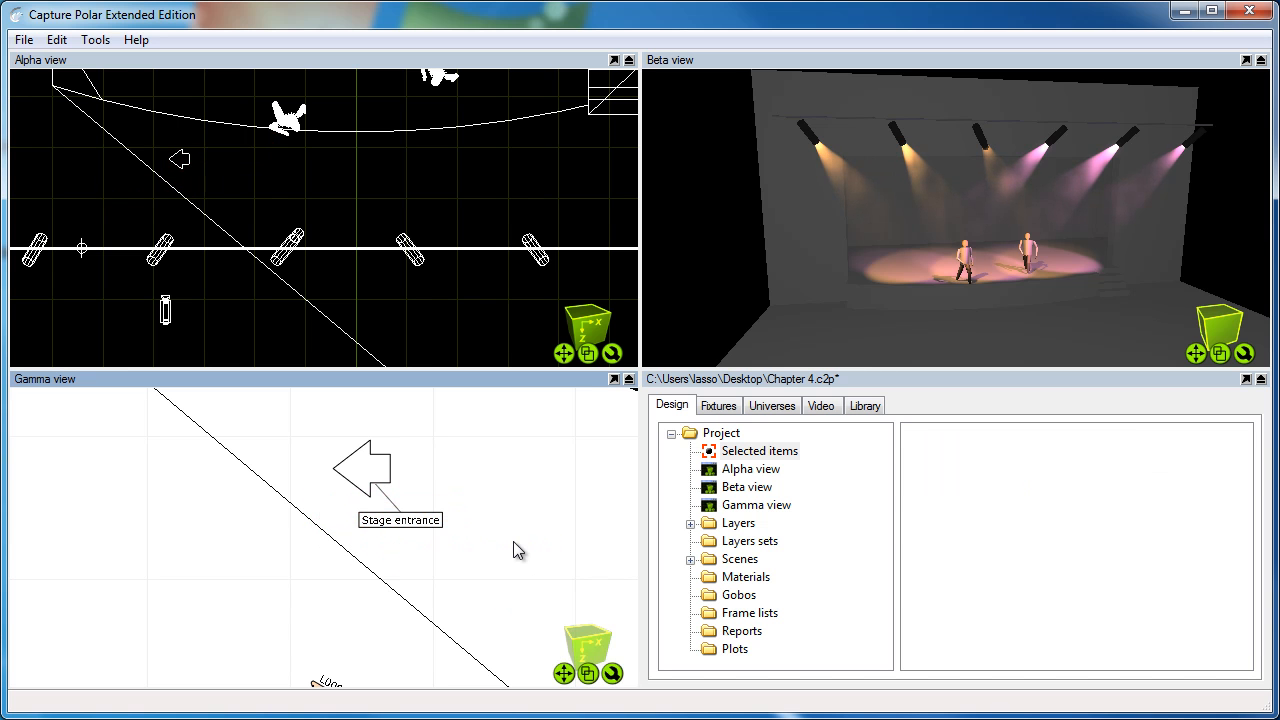
pyautogui.moveTo(512, 544)
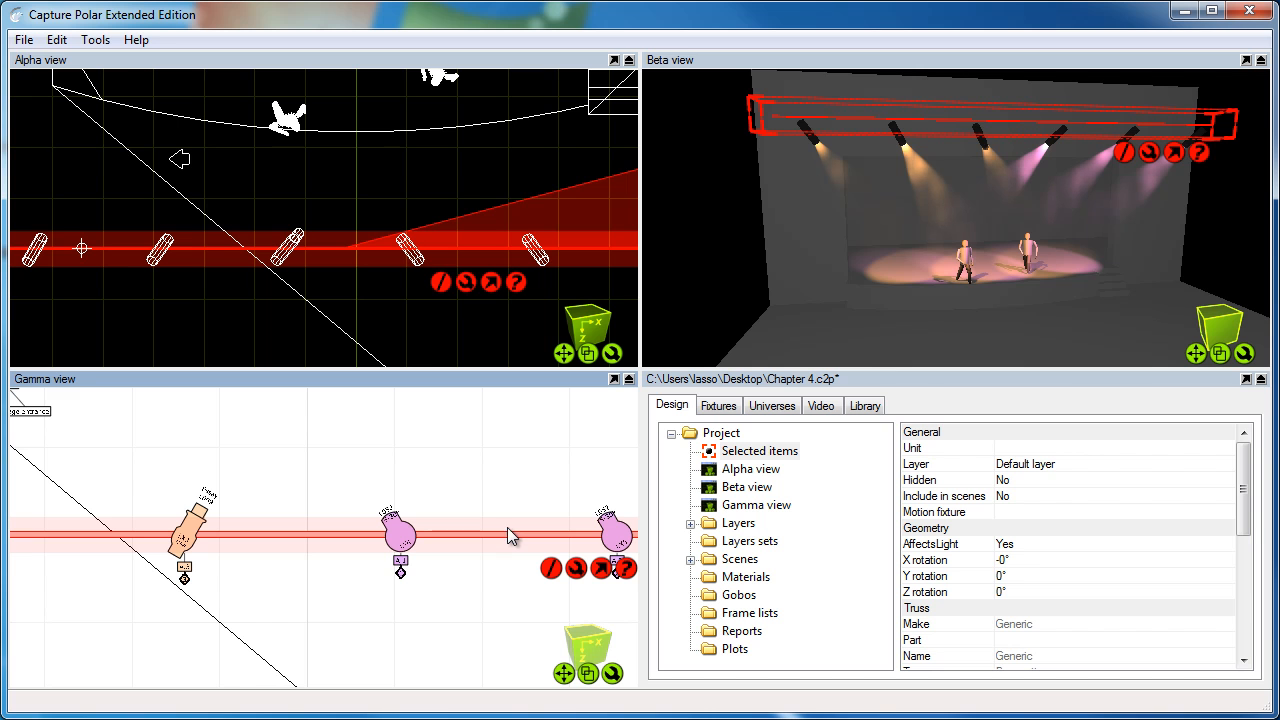
pyautogui.moveTo(464, 580)
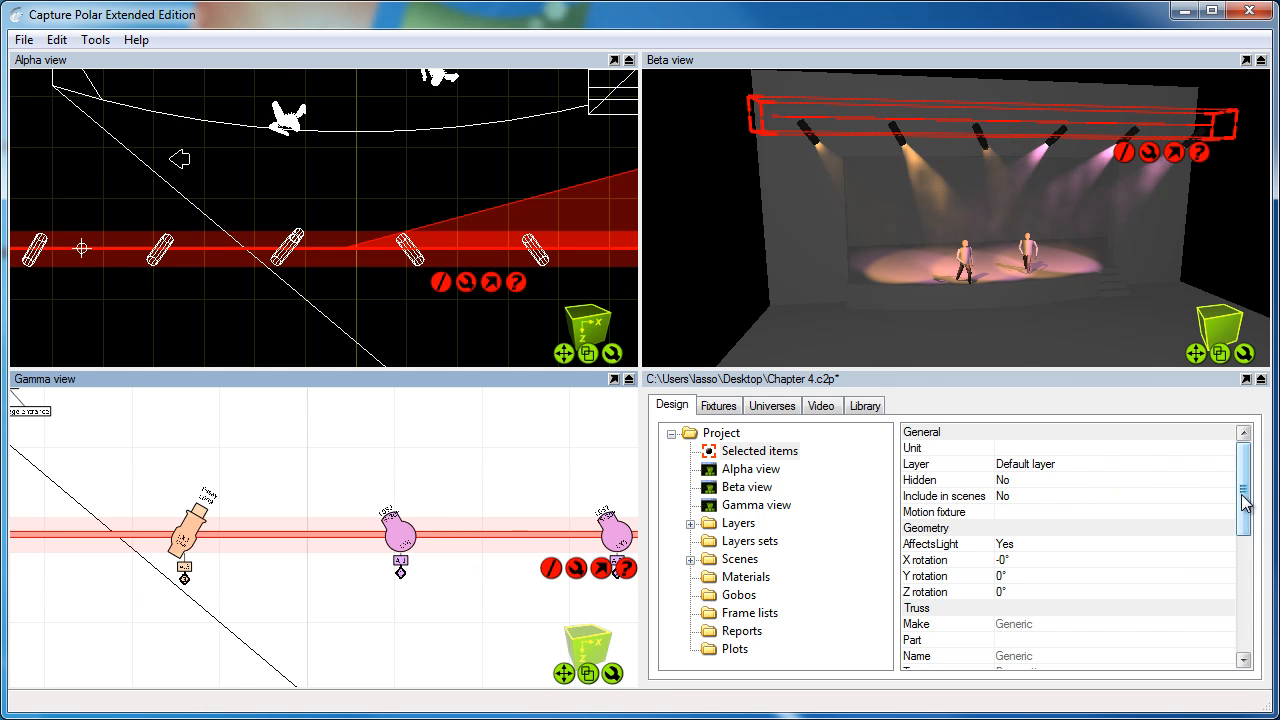
# Annotate the front truss as 'FOH TRuss 1' and turn on Show dimensions so its 14m length appears.
pyautogui.scroll(-3)
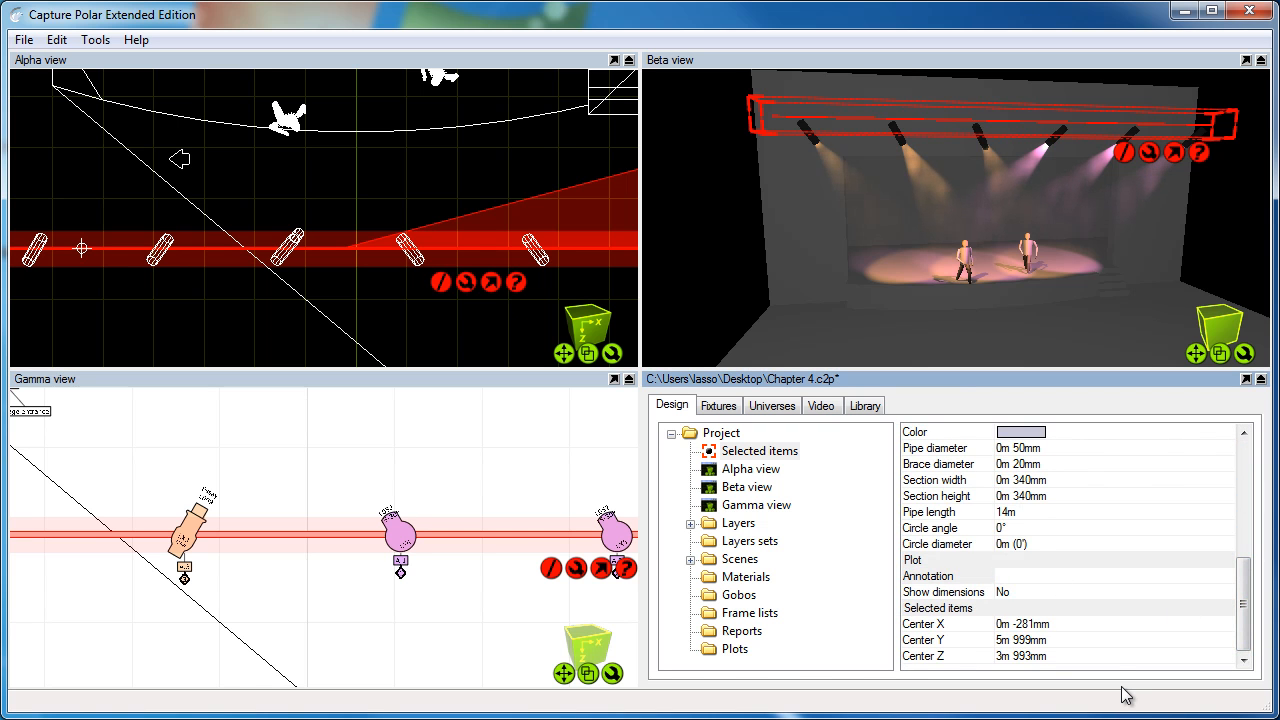
pyautogui.write('FOH TRuss 1')
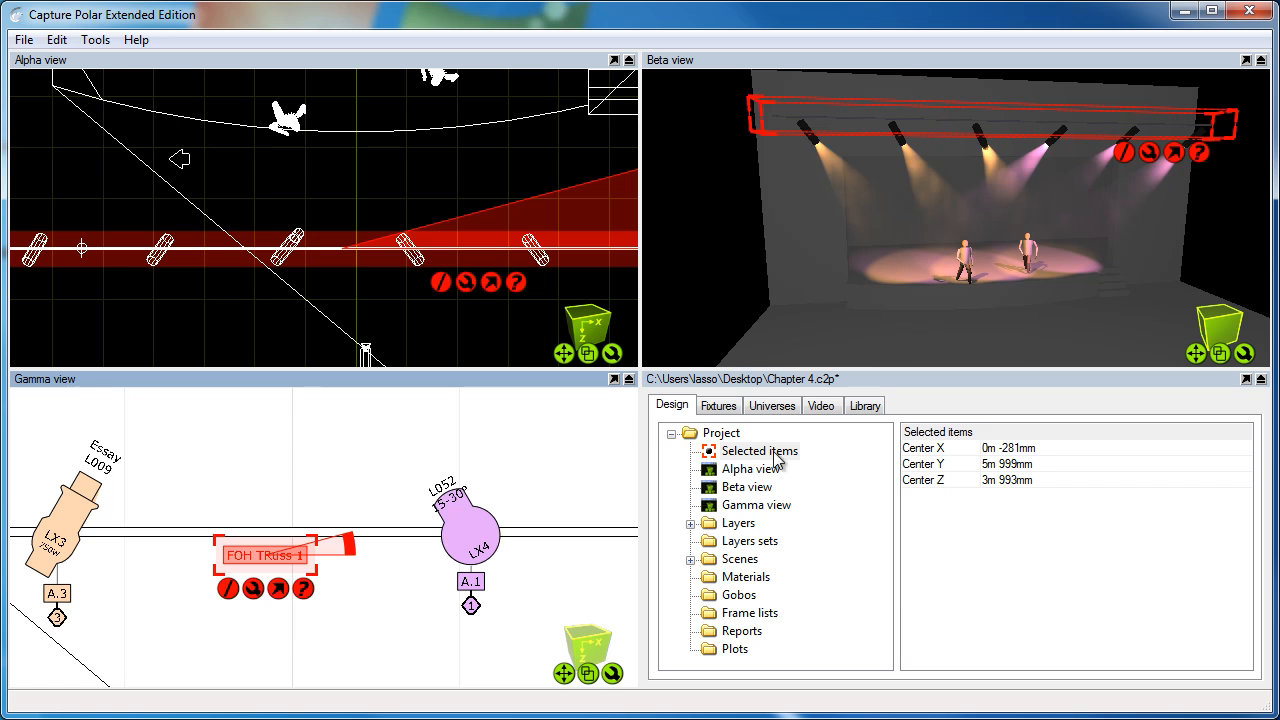
pyautogui.click(760, 450)
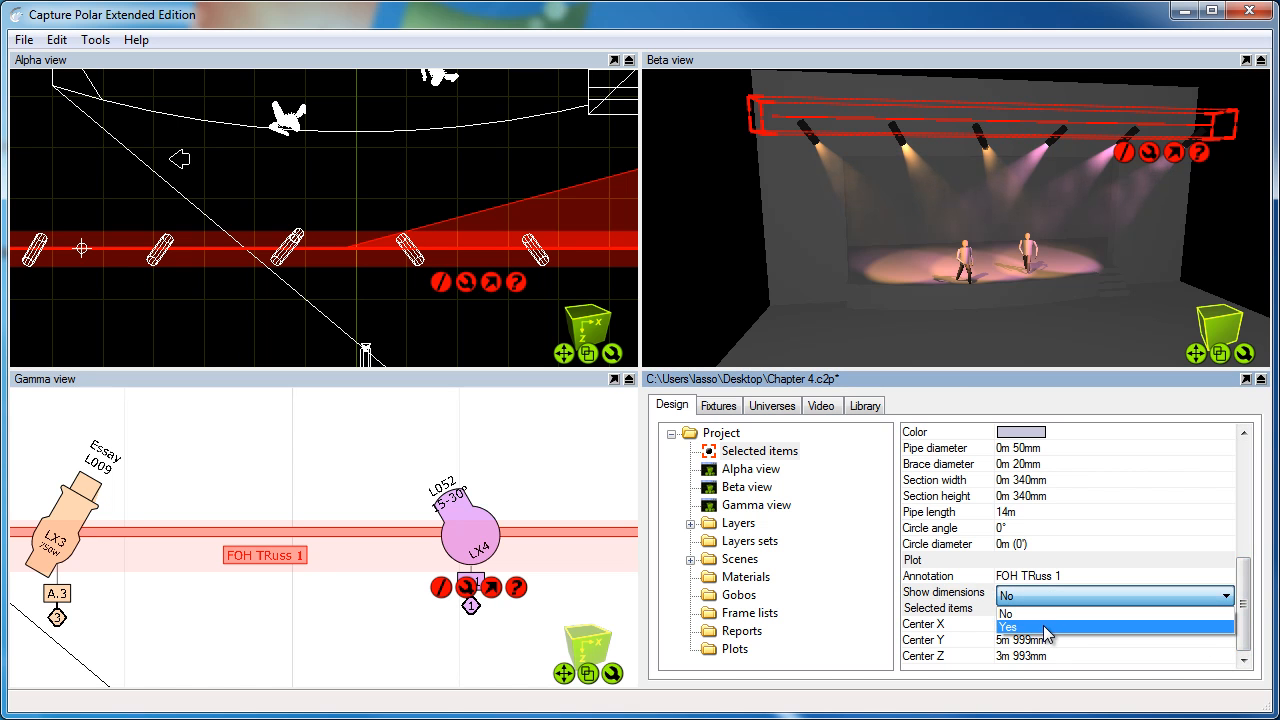
pyautogui.click(1008, 628)
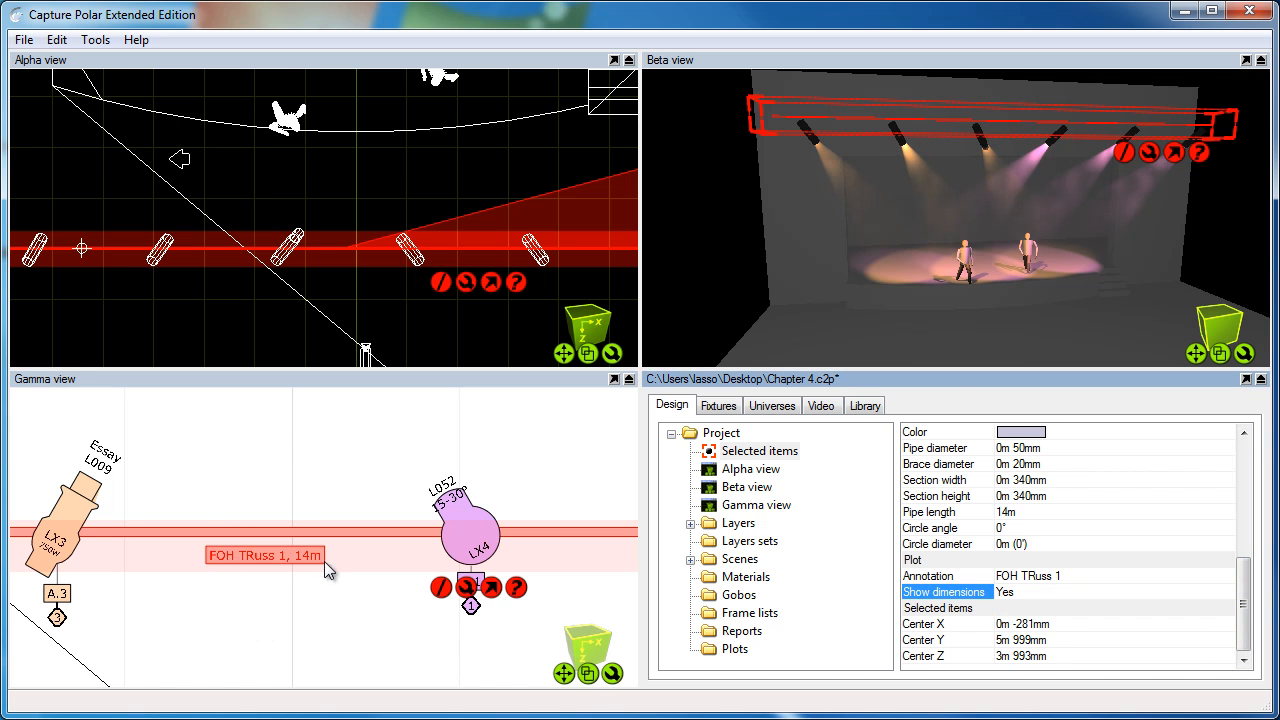
pyautogui.moveTo(324, 620)
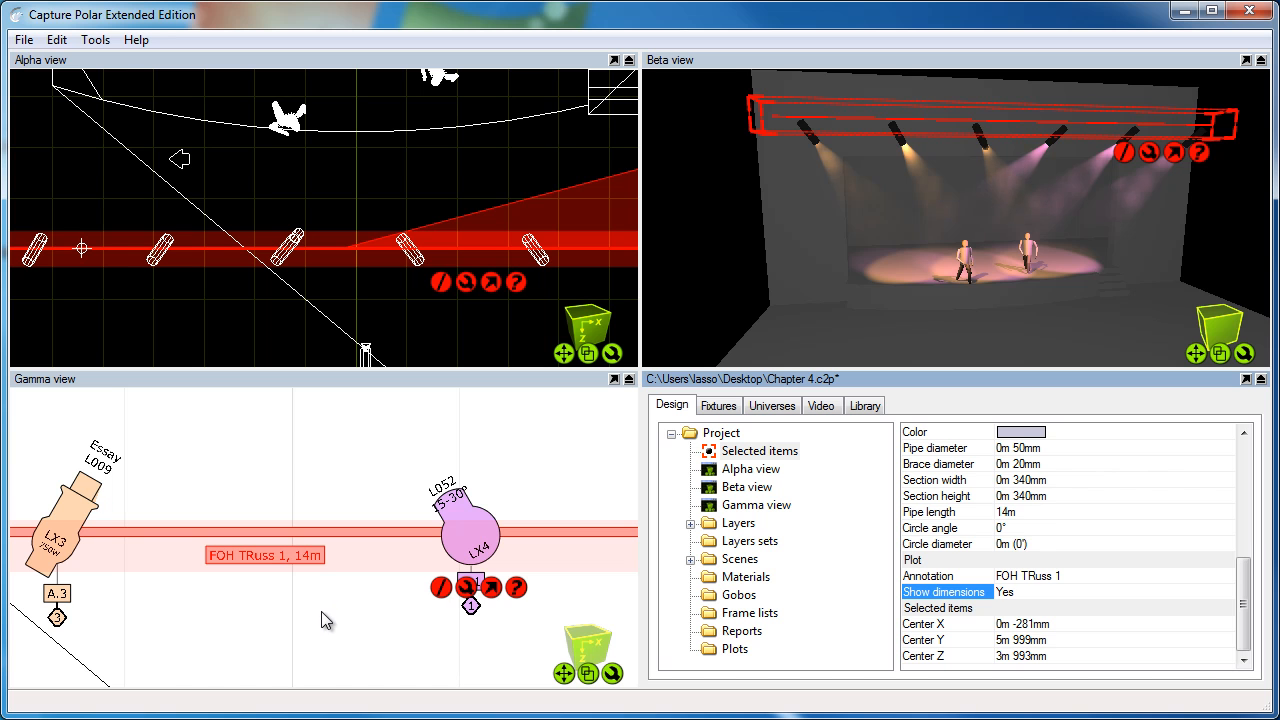
pyautogui.click(324, 620)
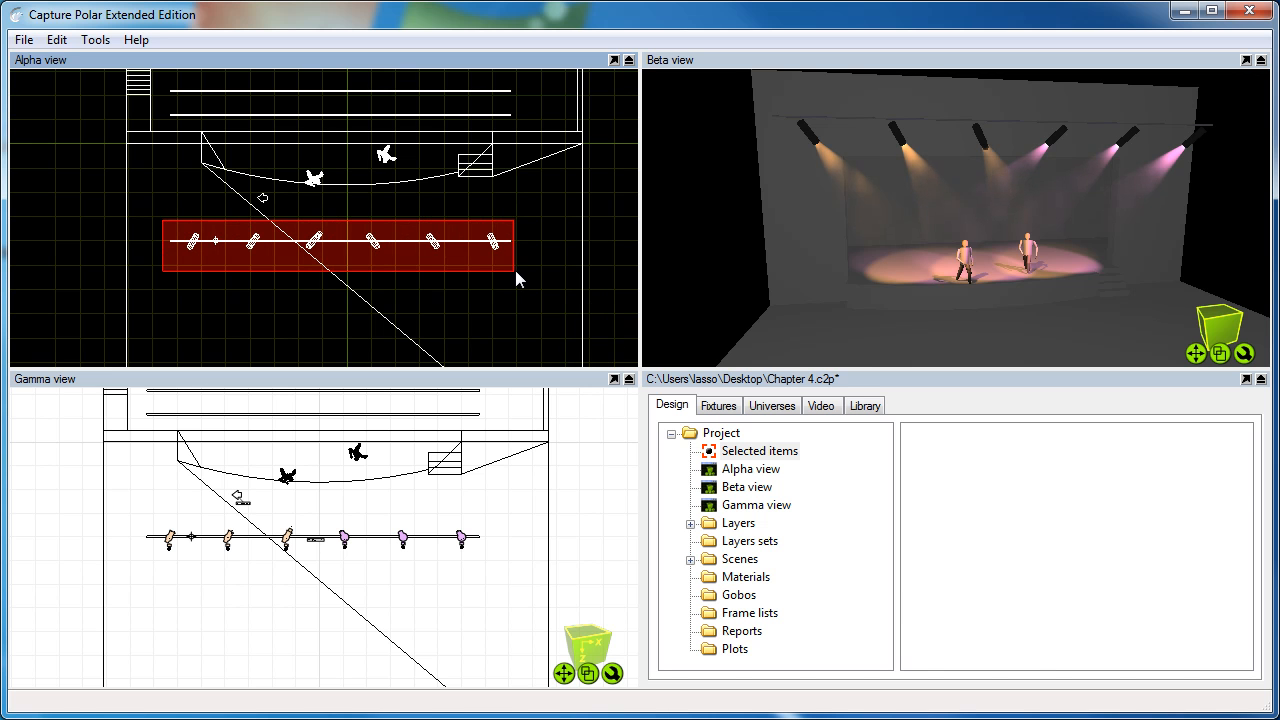
pyautogui.click(340, 240)
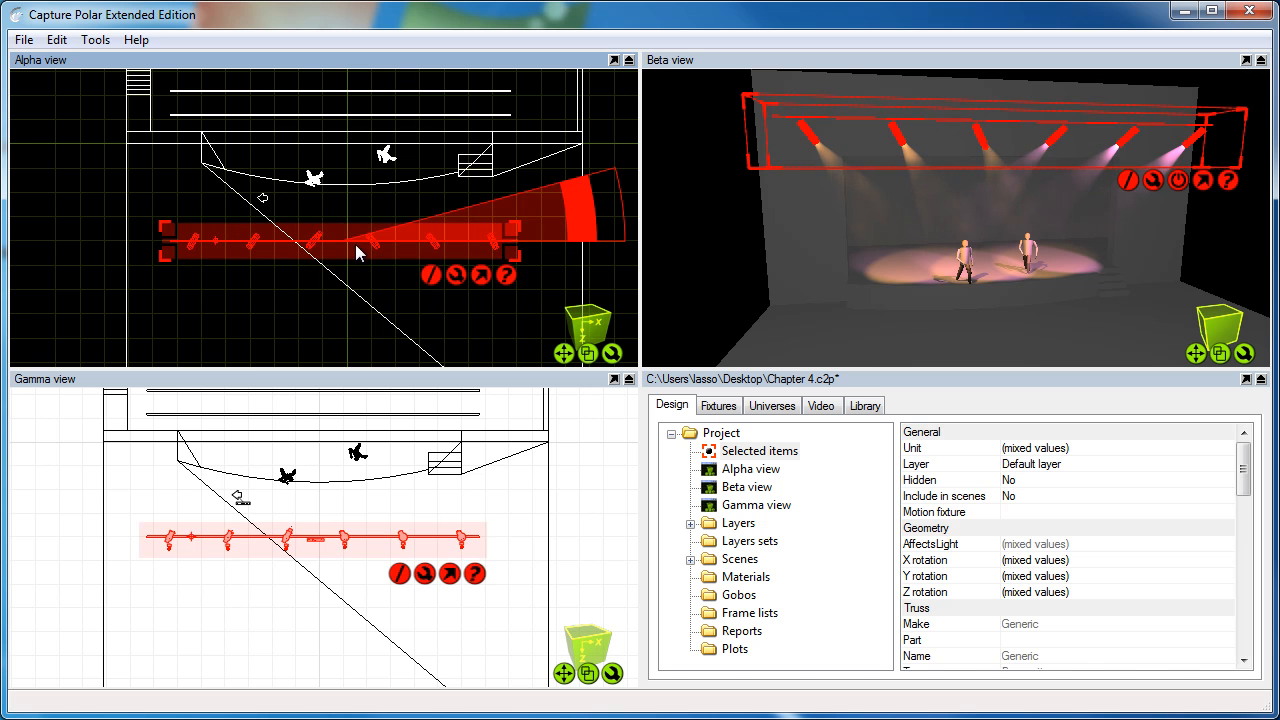
pyautogui.moveTo(350, 240); pyautogui.dragTo(360, 224)
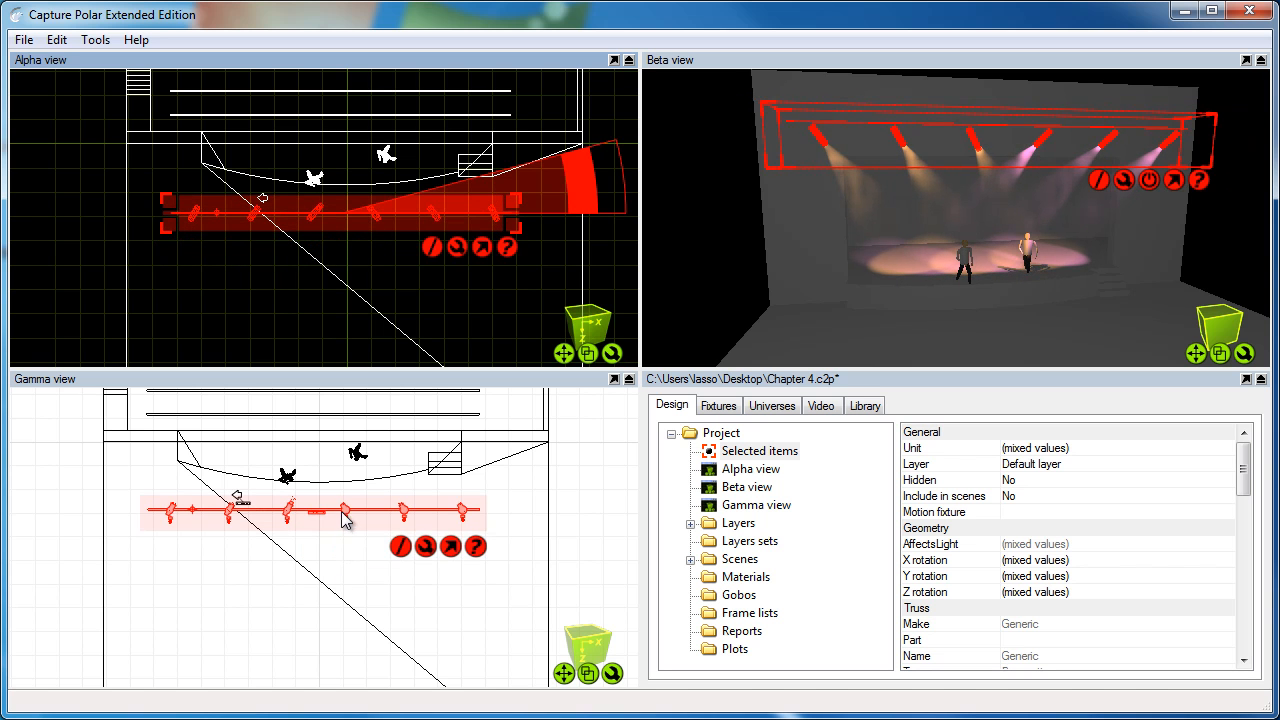
pyautogui.moveTo(456, 528)
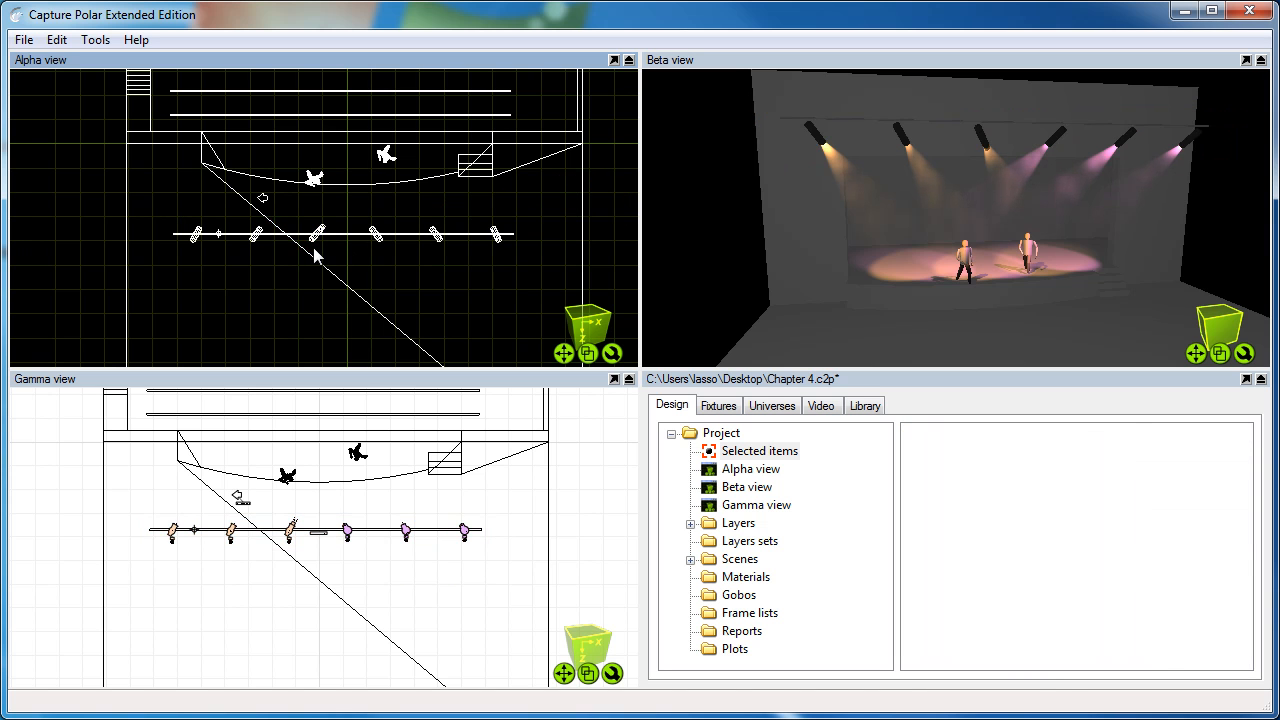
pyautogui.moveTo(170, 230)
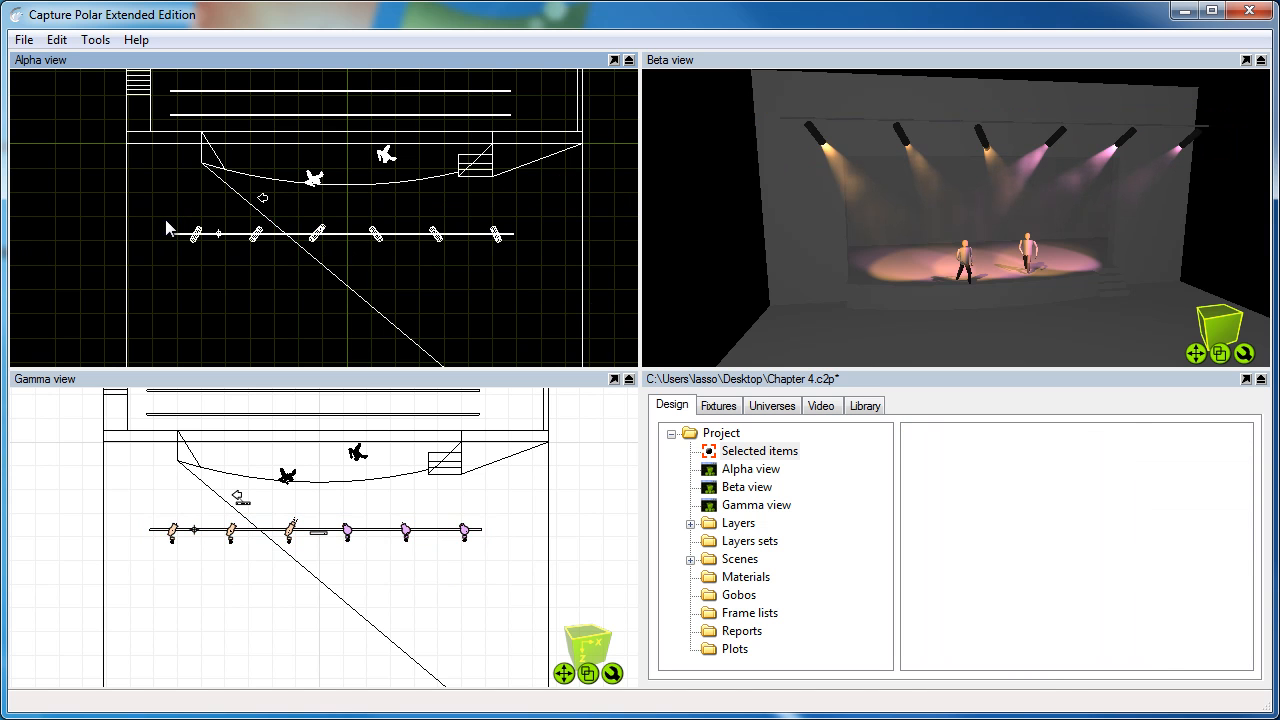